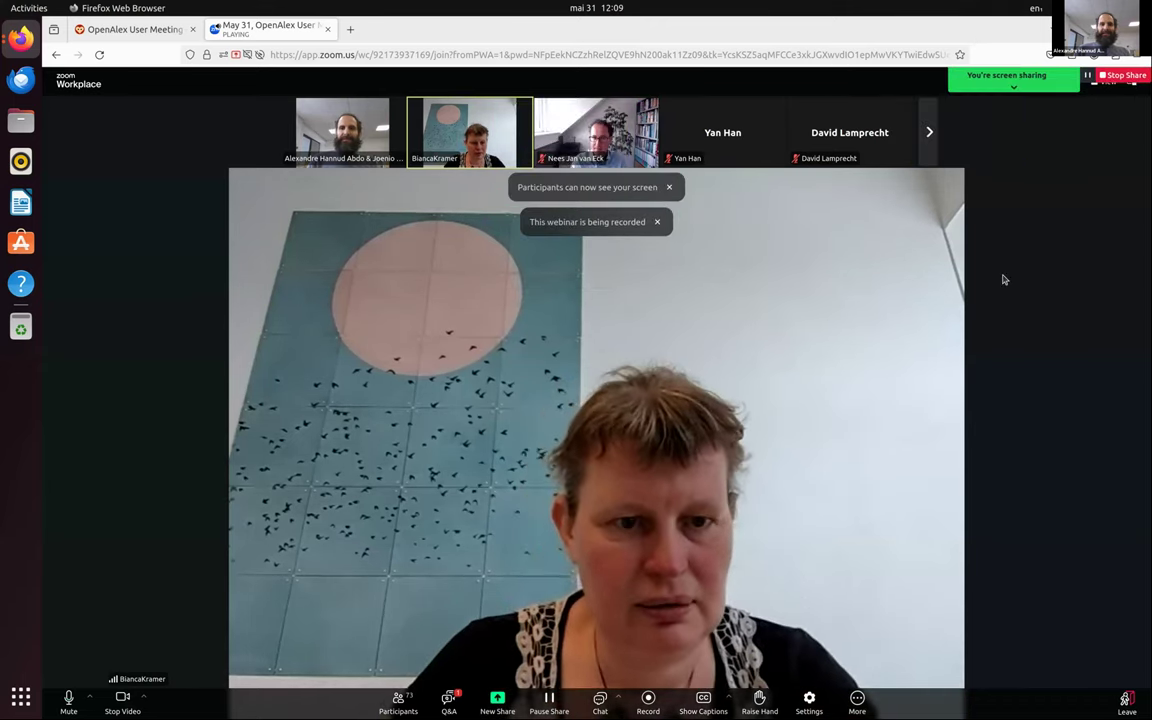
Bring the Firefox window with the Cortext home page in front of the Zoom meeting
click(116, 30)
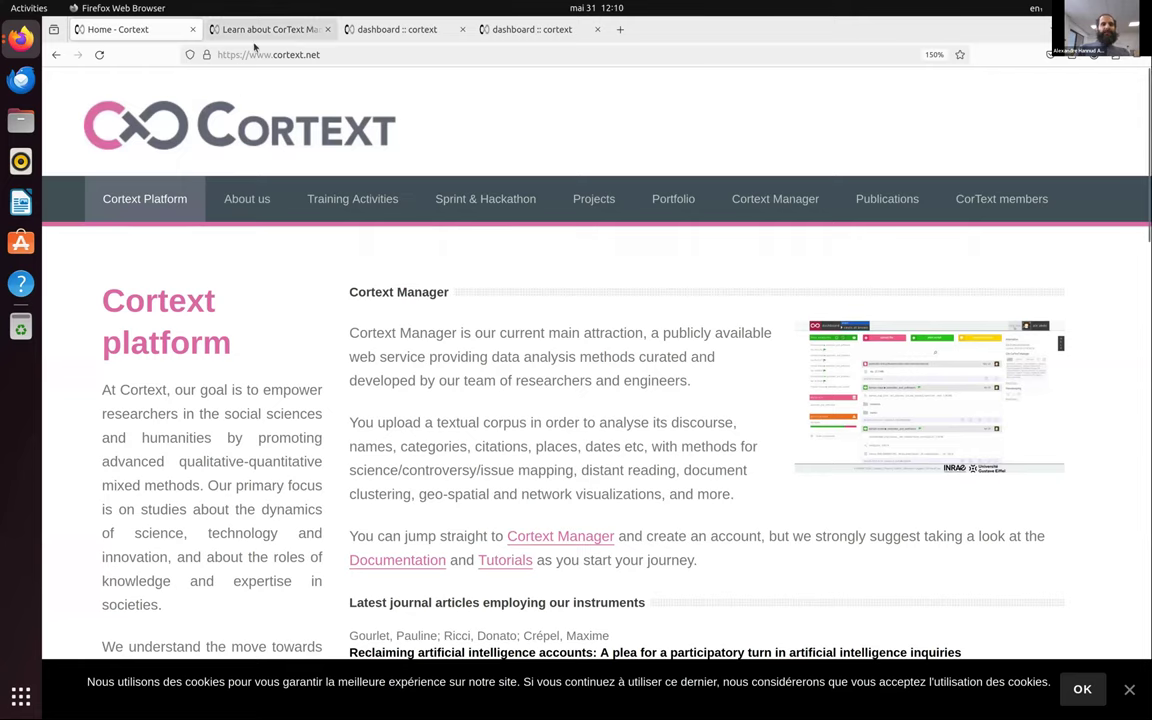
Advance the OpenAlex User Meeting slides past Cortext Infrastructure to the Cortext Manager slide
click(132, 28)
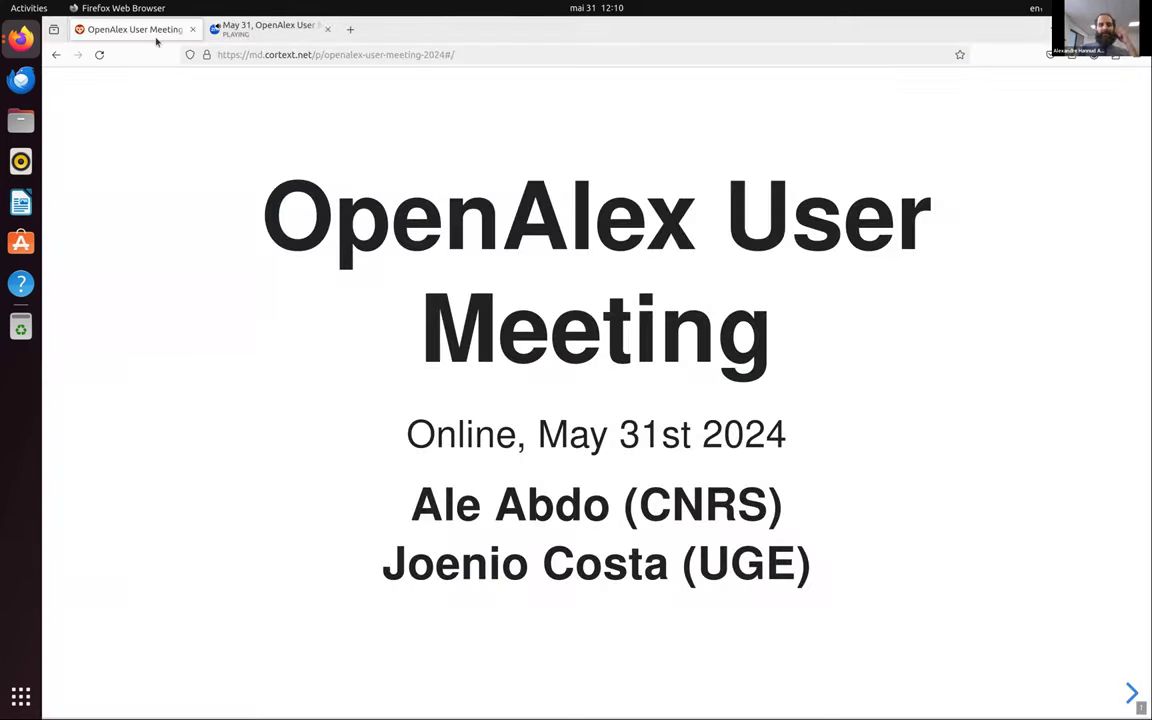
mouse_move(192, 348)
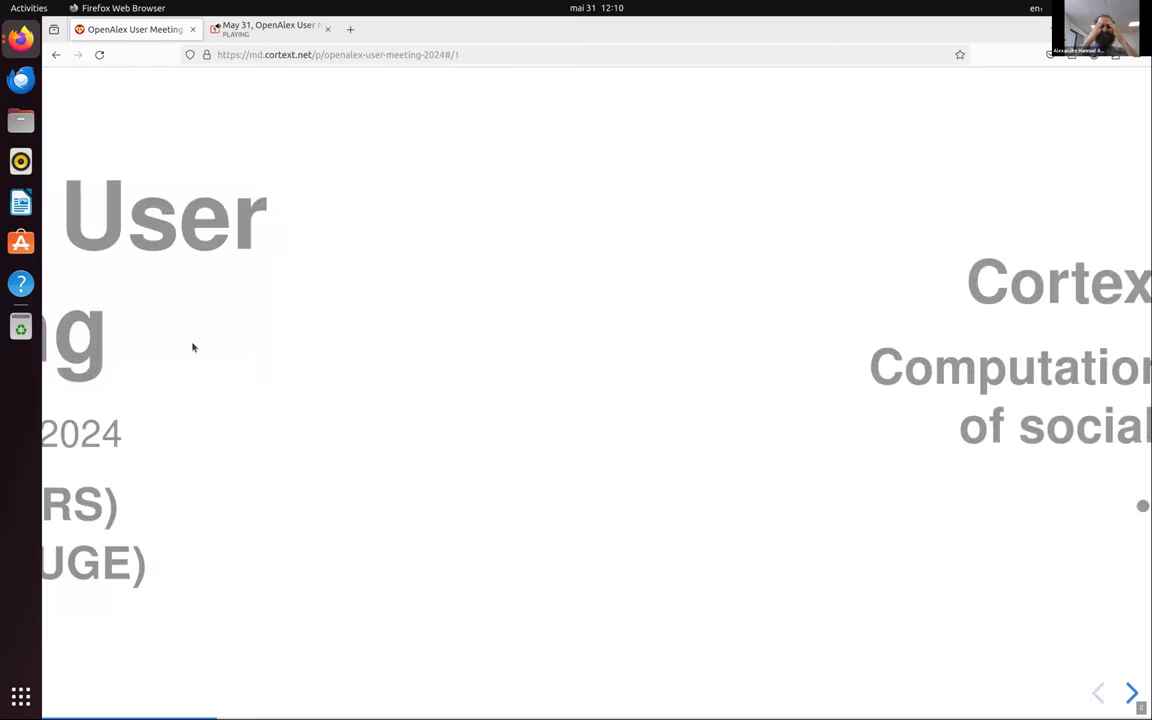
click(1132, 692)
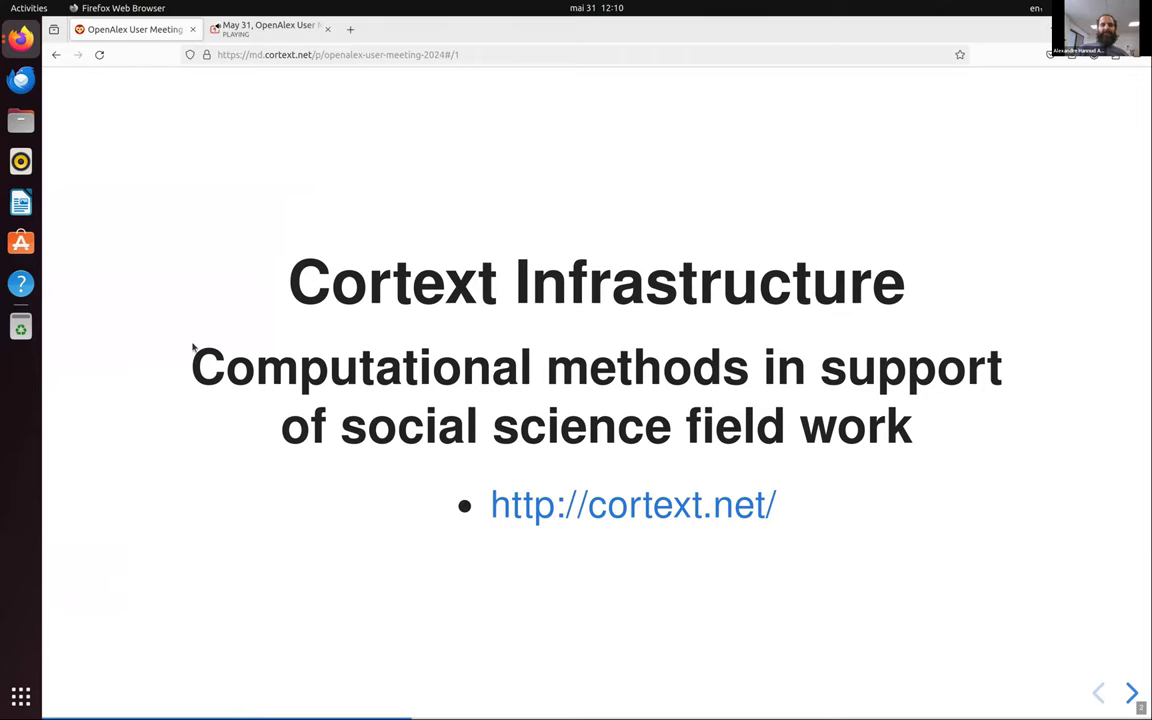
click(1132, 692)
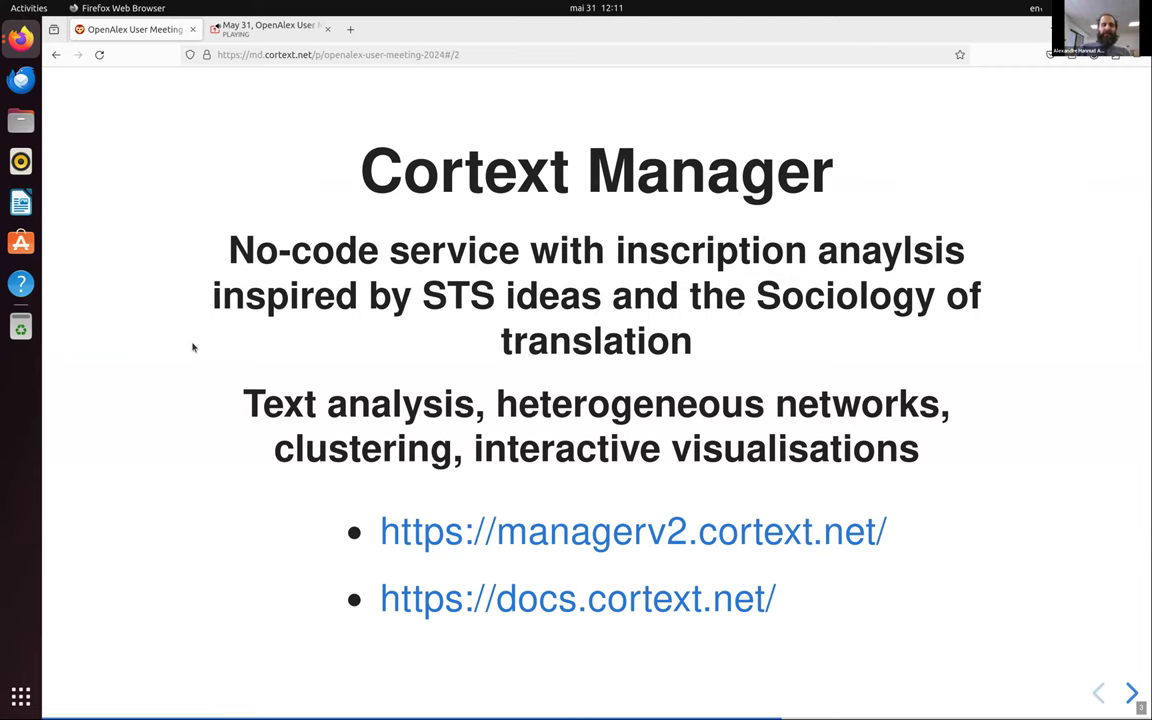
mouse_move(206, 460)
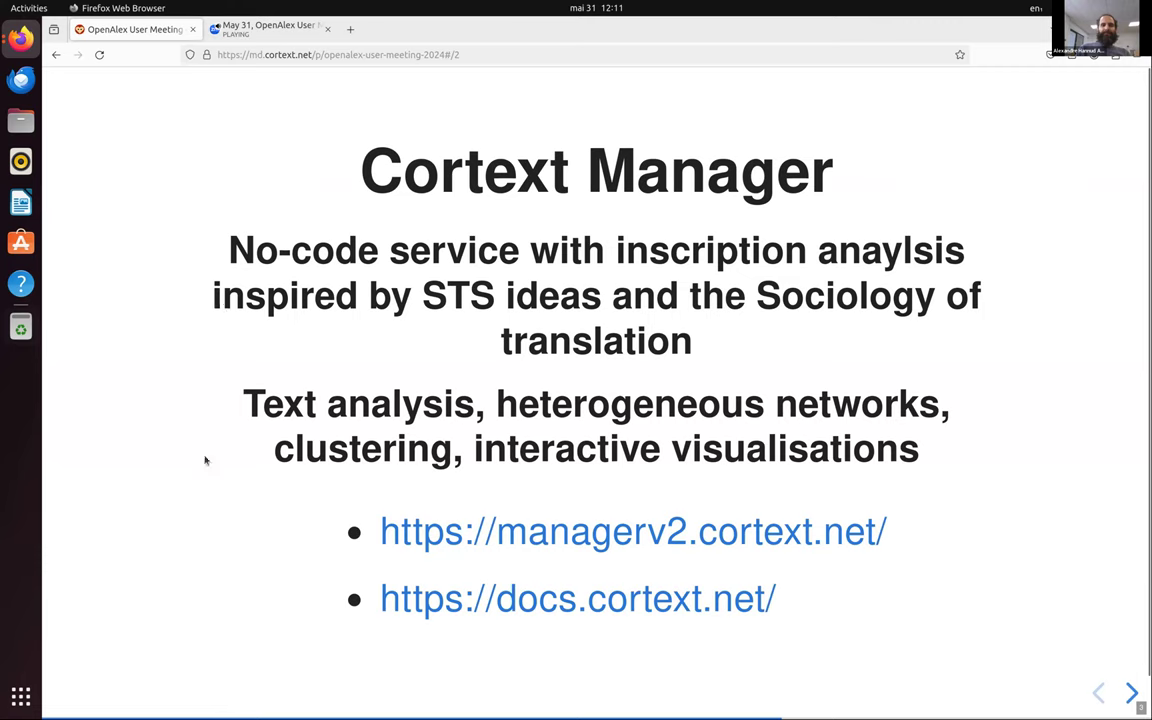
mouse_move(238, 386)
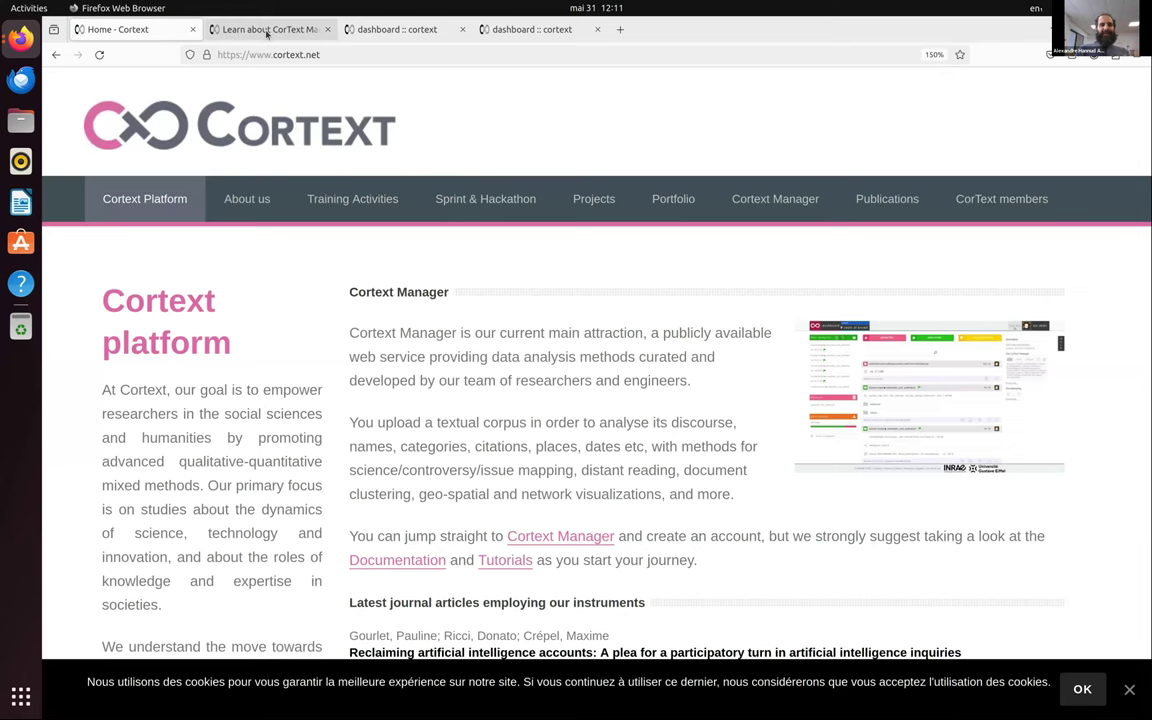
Return to the slide deck and show the OpenAlex Integration slide
click(396, 560)
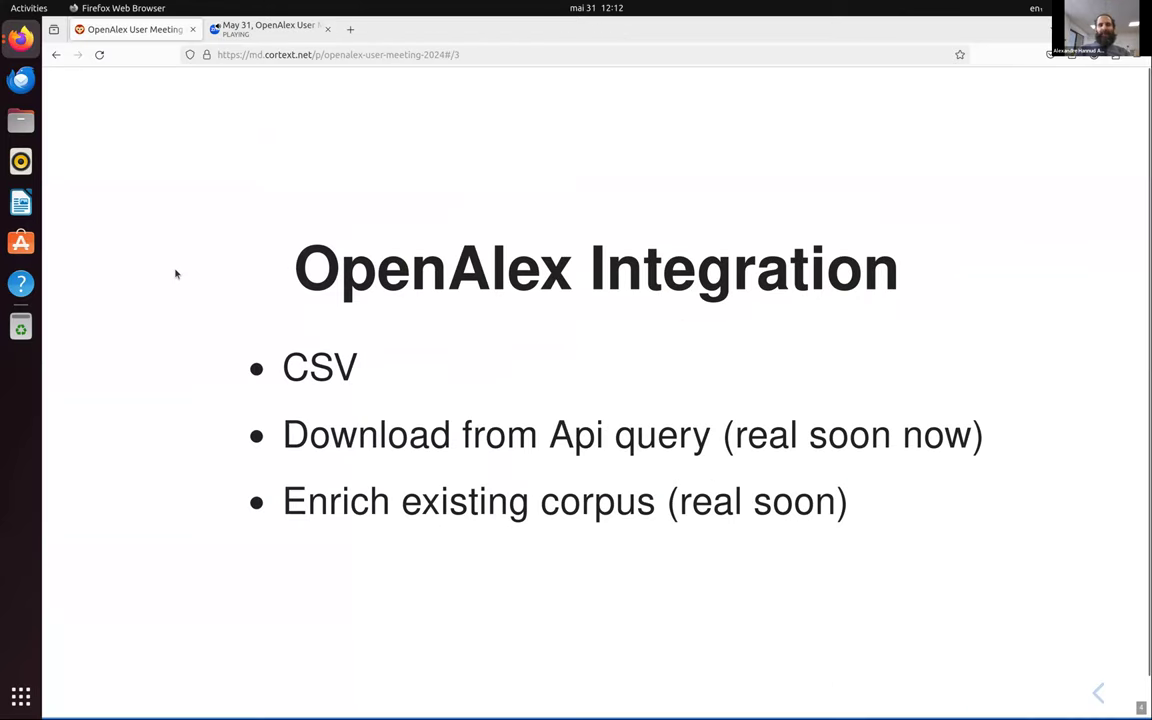
mouse_move(108, 588)
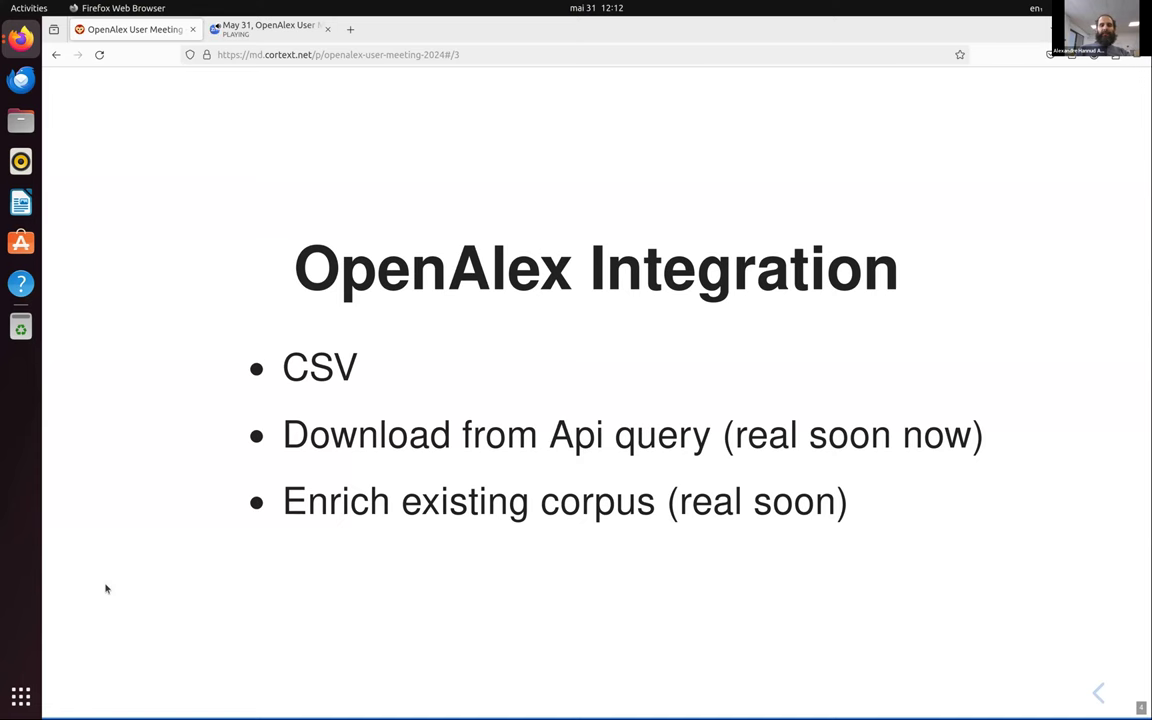
Bring the 'Learn about CorText Manager' documentation tab to the front
click(270, 30)
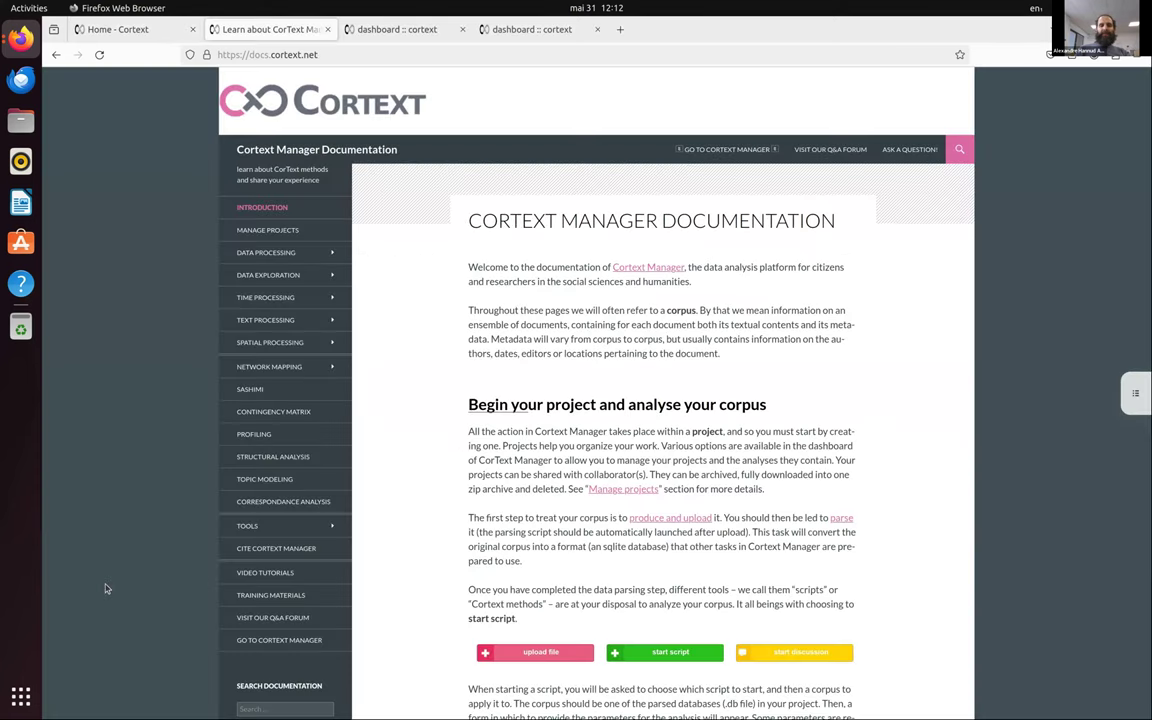
click(264, 30)
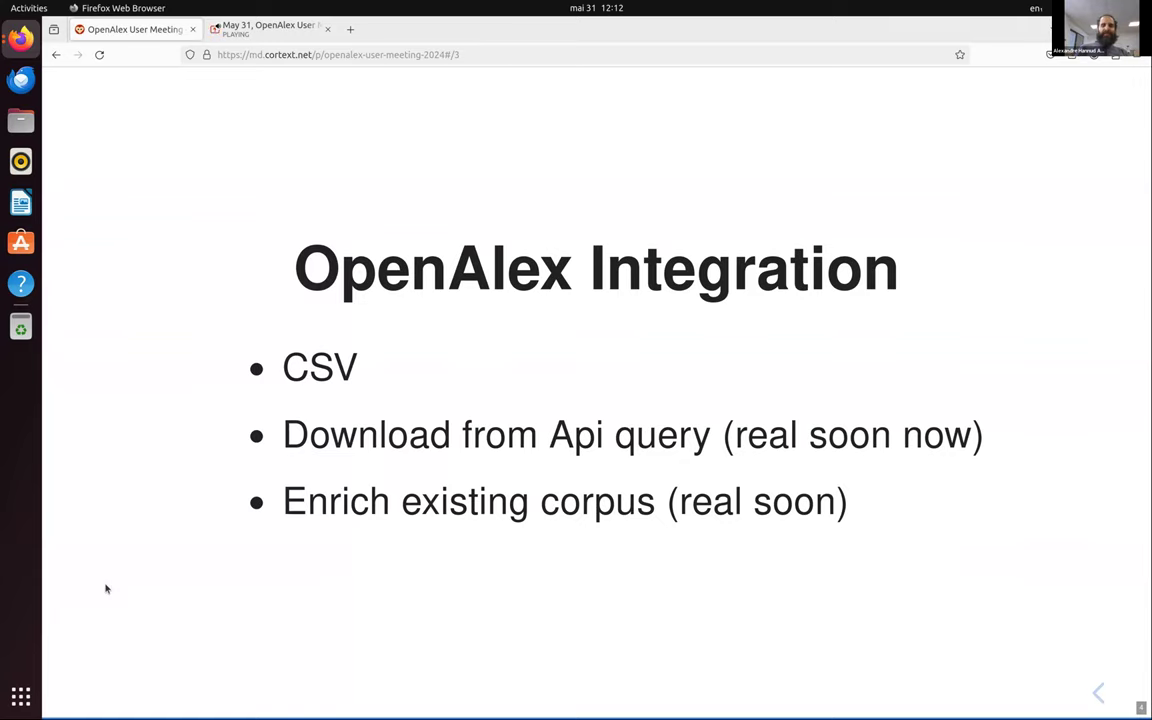
click(270, 28)
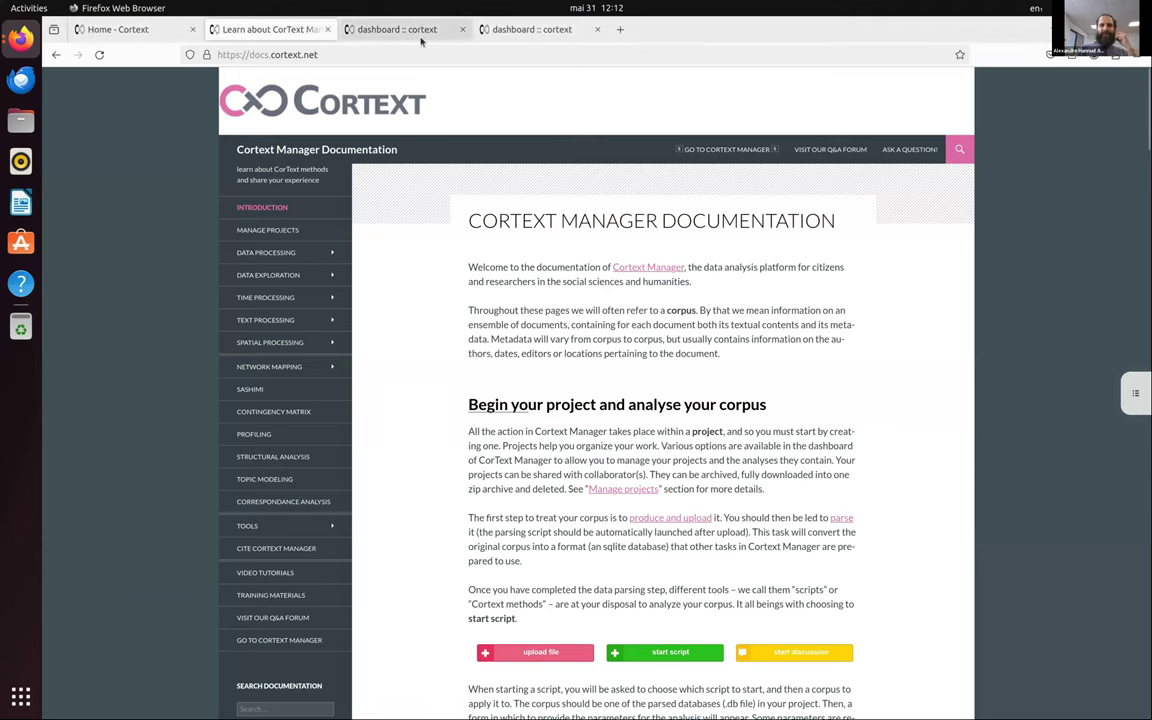
Show the openalex project dashboard and browse its list of completed analyses and result files
click(396, 30)
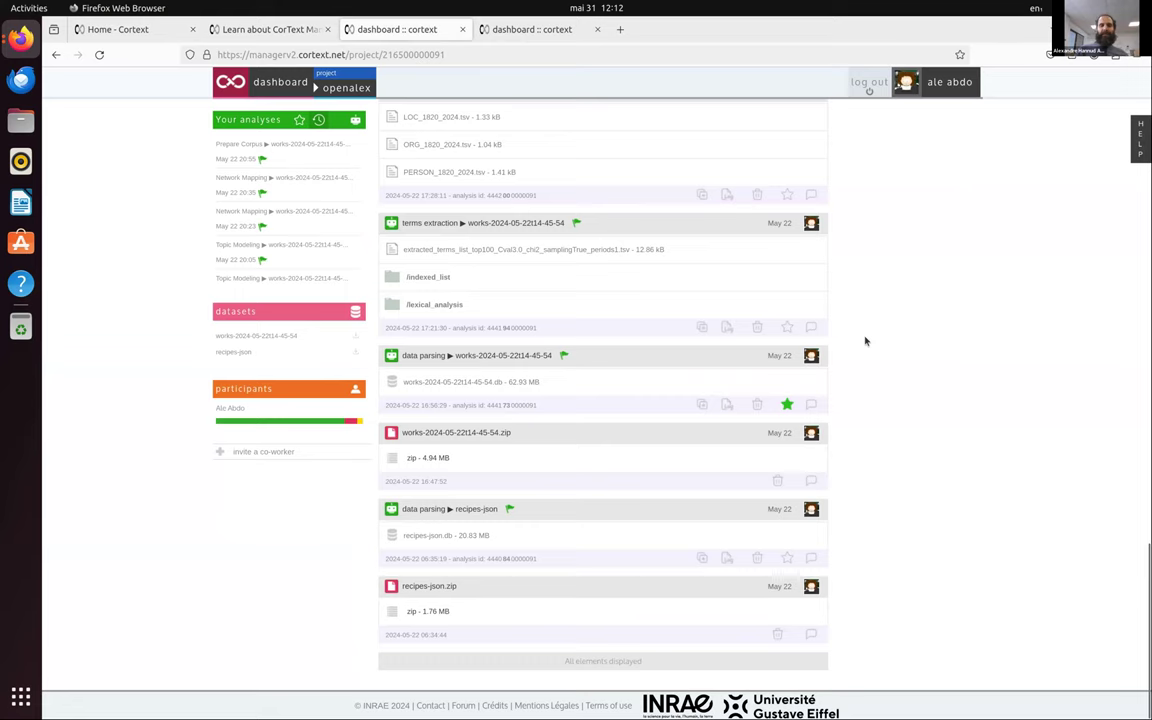
scroll(up, 3)
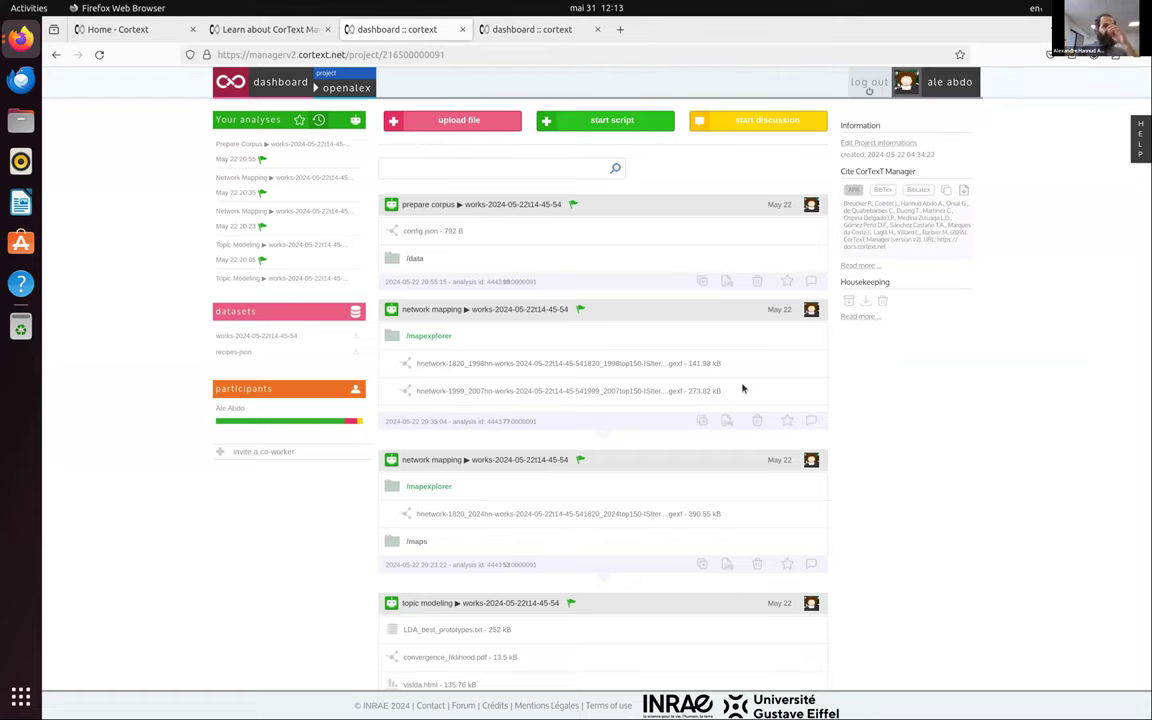
scroll(down, 3)
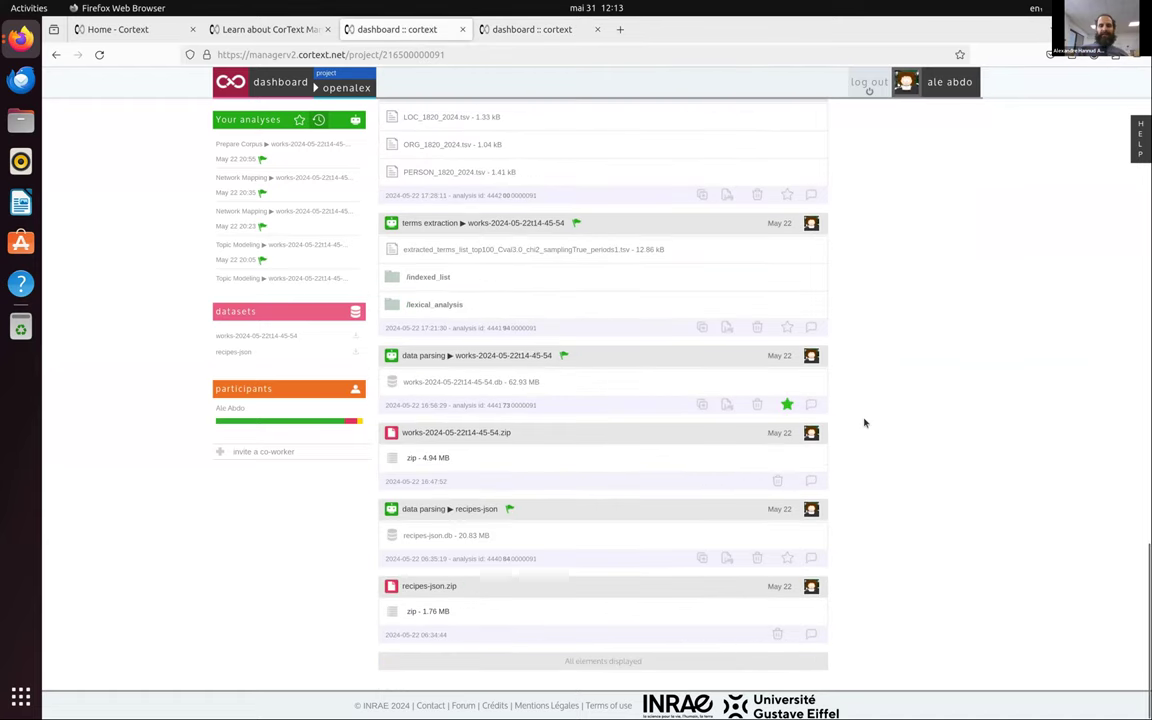
scroll(up, 3)
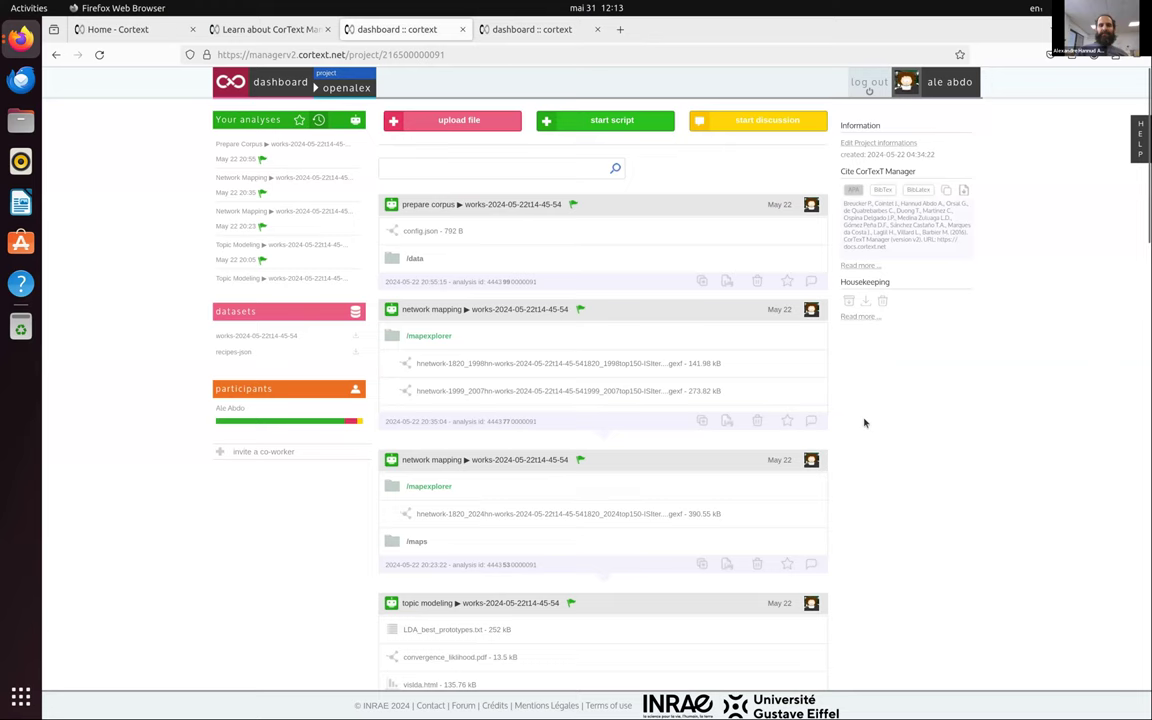
scroll(down, 3)
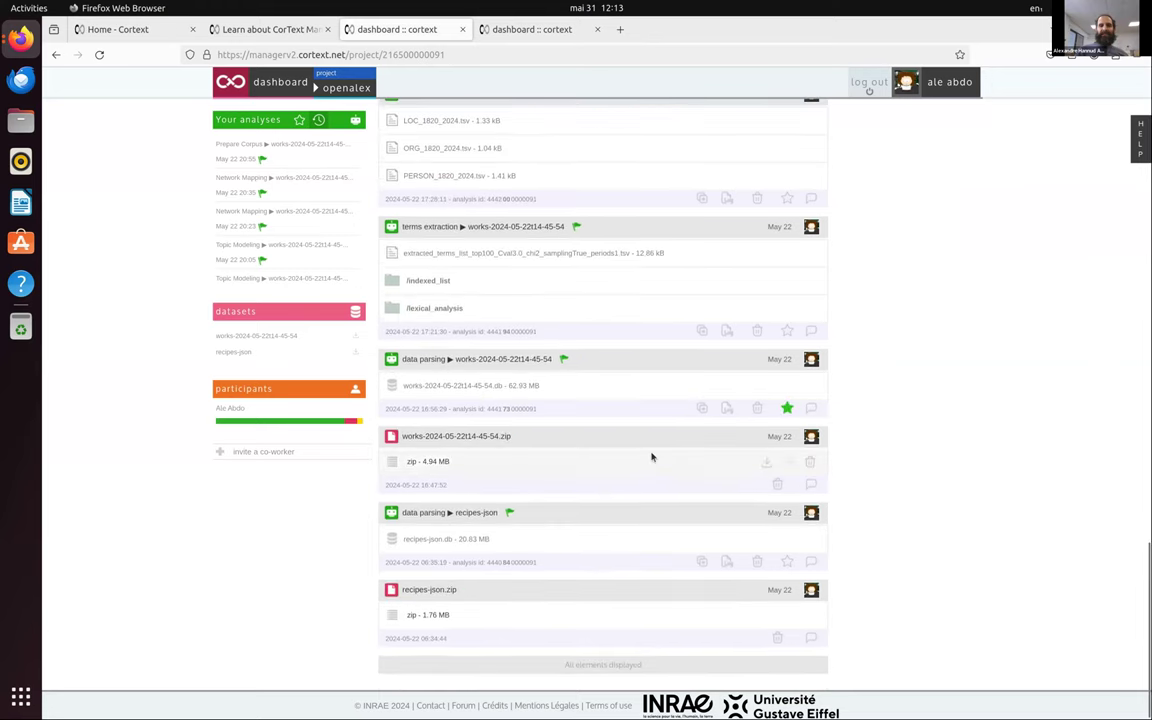
scroll(up, 3)
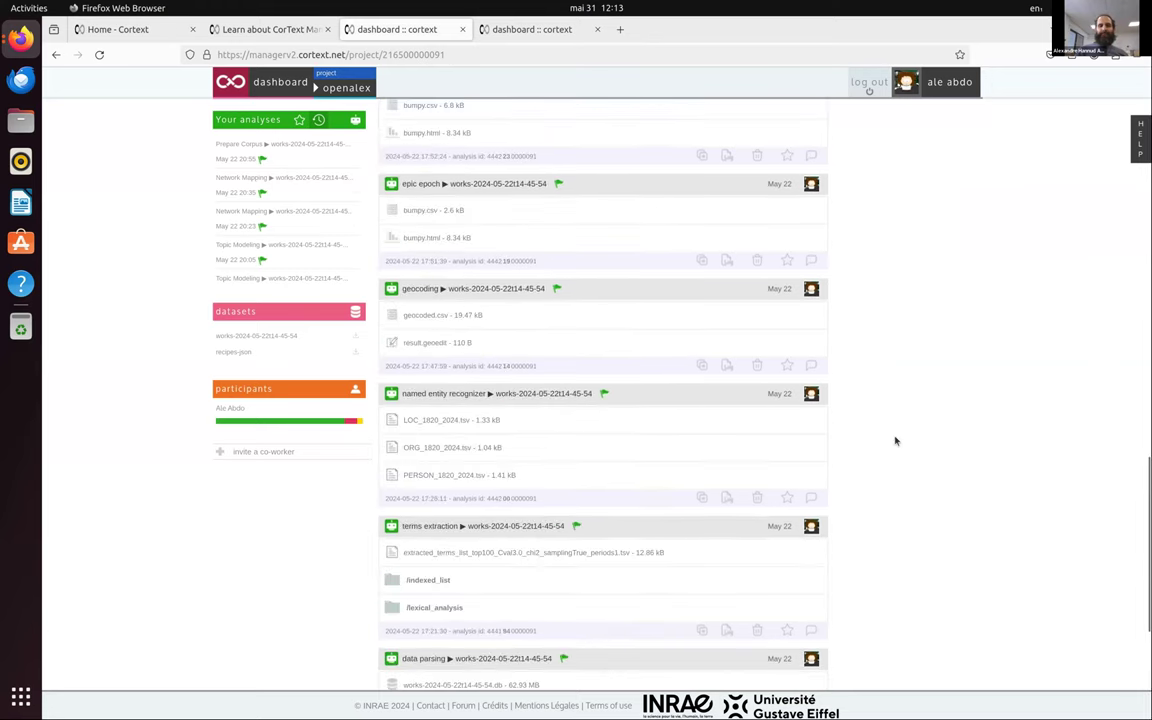
mouse_move(612, 408)
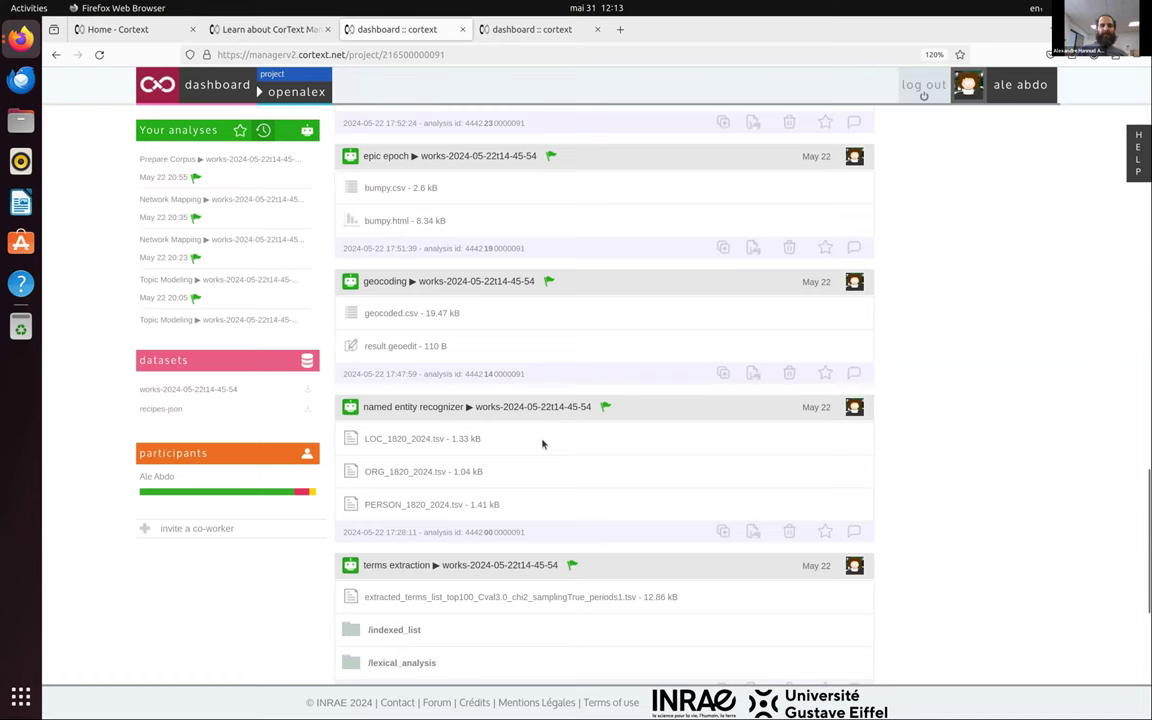
scroll(down, 3)
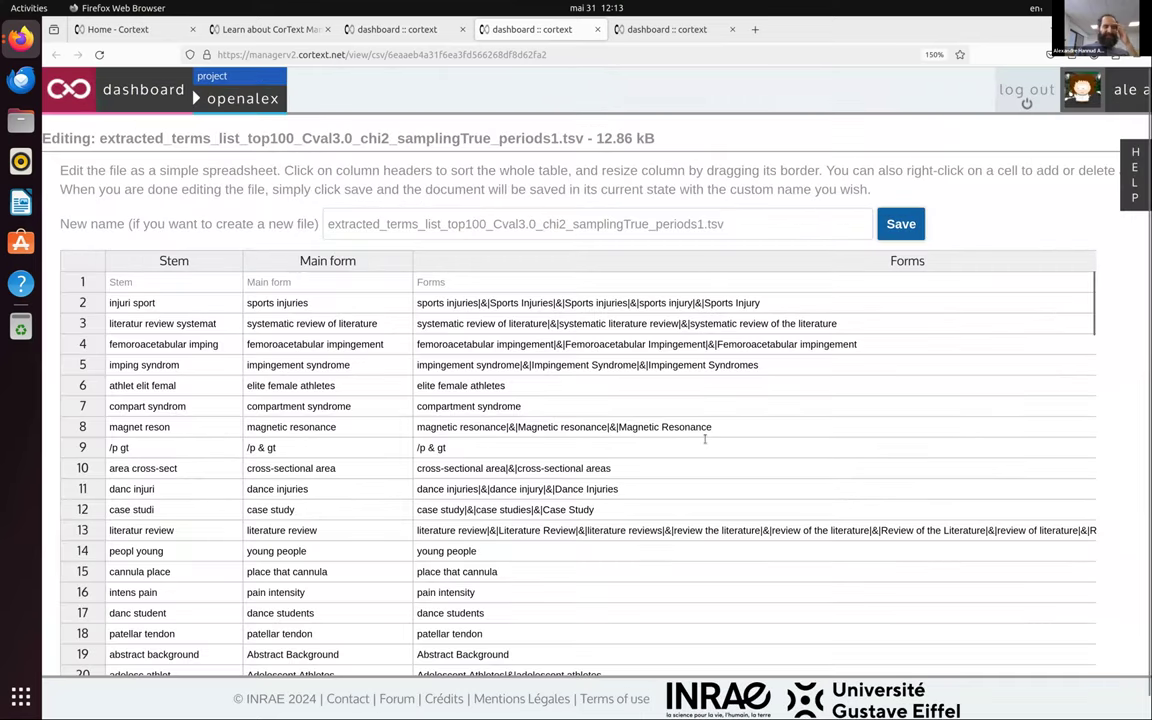
mouse_move(232, 446)
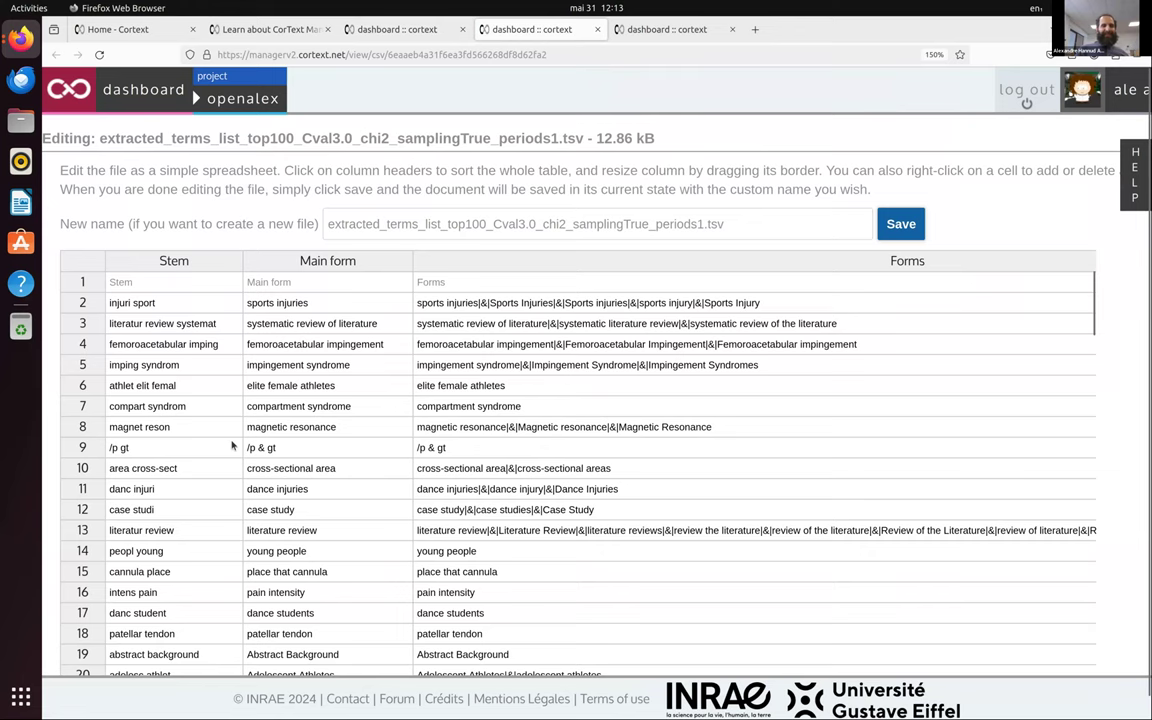
mouse_move(266, 360)
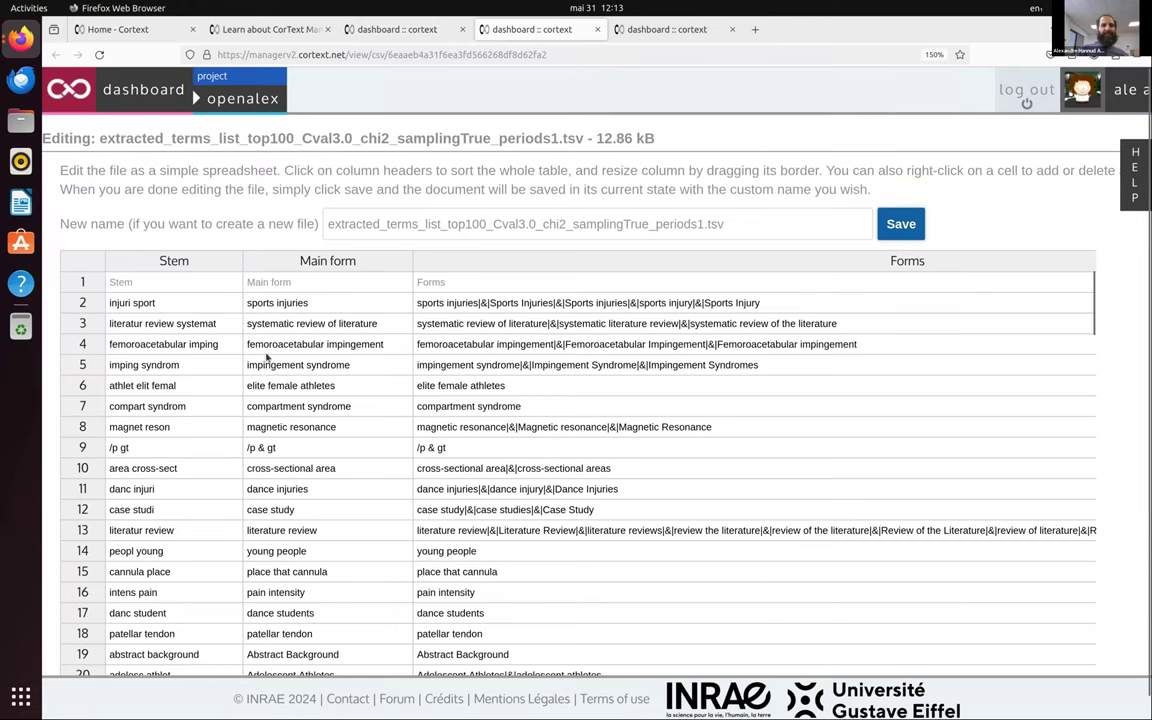
mouse_move(176, 318)
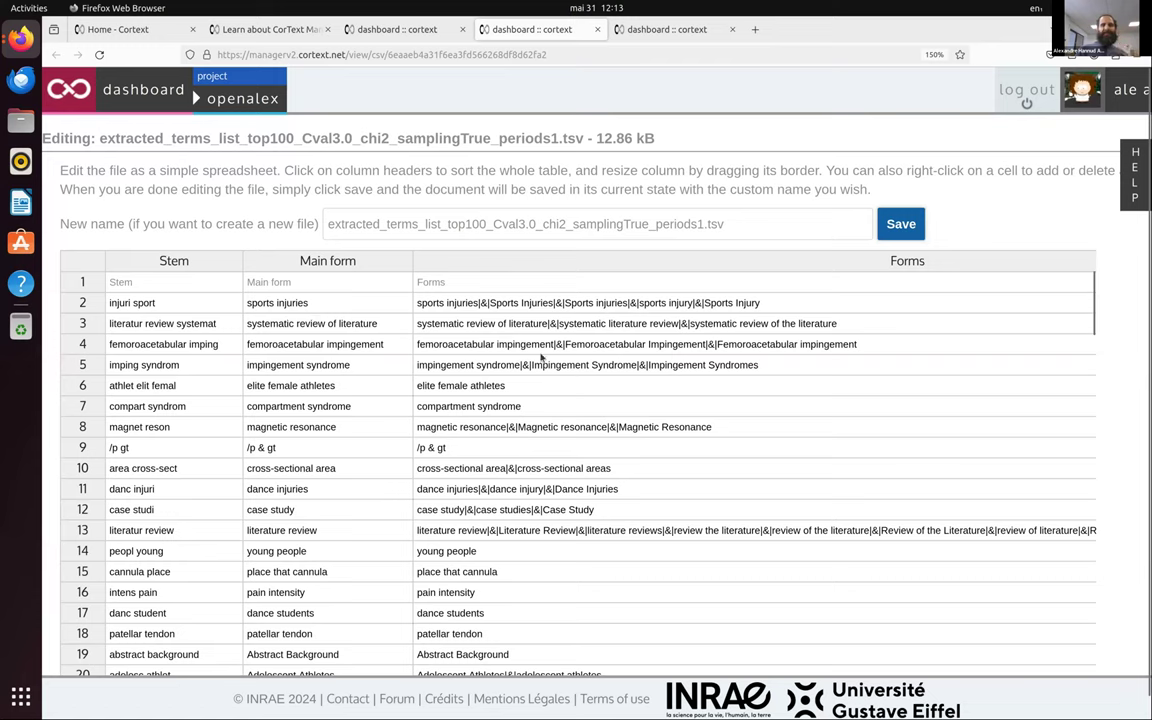
mouse_move(184, 302)
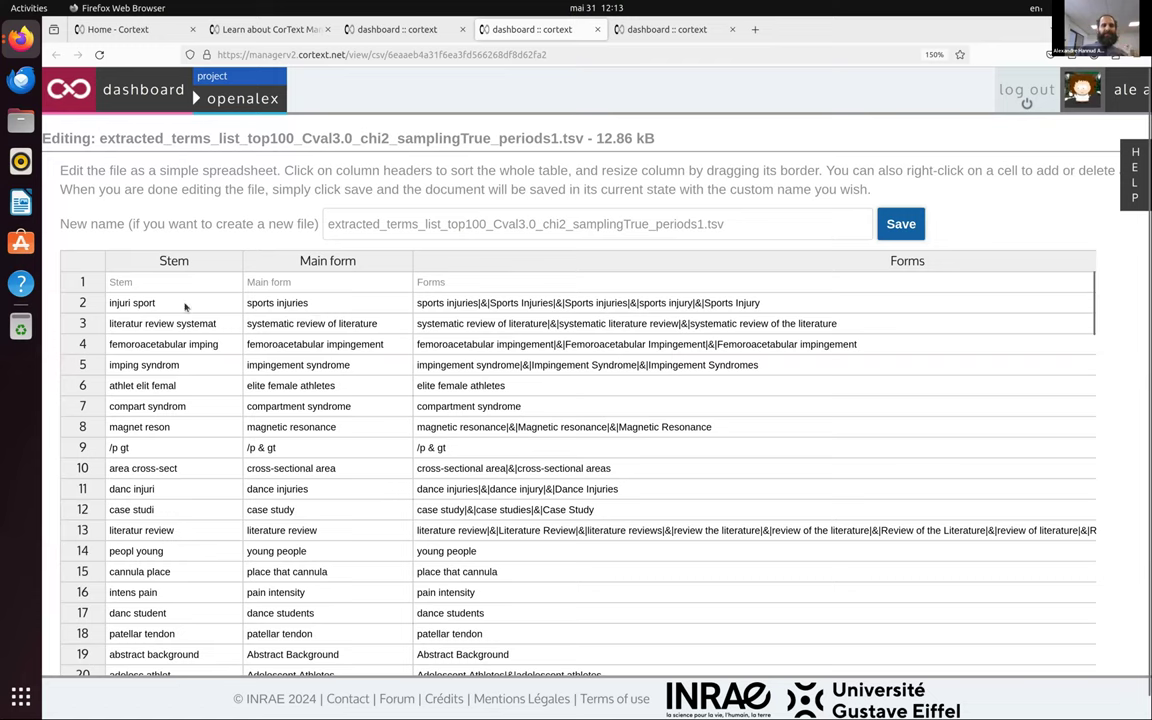
mouse_move(296, 408)
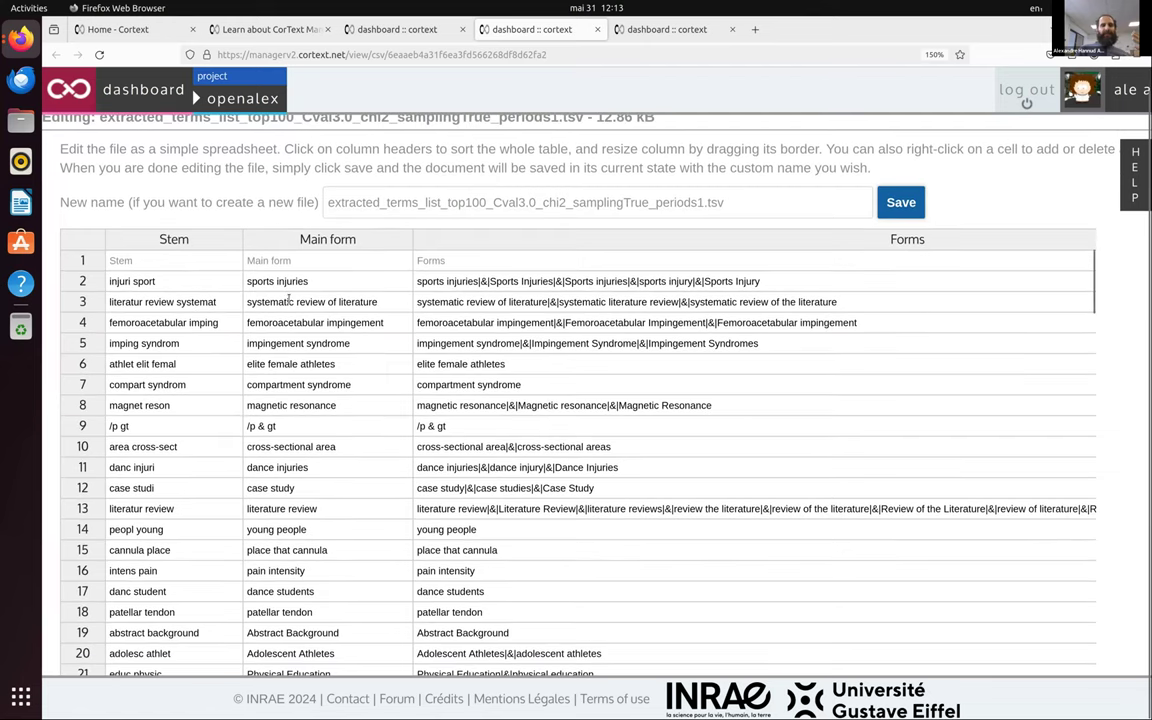
Scroll through the extracted terms list table of stems, main forms and forms
scroll(down, 3)
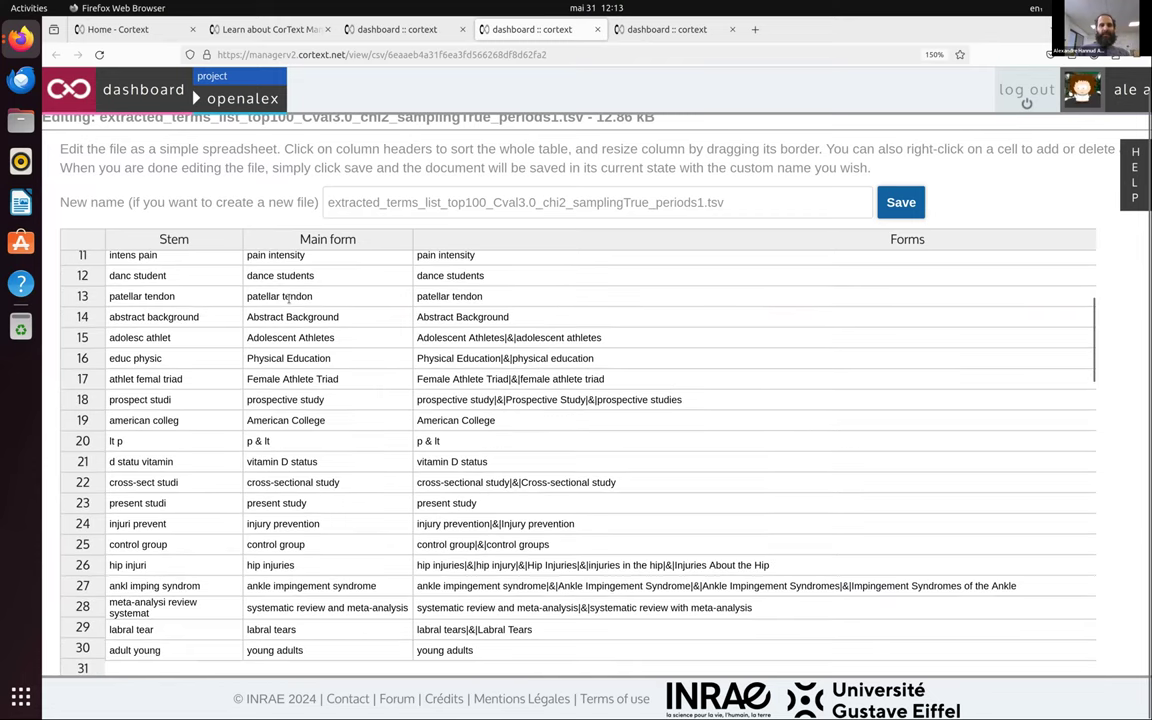
scroll(down, 3)
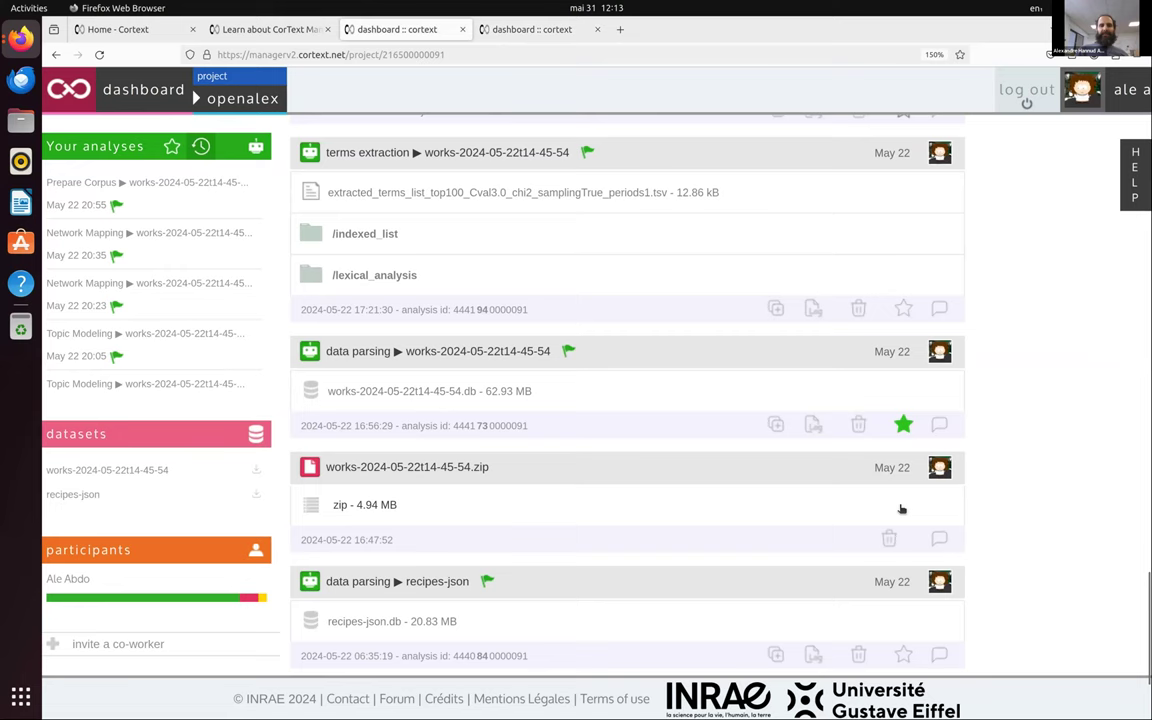
View the named entity recognizer's PERSON_1820_2024.tsv results in the spreadsheet editor
scroll(up, 3)
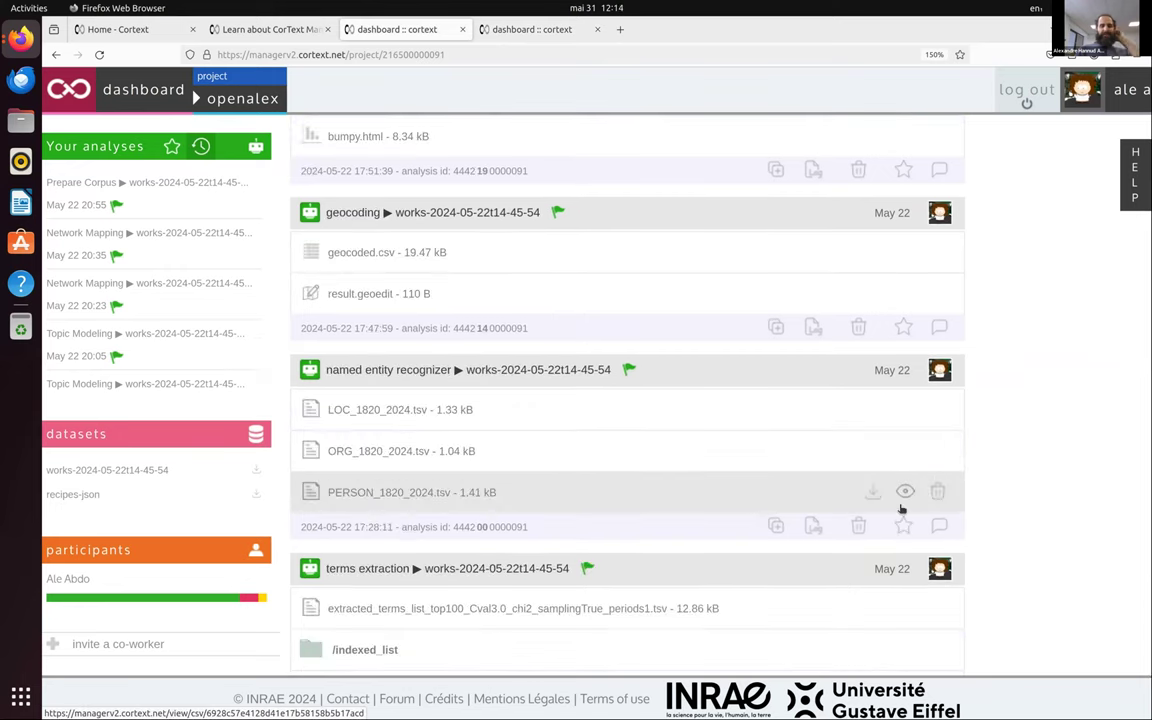
scroll(up, 3)
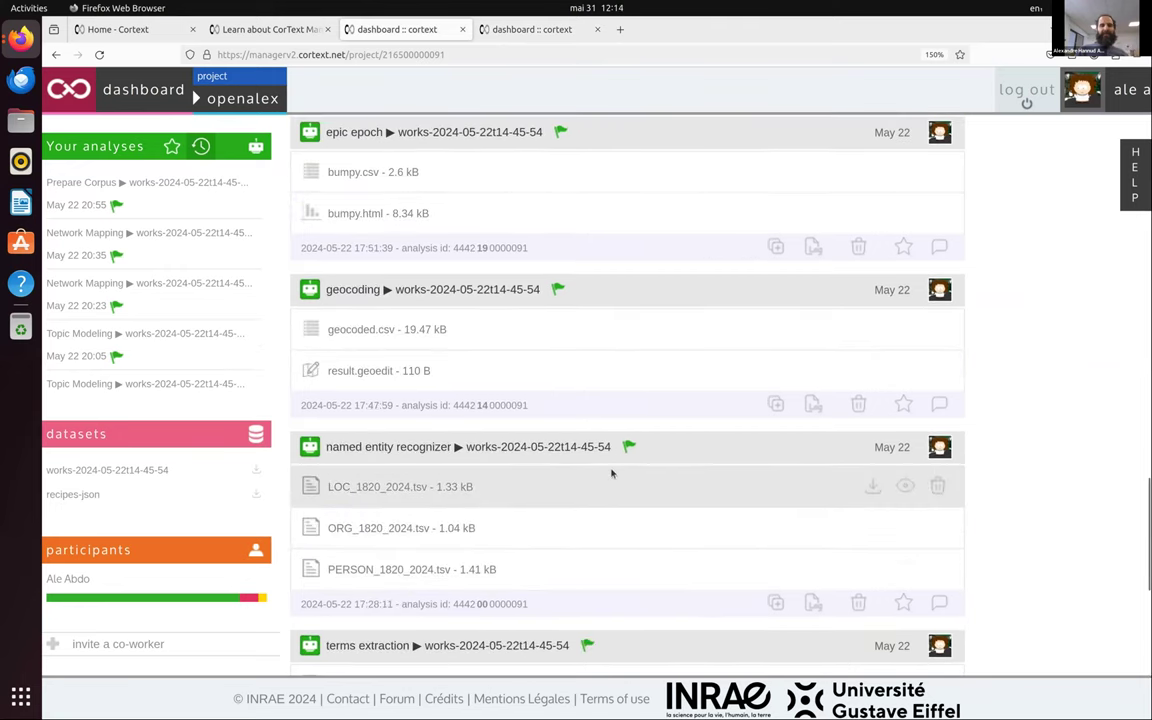
mouse_move(532, 528)
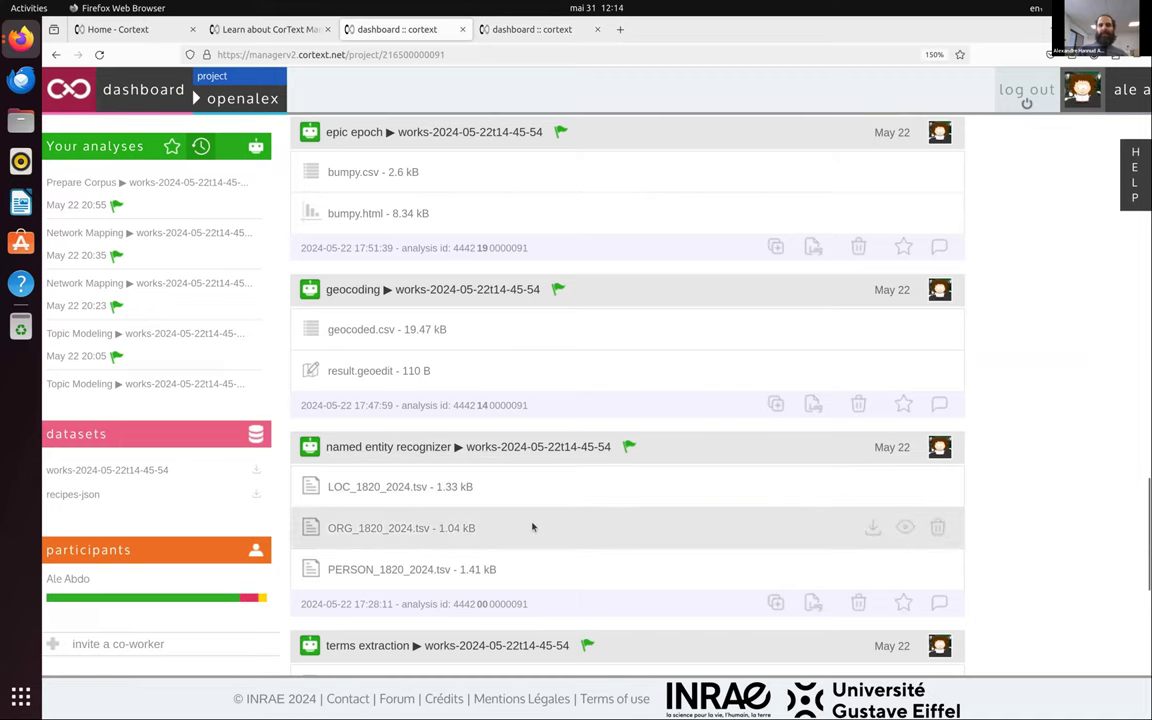
mouse_move(904, 568)
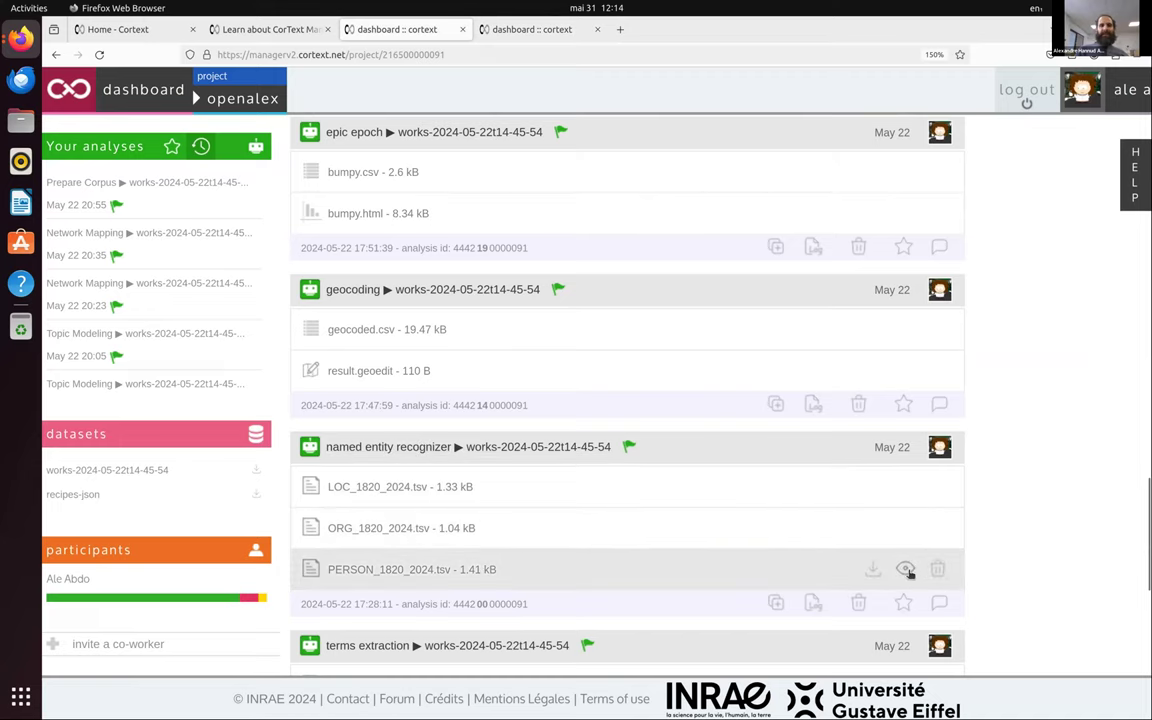
click(904, 568)
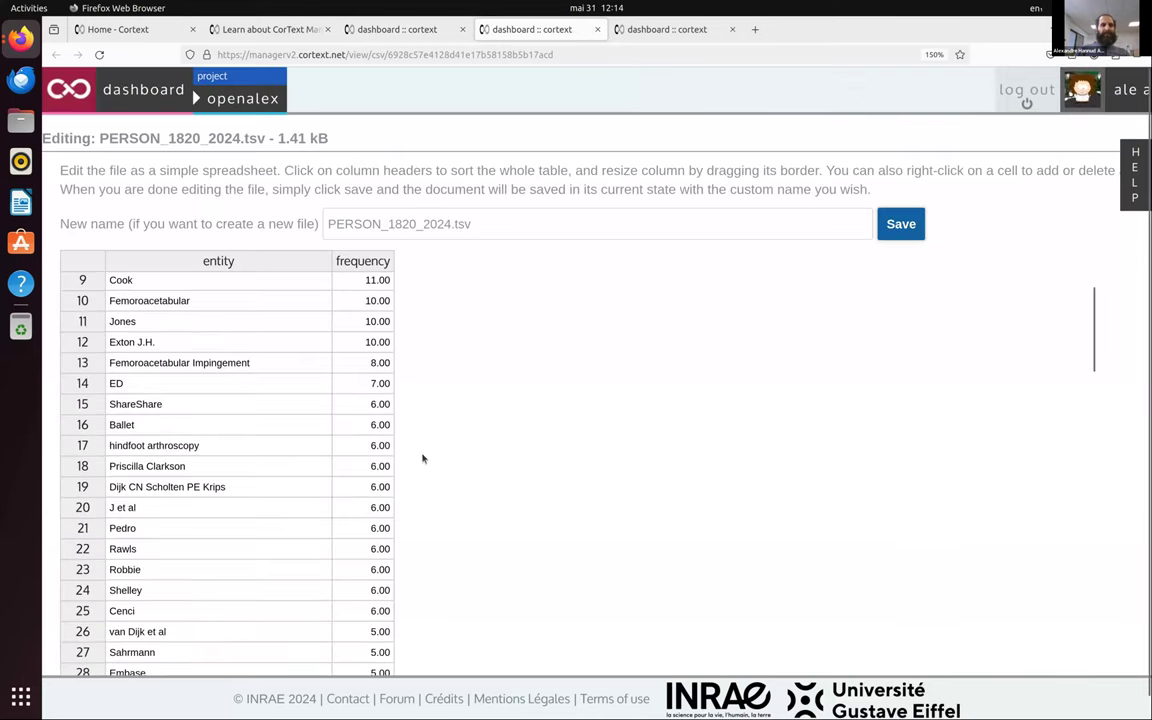
Browse the PERSON entity frequency table and return to the dashboard's epic epoch analyses
scroll(up, 3)
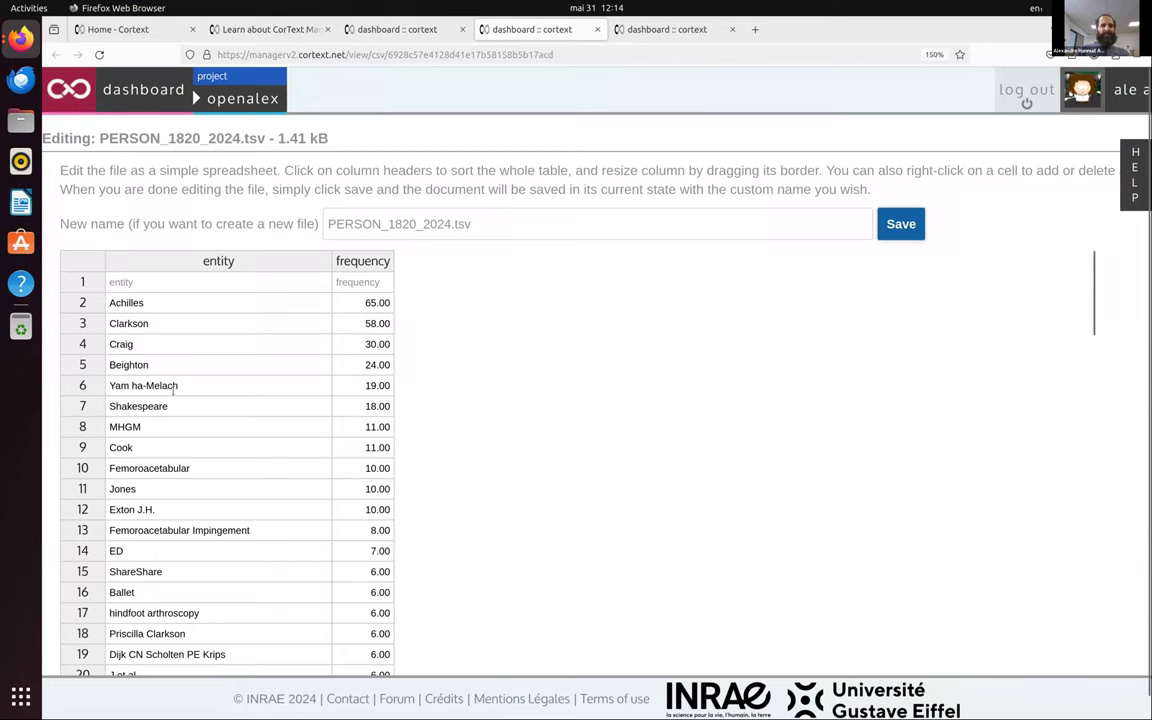
mouse_move(212, 458)
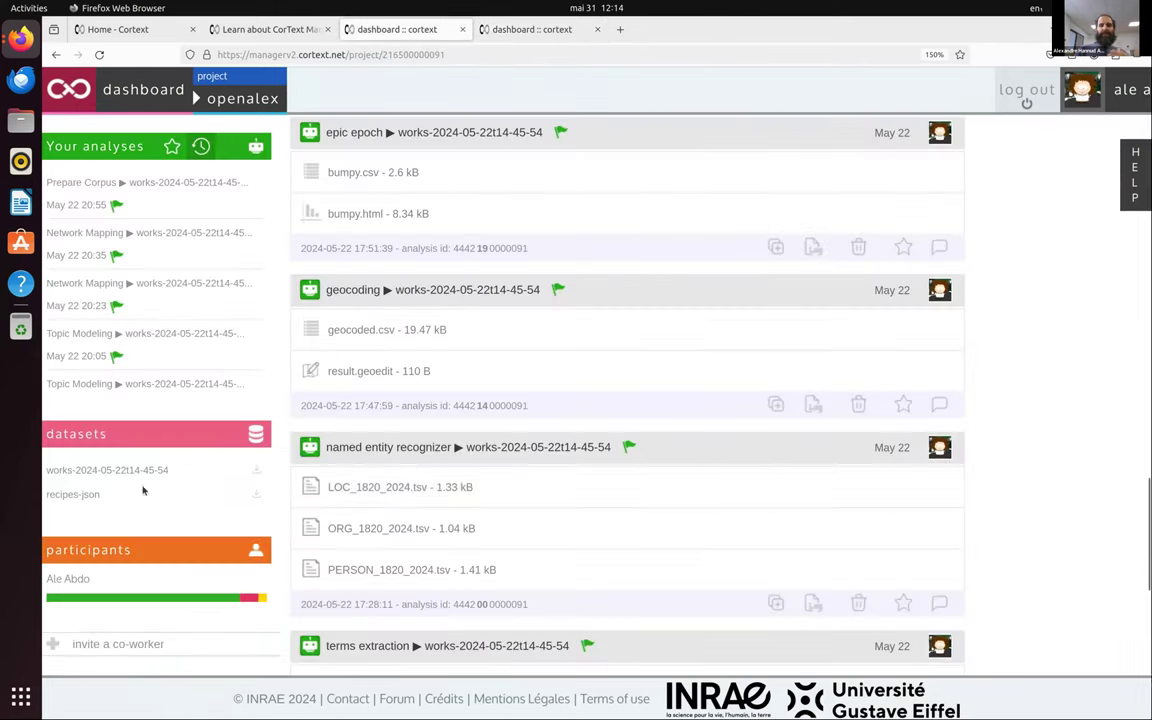
mouse_move(1044, 430)
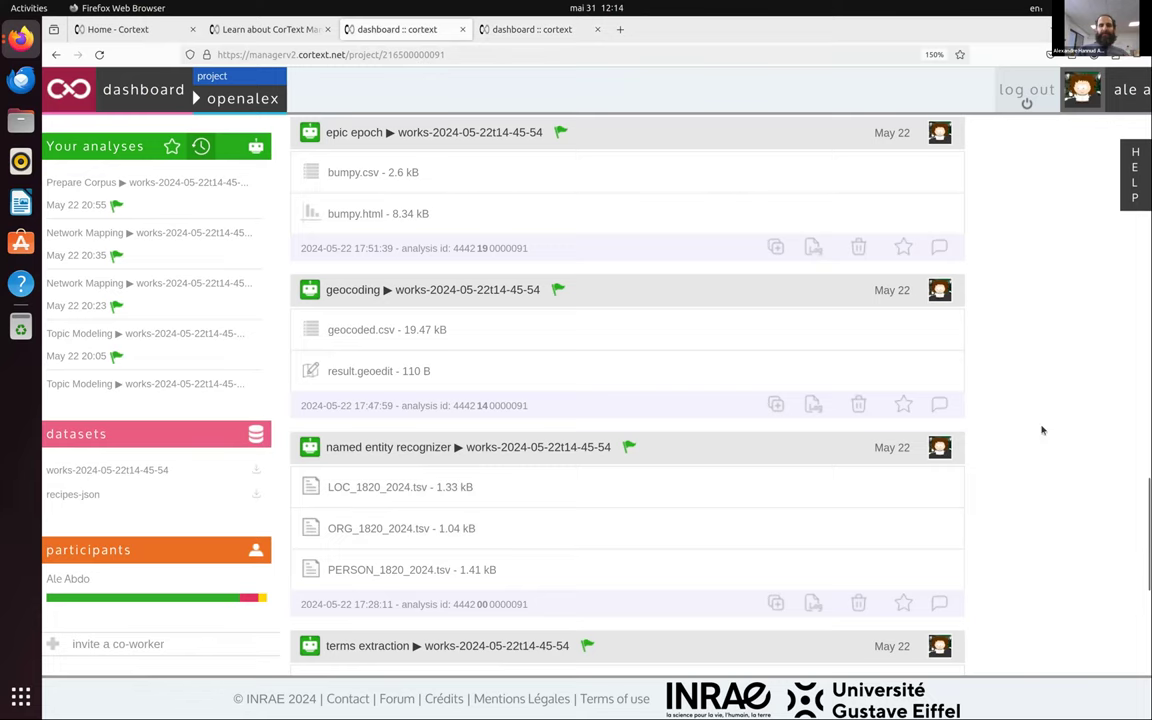
scroll(up, 3)
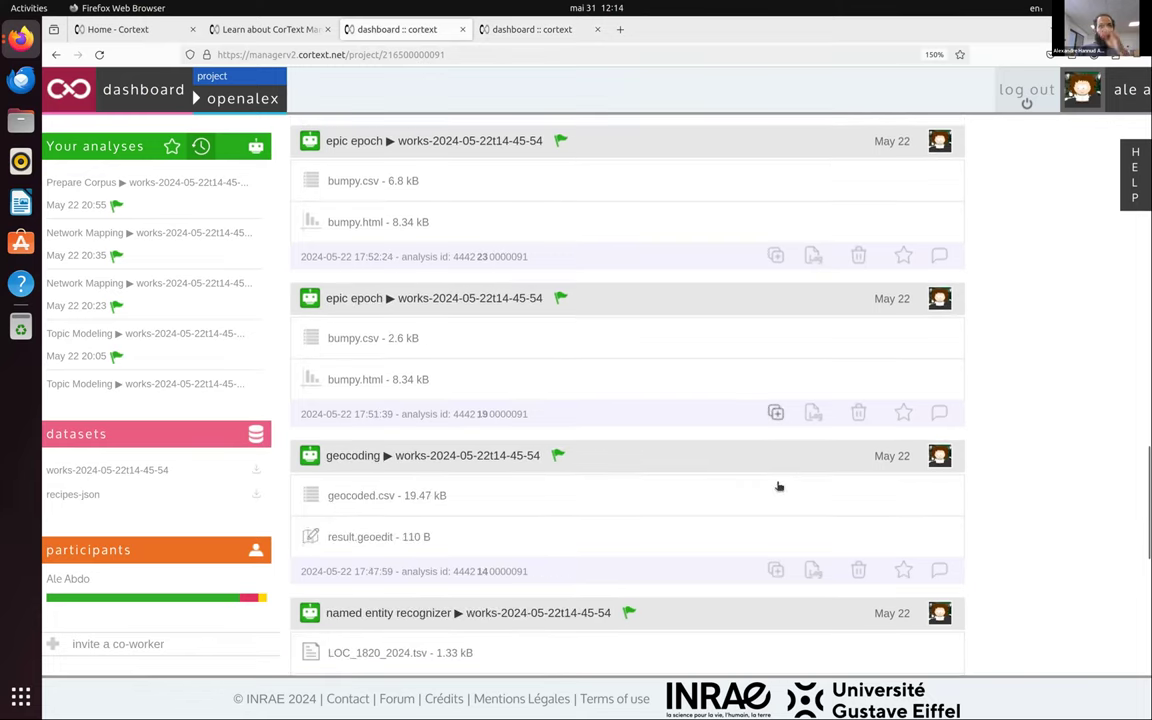
scroll(down, 3)
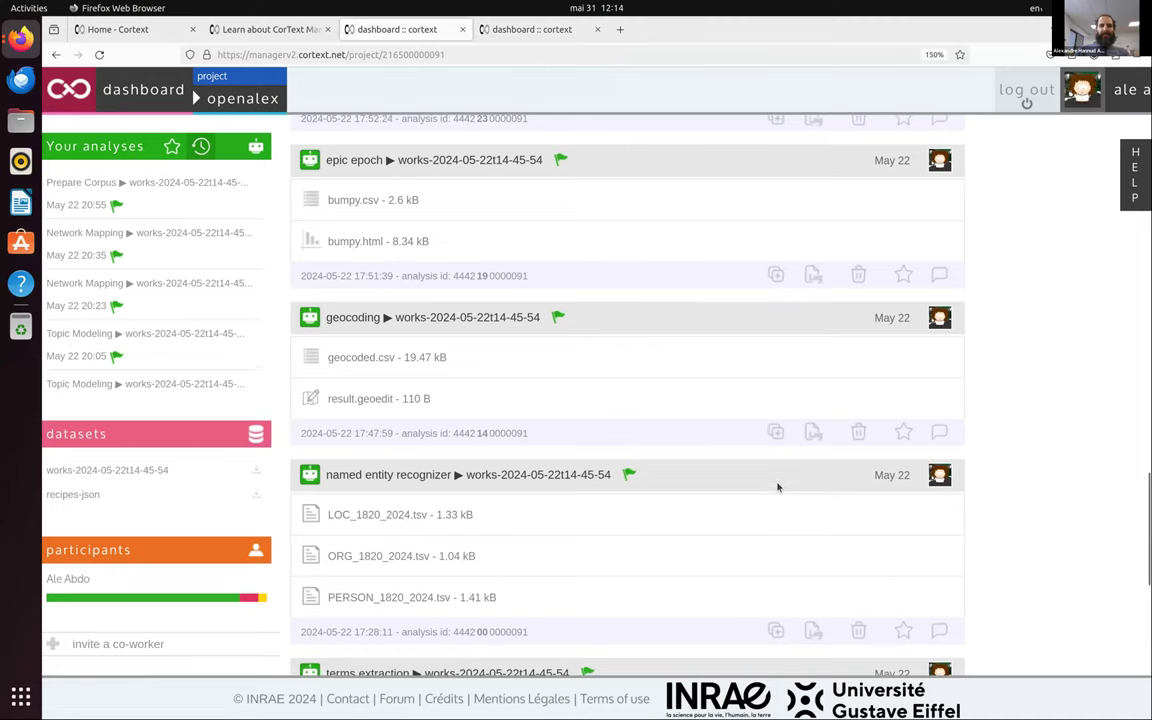
scroll(up, 3)
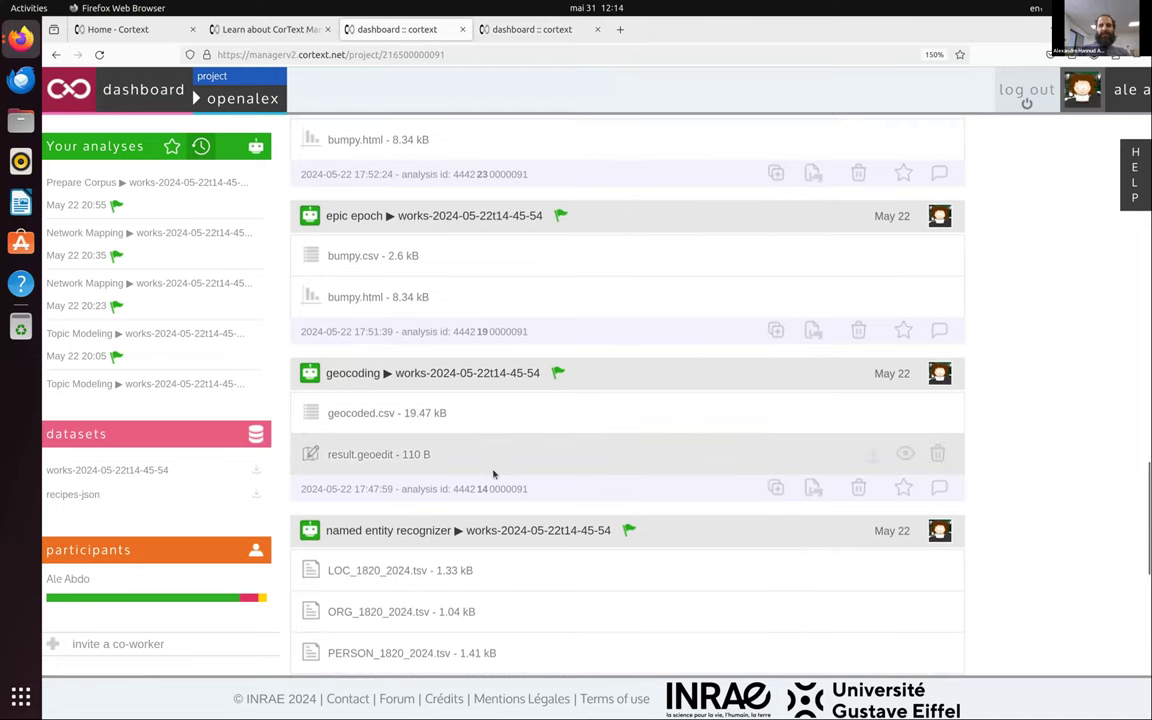
mouse_move(952, 418)
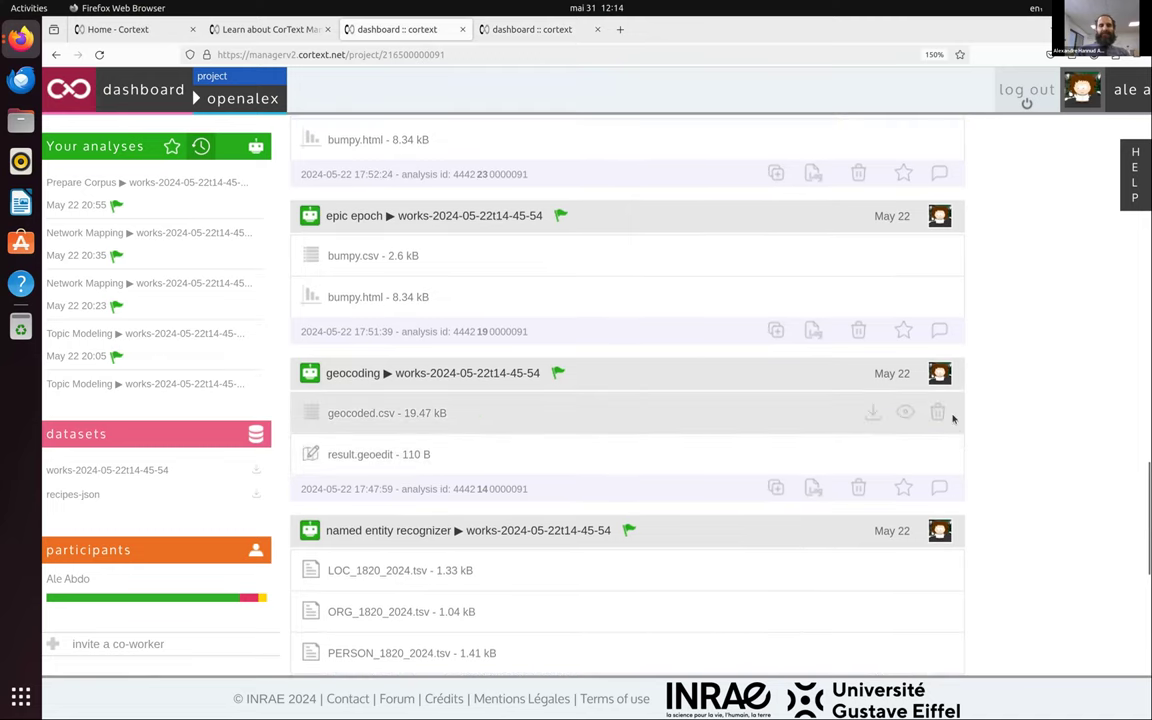
scroll(up, 3)
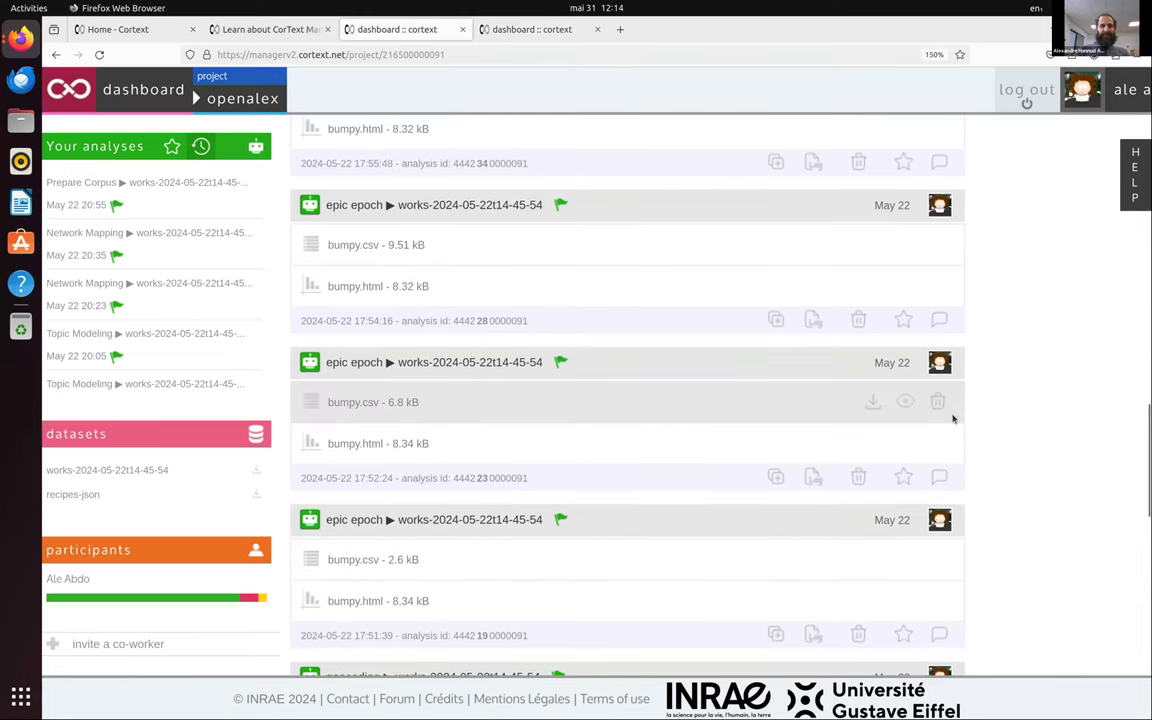
mouse_move(778, 444)
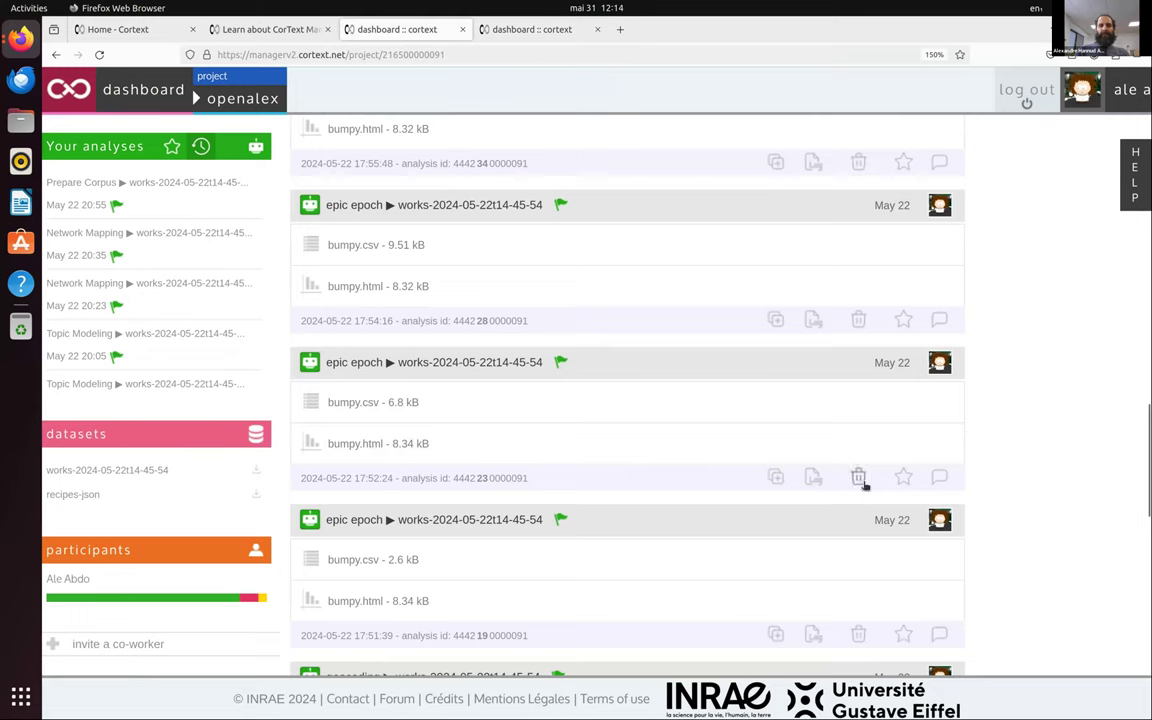
scroll(down, 3)
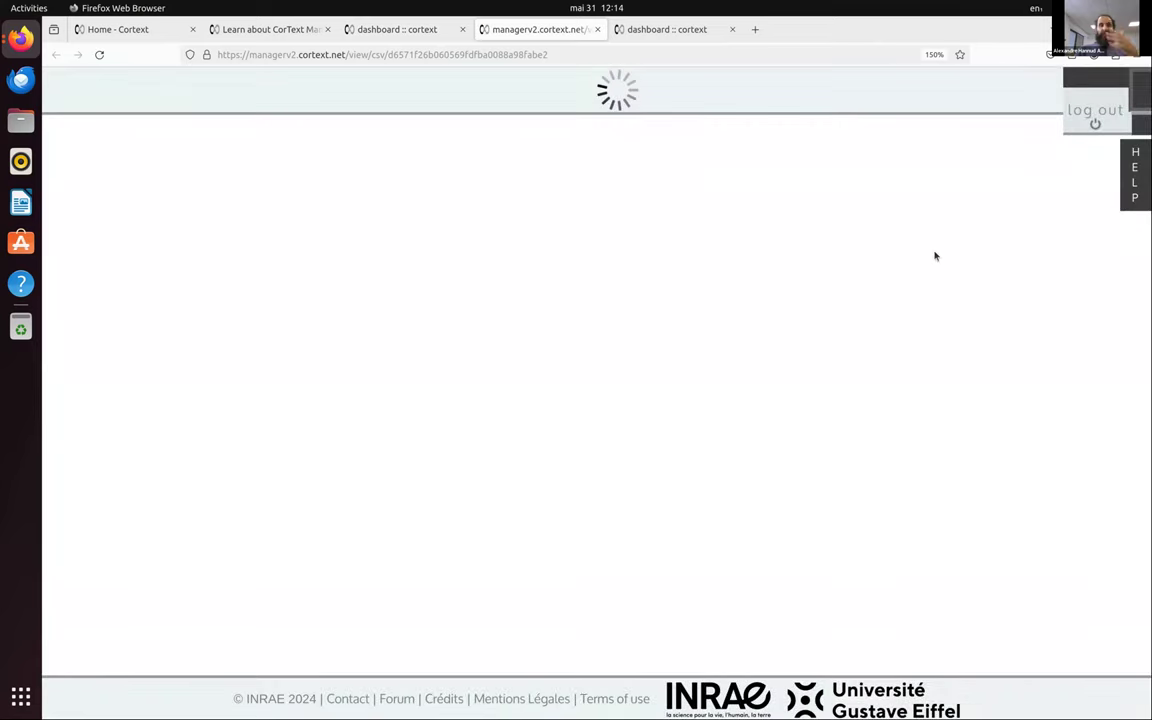
mouse_move(980, 348)
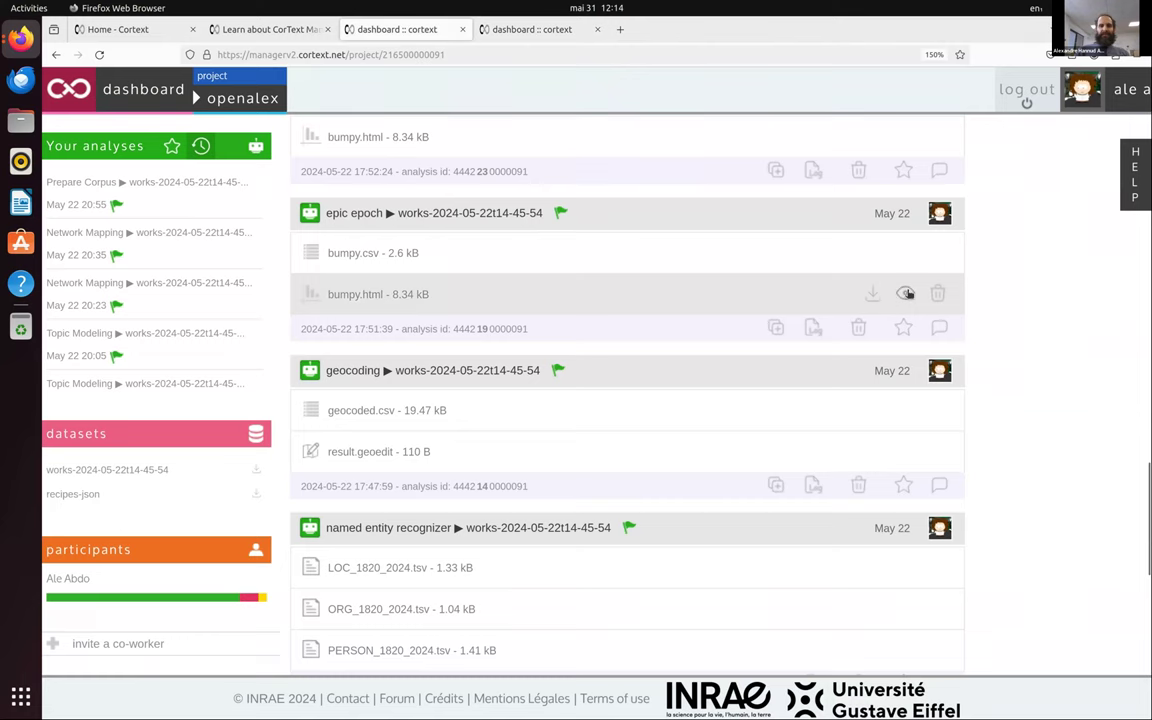
Preview an epic epoch analysis's bumpy output file
click(904, 292)
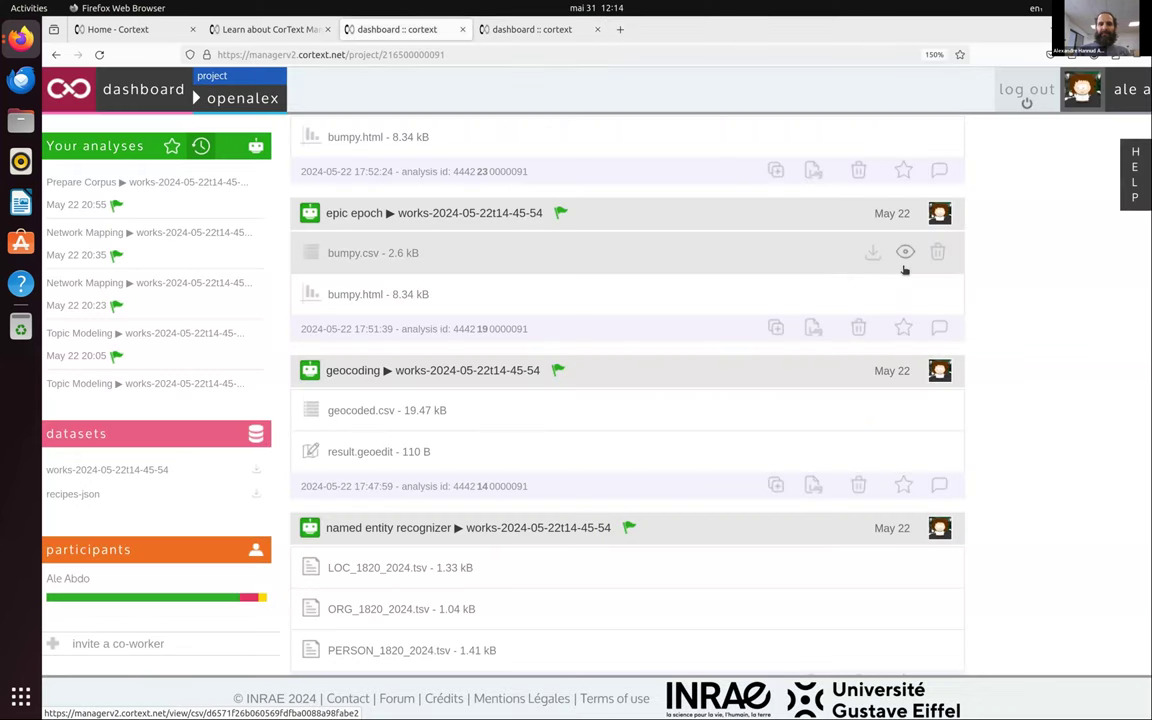
scroll(up, 3)
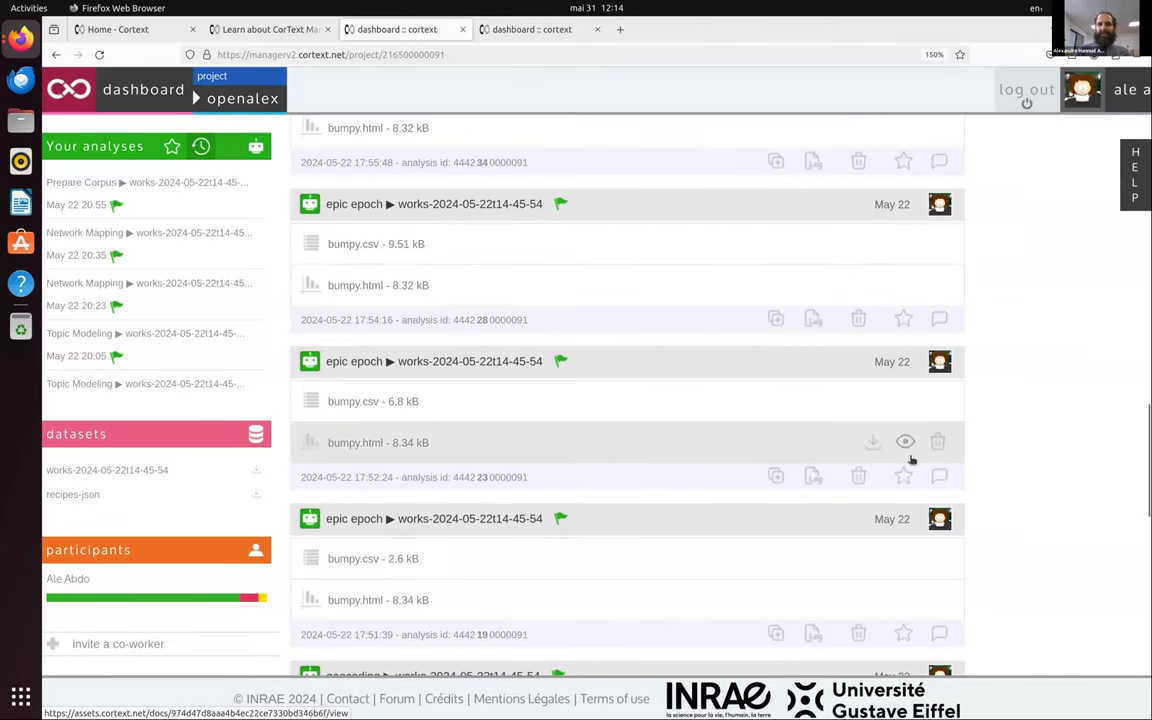
click(904, 442)
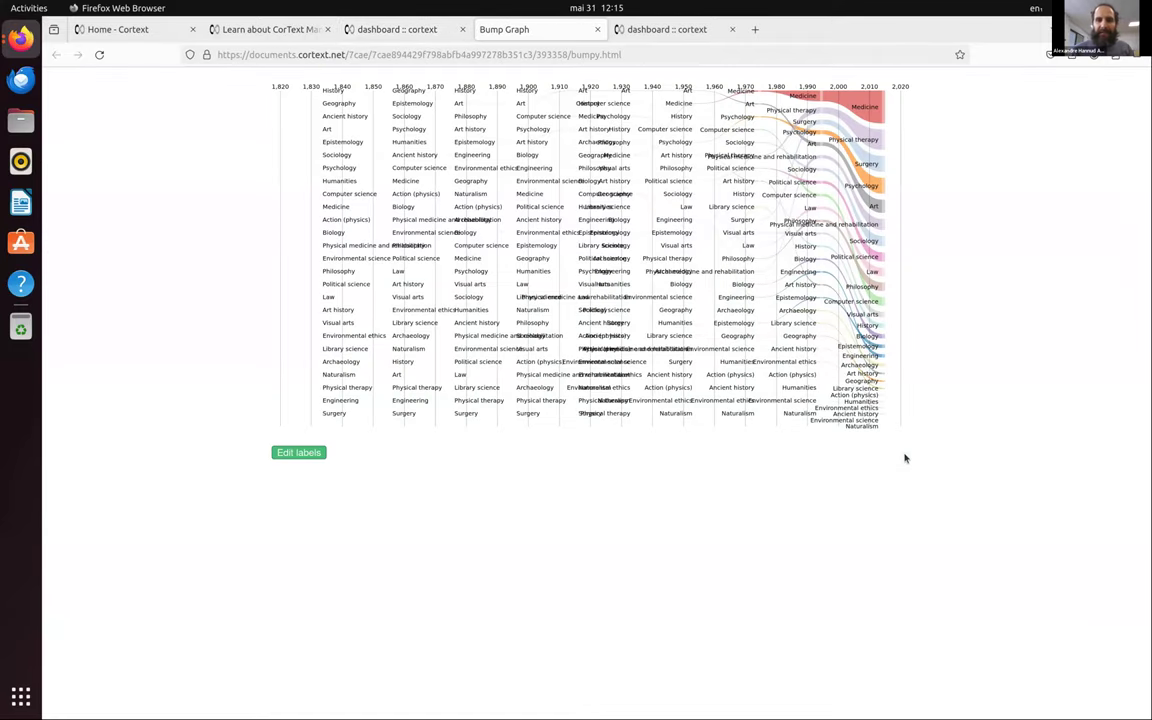
mouse_move(476, 280)
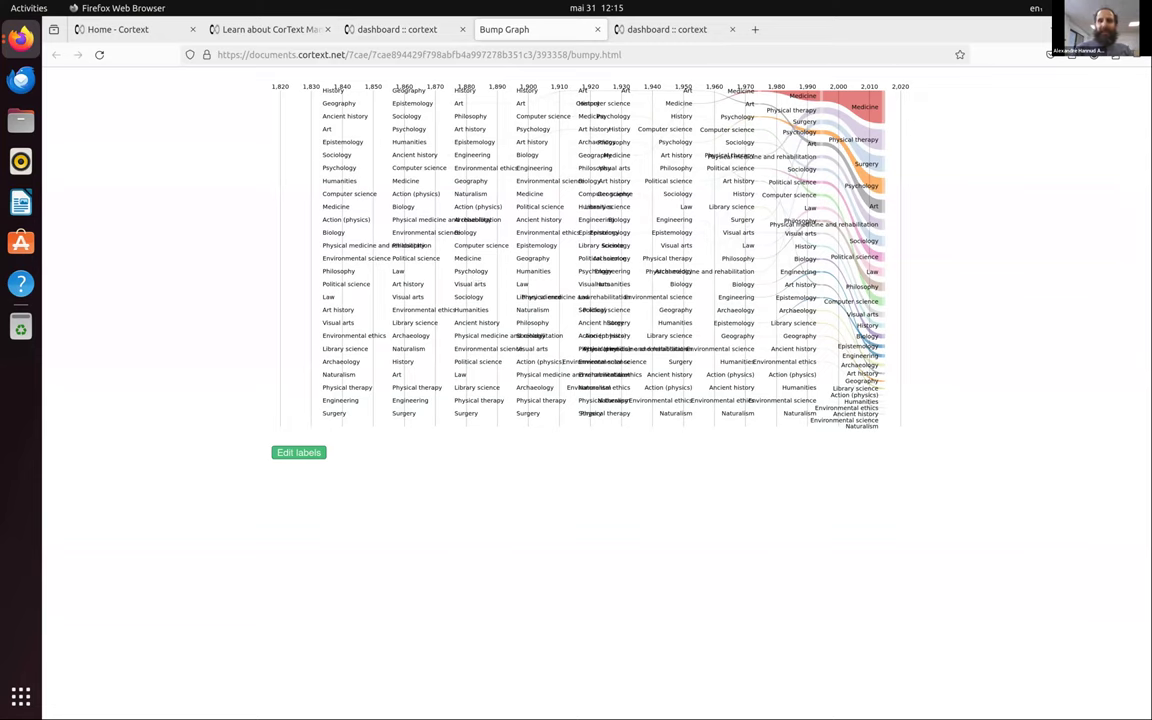
mouse_move(912, 268)
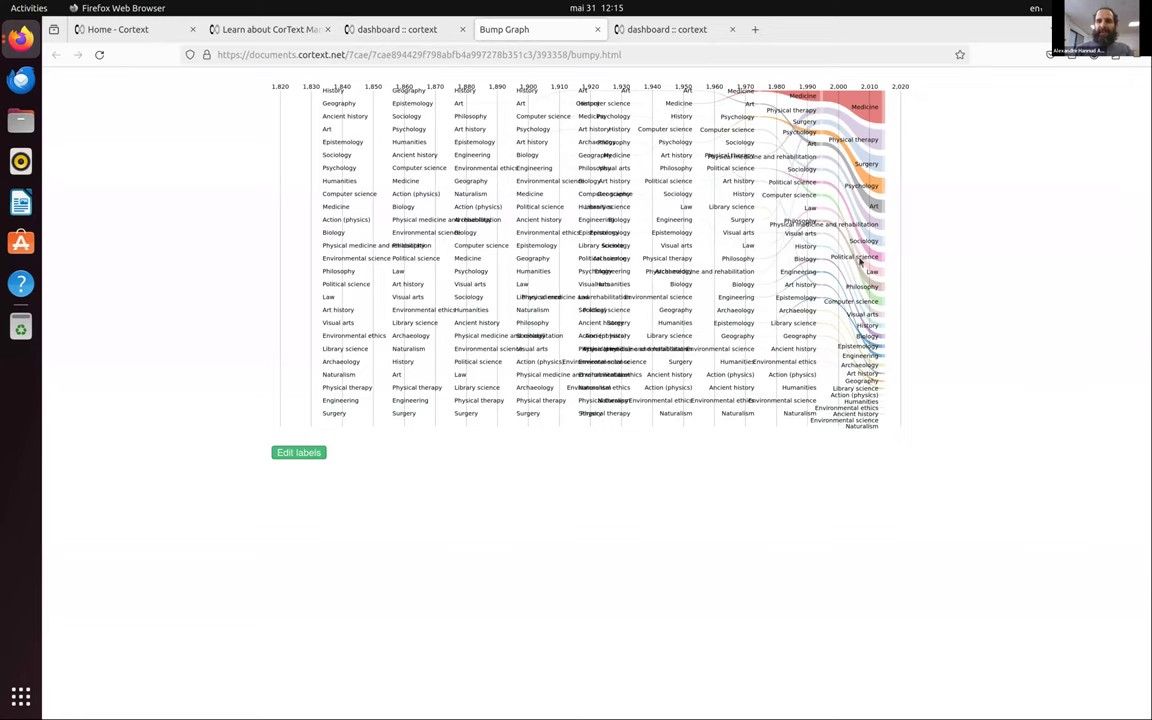
mouse_move(764, 264)
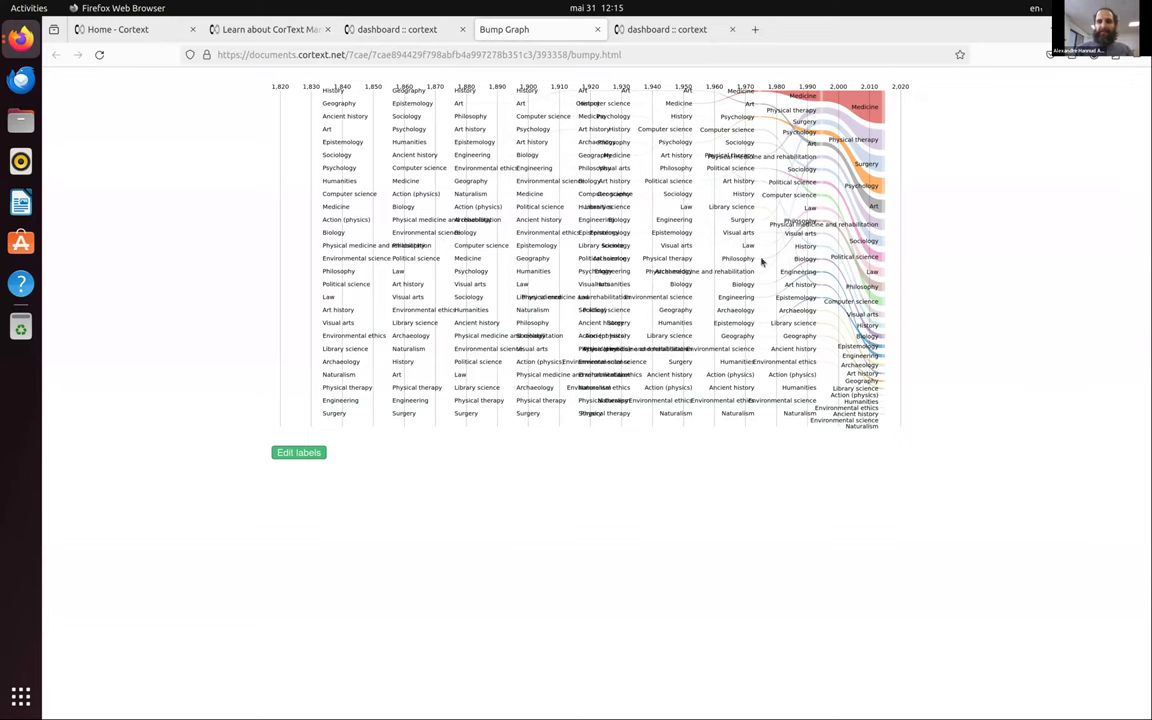
mouse_move(884, 298)
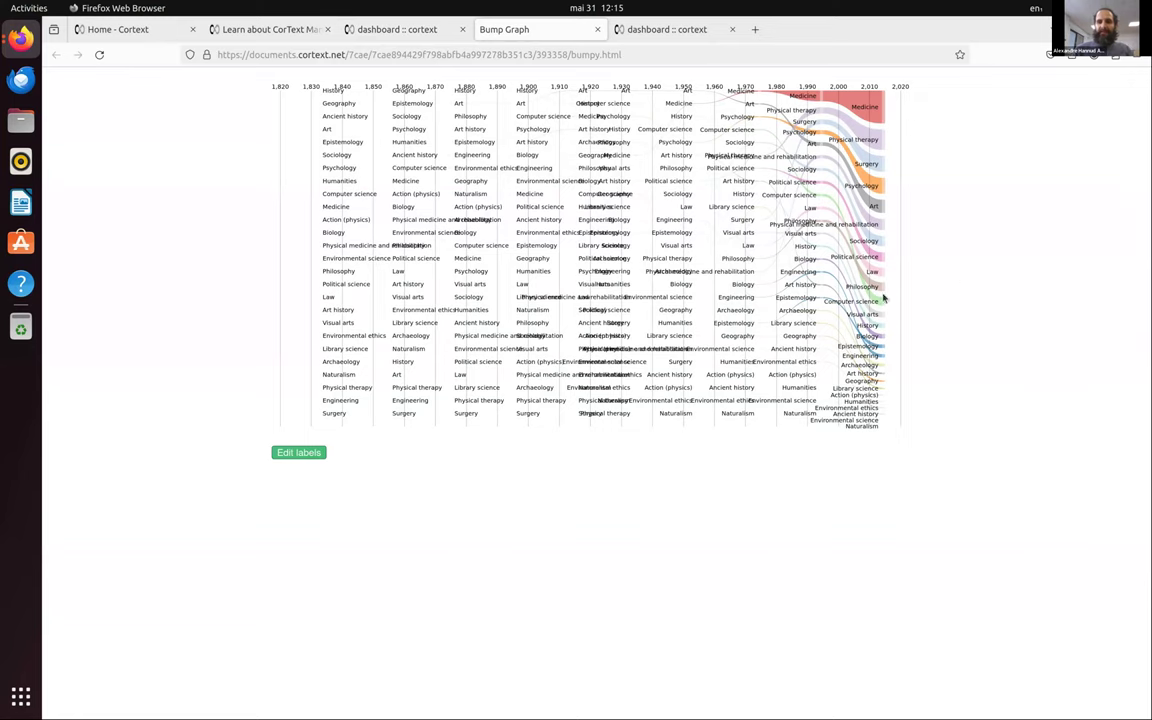
click(596, 30)
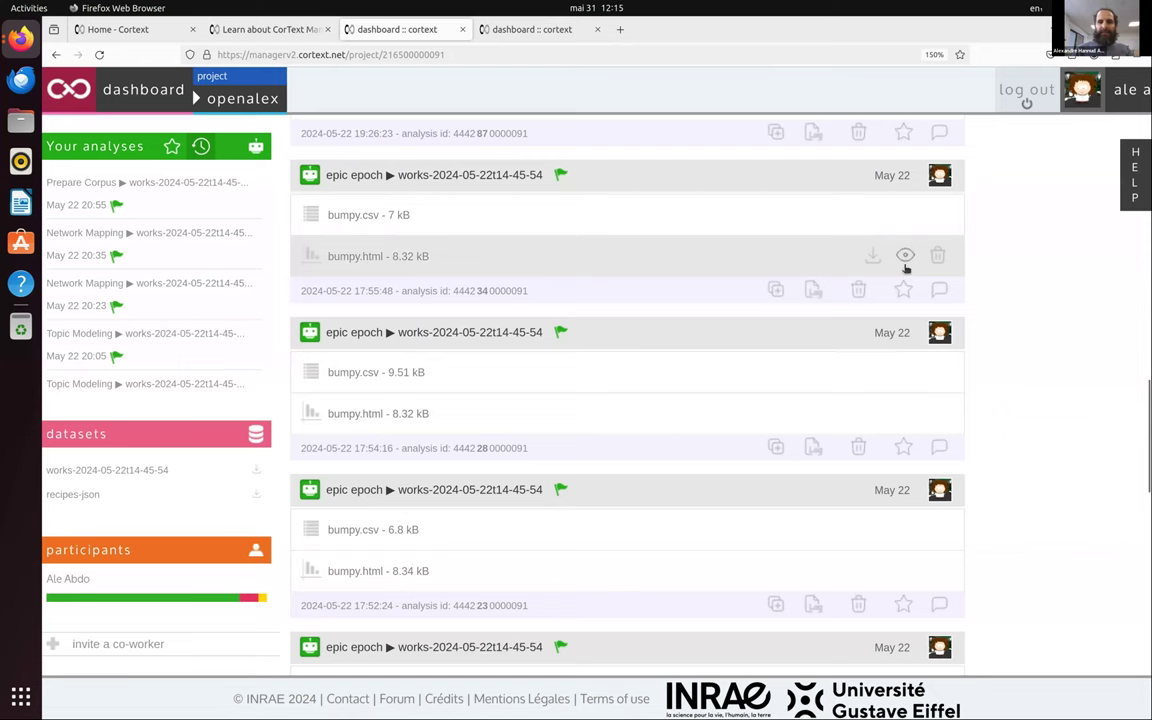
Show a second epic epoch bump graph with topic-term ranking streams
click(904, 256)
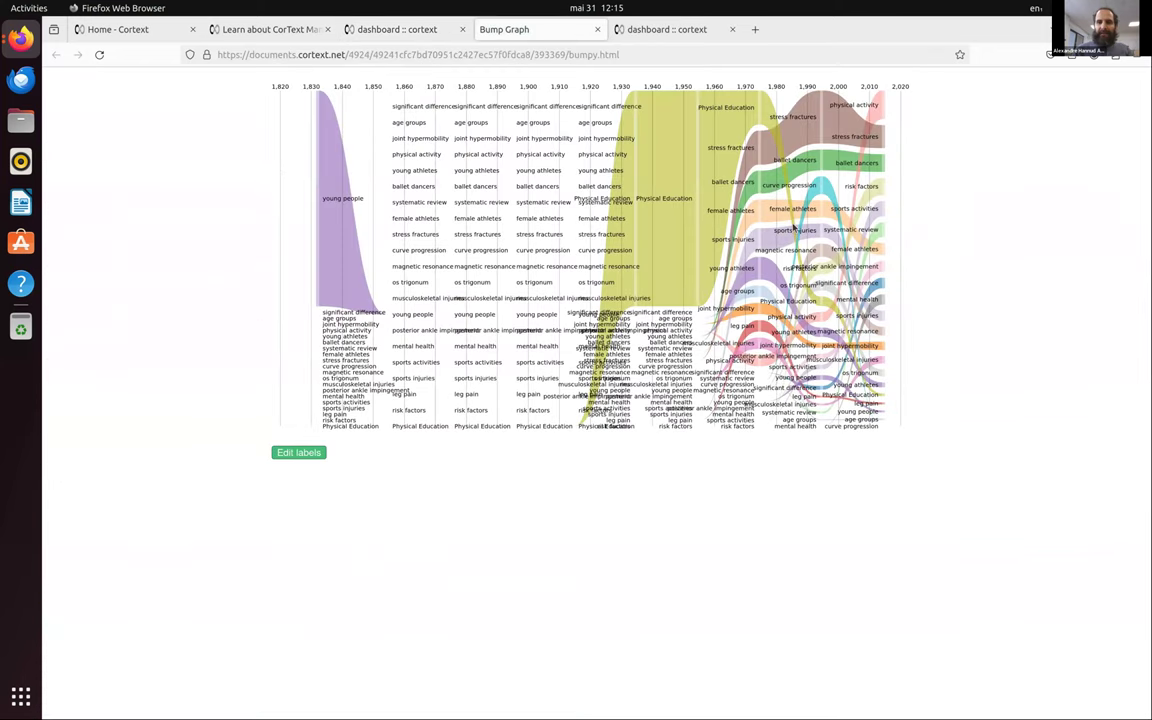
mouse_move(740, 258)
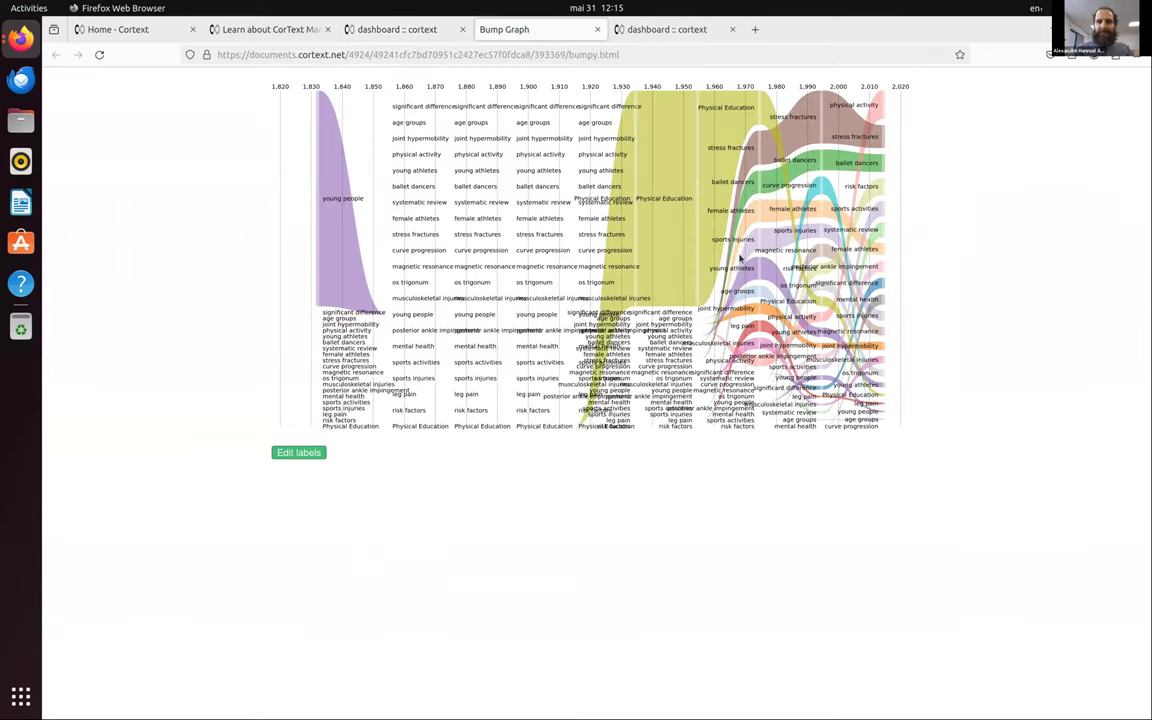
mouse_move(948, 256)
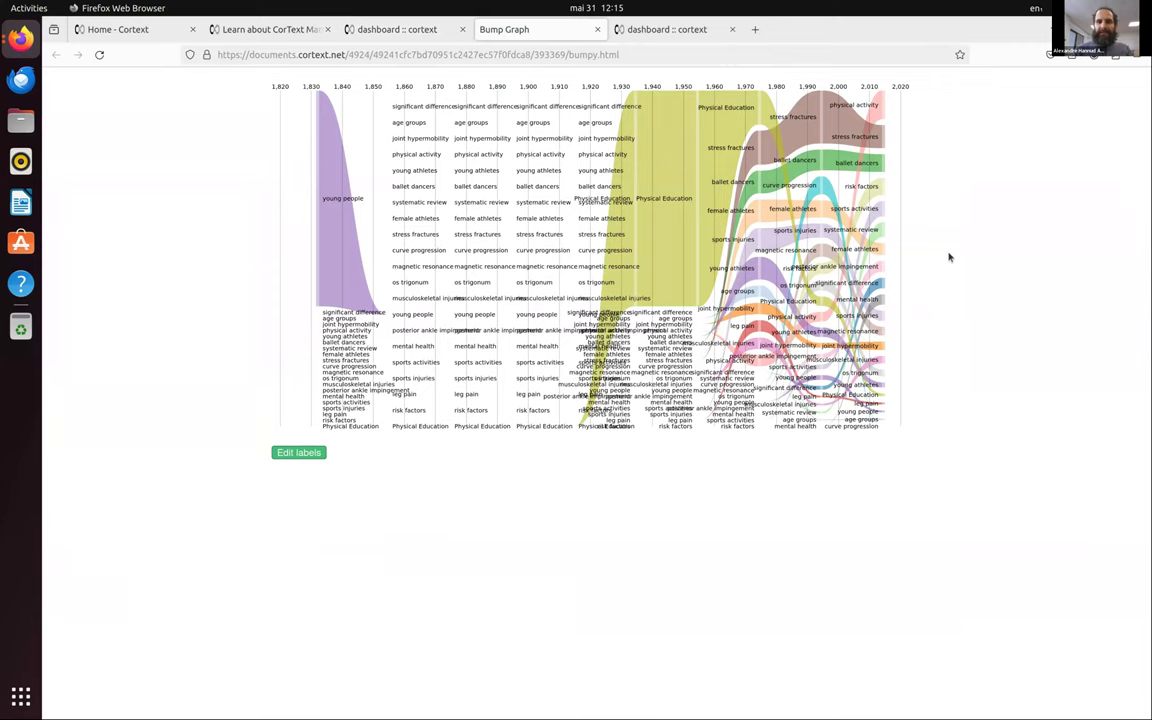
mouse_move(888, 264)
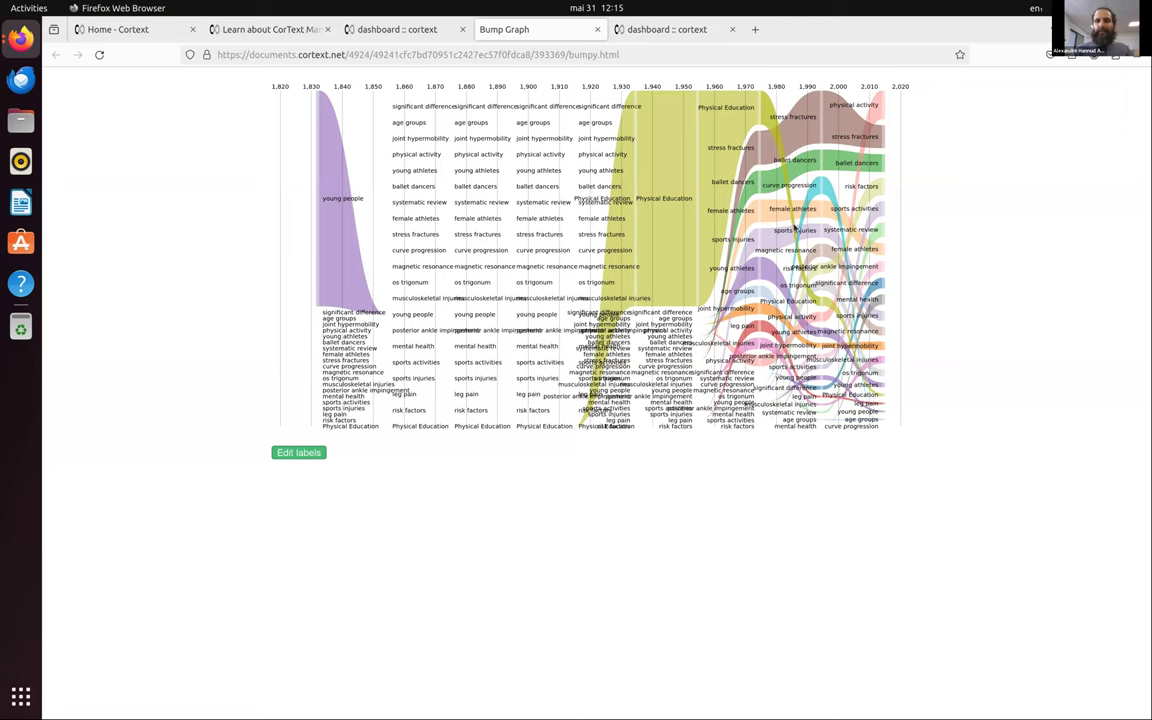
mouse_move(904, 244)
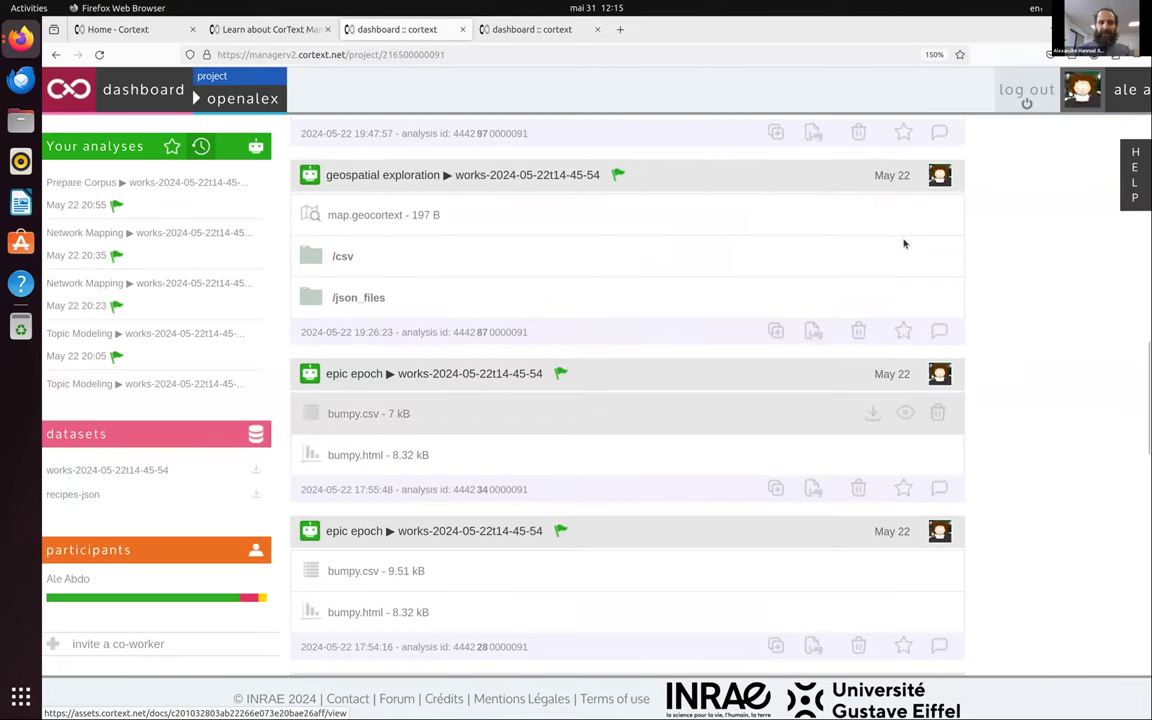
Scroll the dashboard up to the contingency matrix analyses with their PDF and SVG outputs
scroll(up, 3)
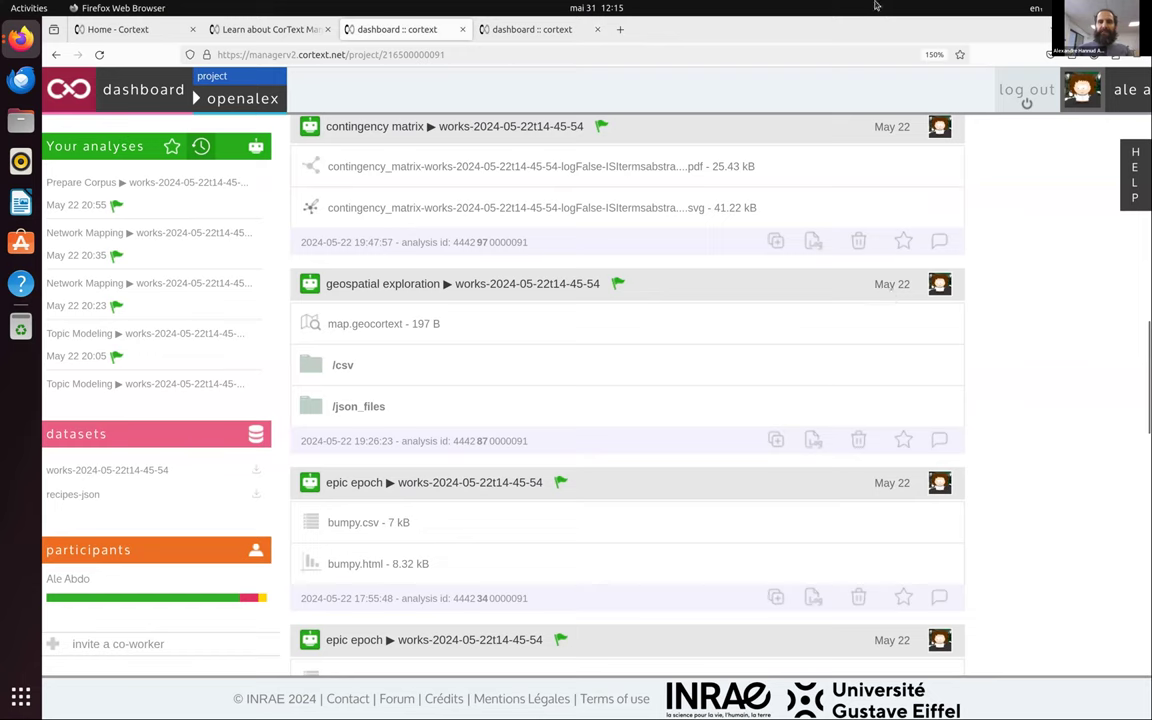
mouse_move(910, 356)
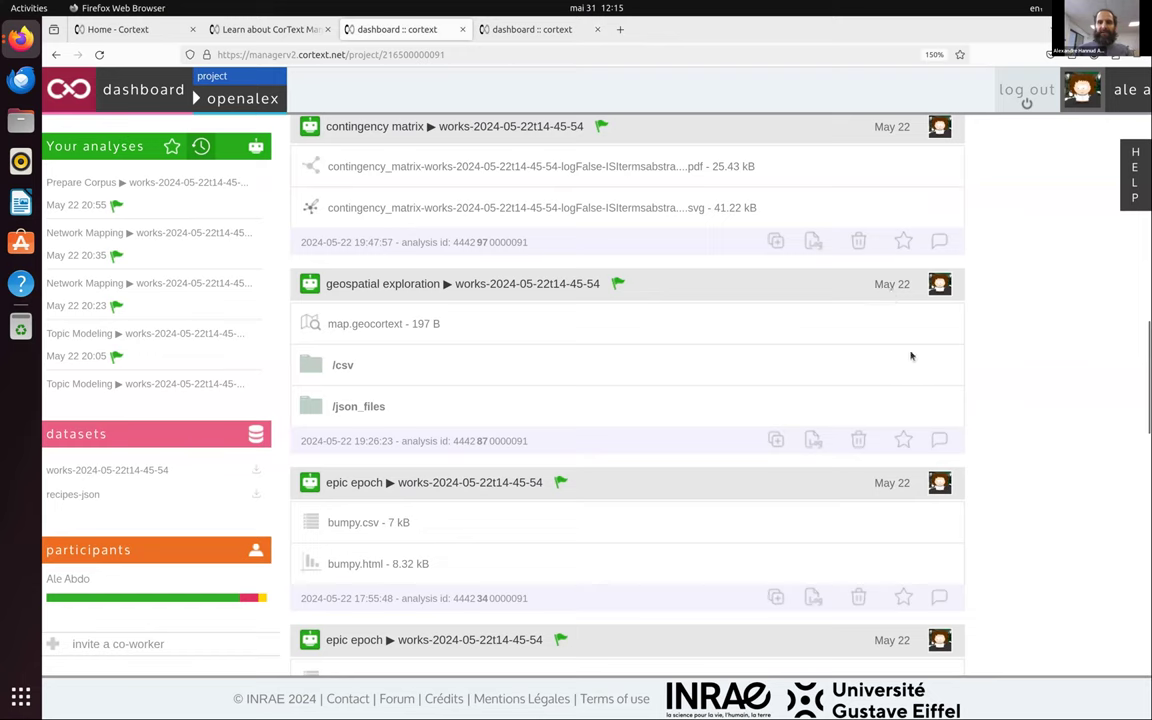
mouse_move(358, 362)
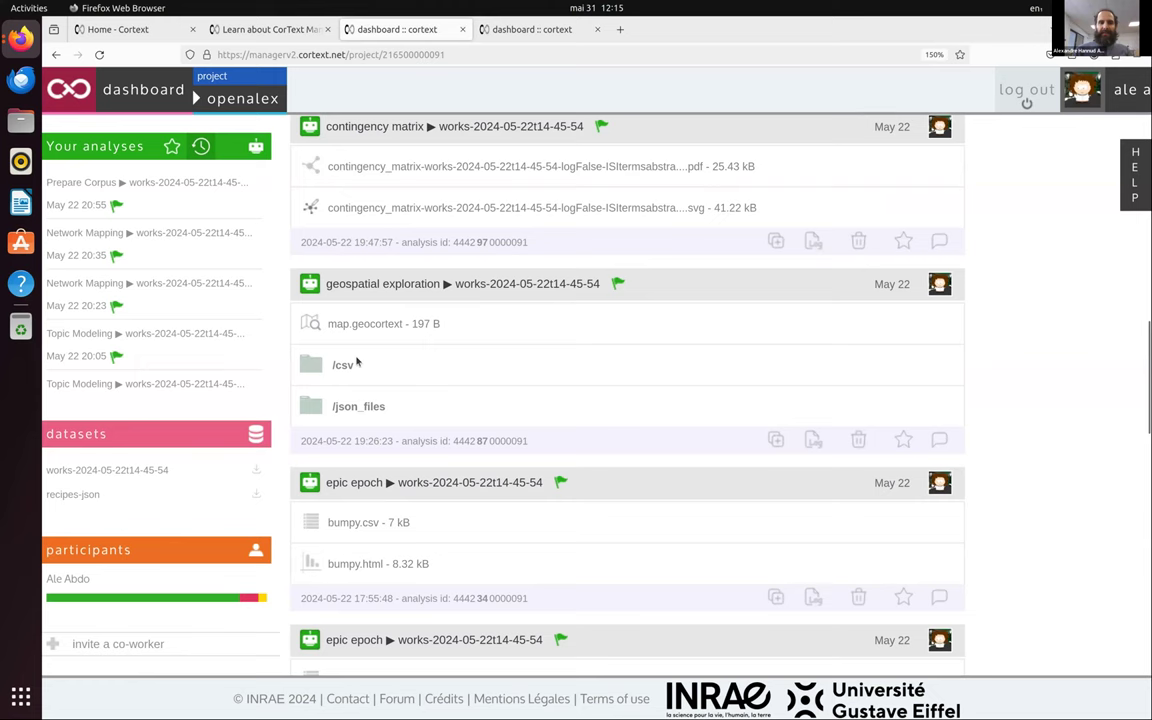
scroll(up, 3)
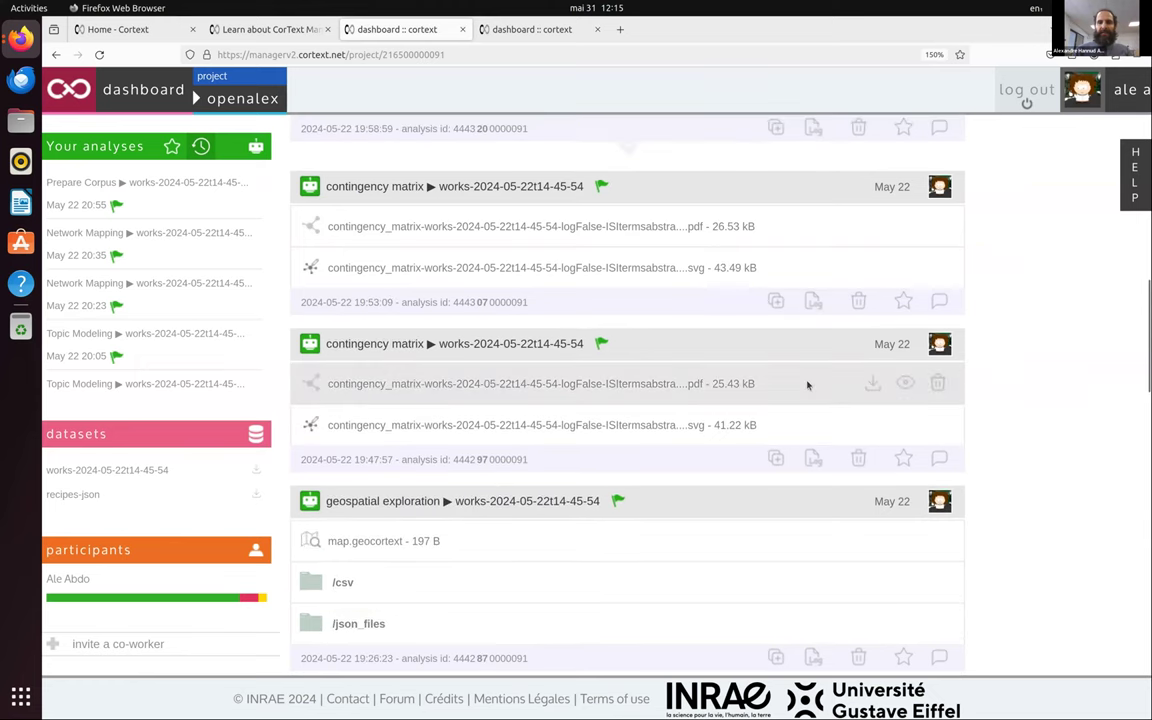
mouse_move(904, 384)
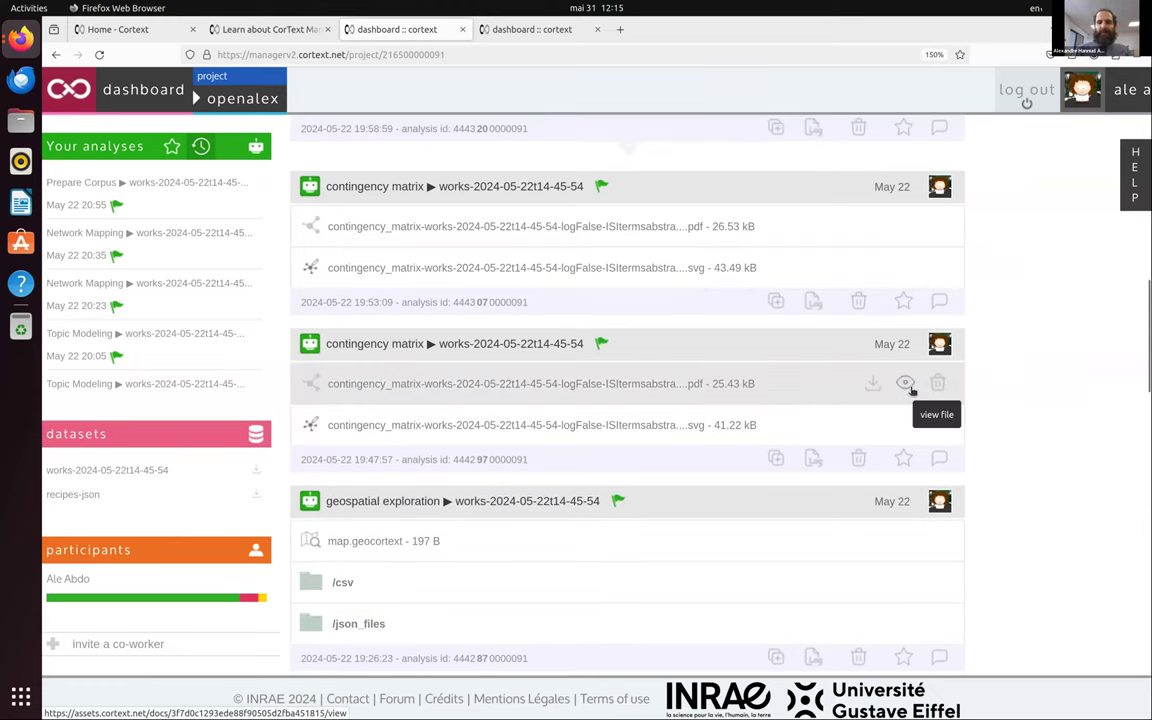
View the contingency matrix heatmap PDF, then launch the 2024 terms-authors network map in the graph viewer
click(904, 384)
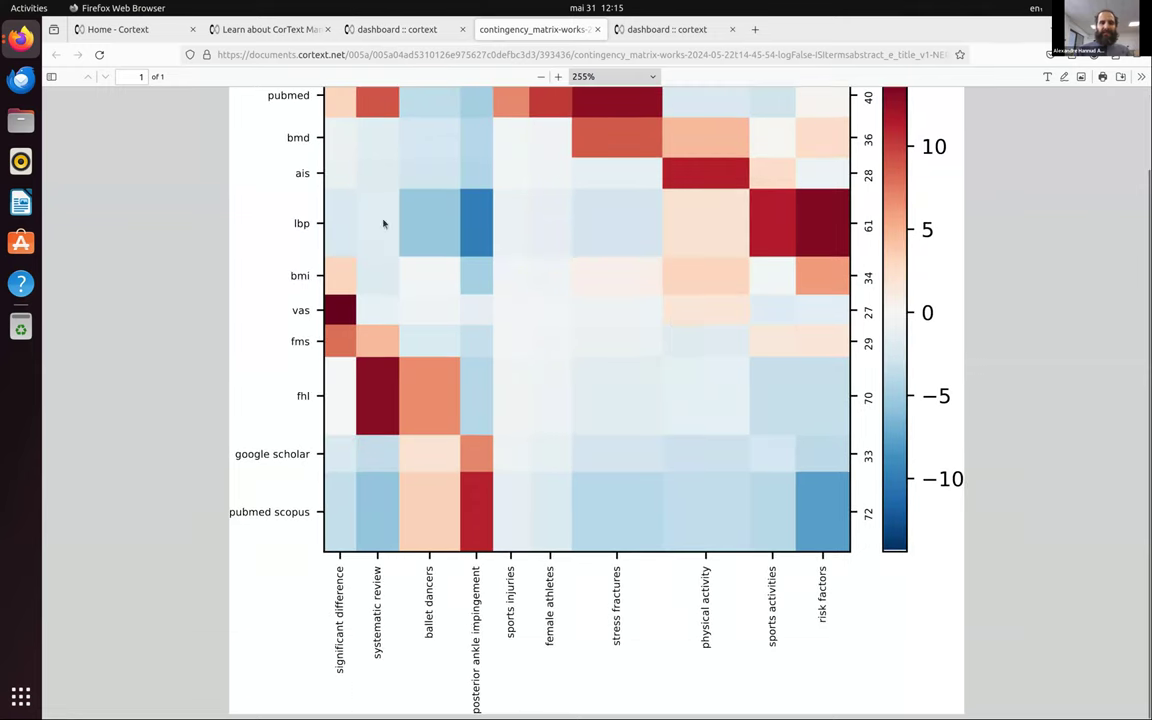
mouse_move(264, 628)
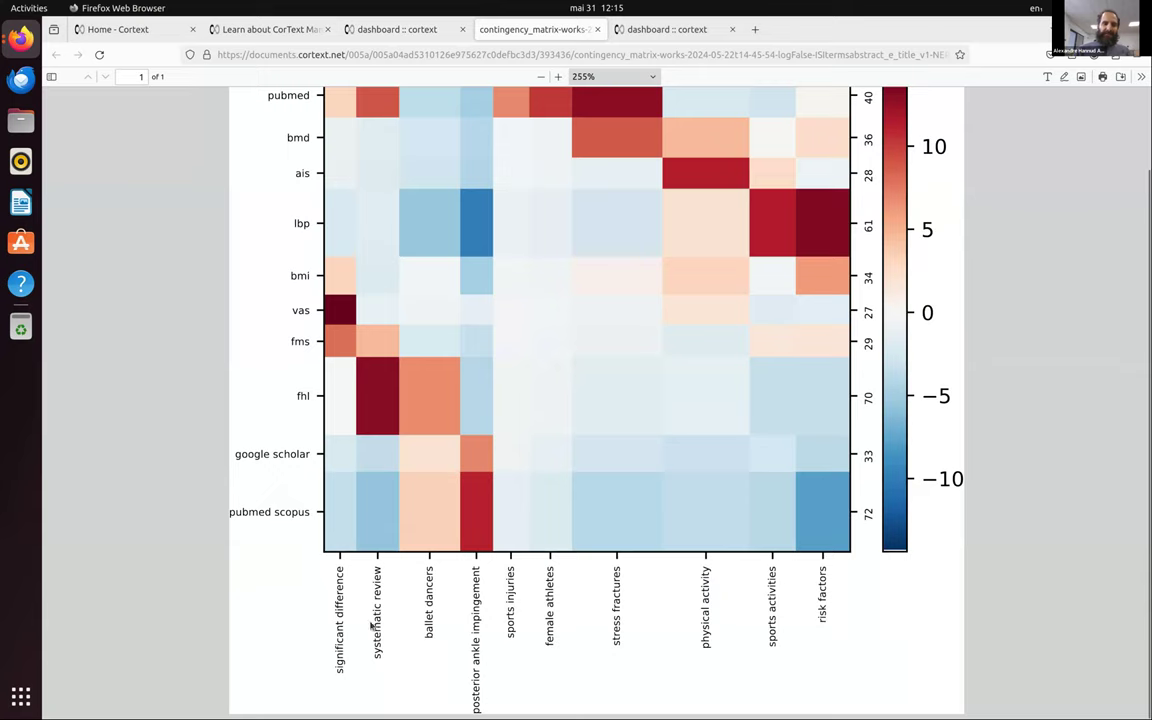
mouse_move(628, 664)
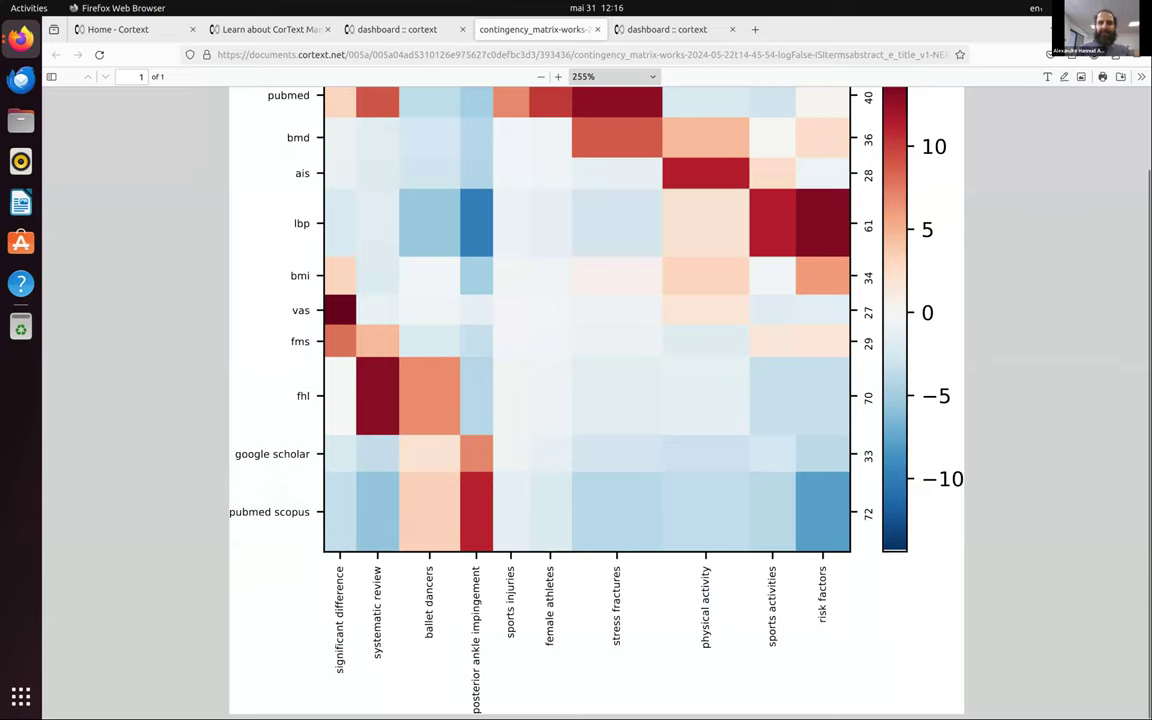
mouse_move(630, 618)
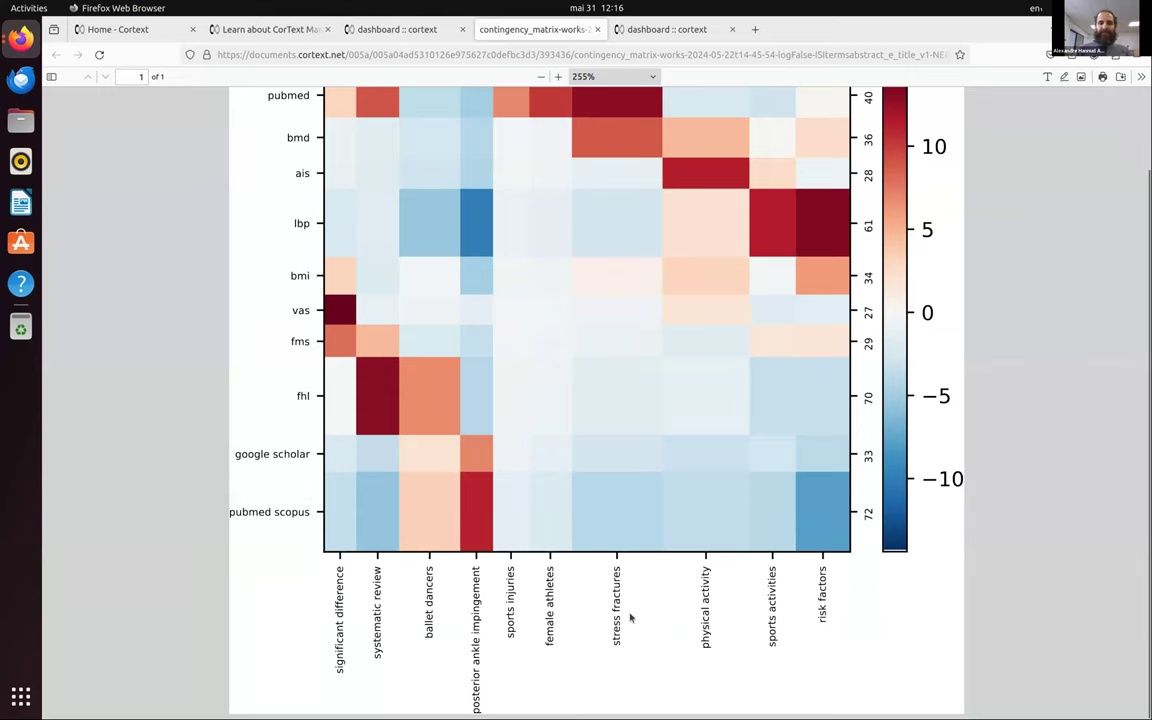
scroll(up, 3)
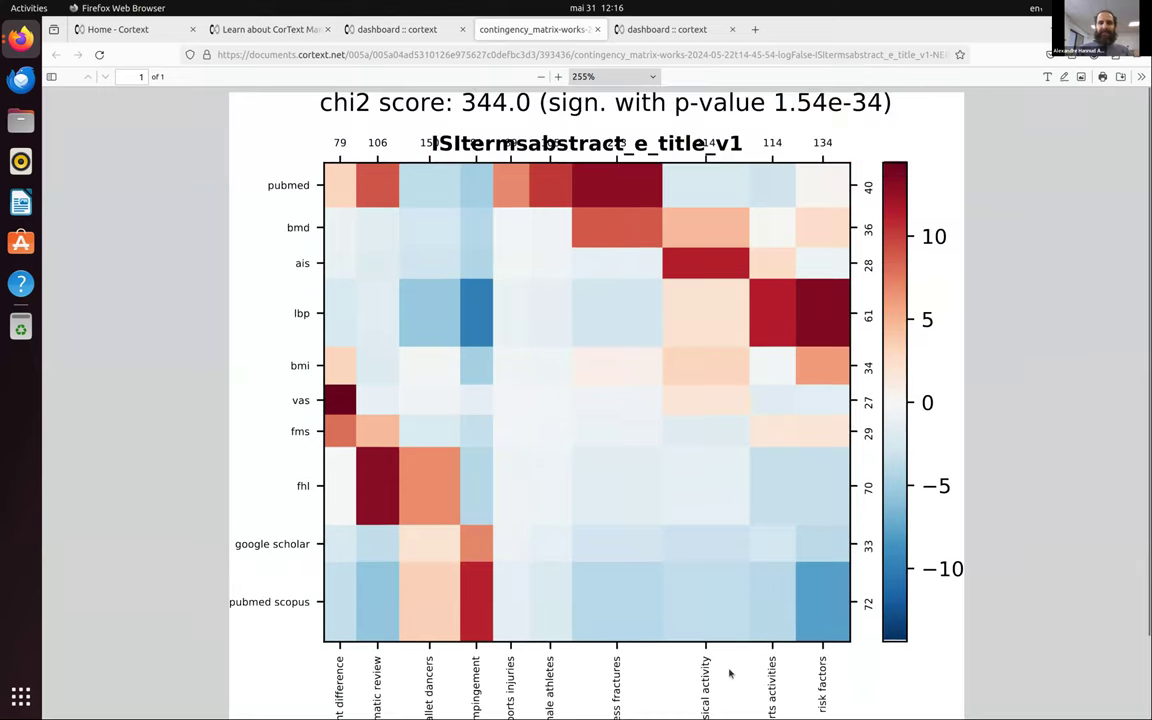
mouse_move(698, 512)
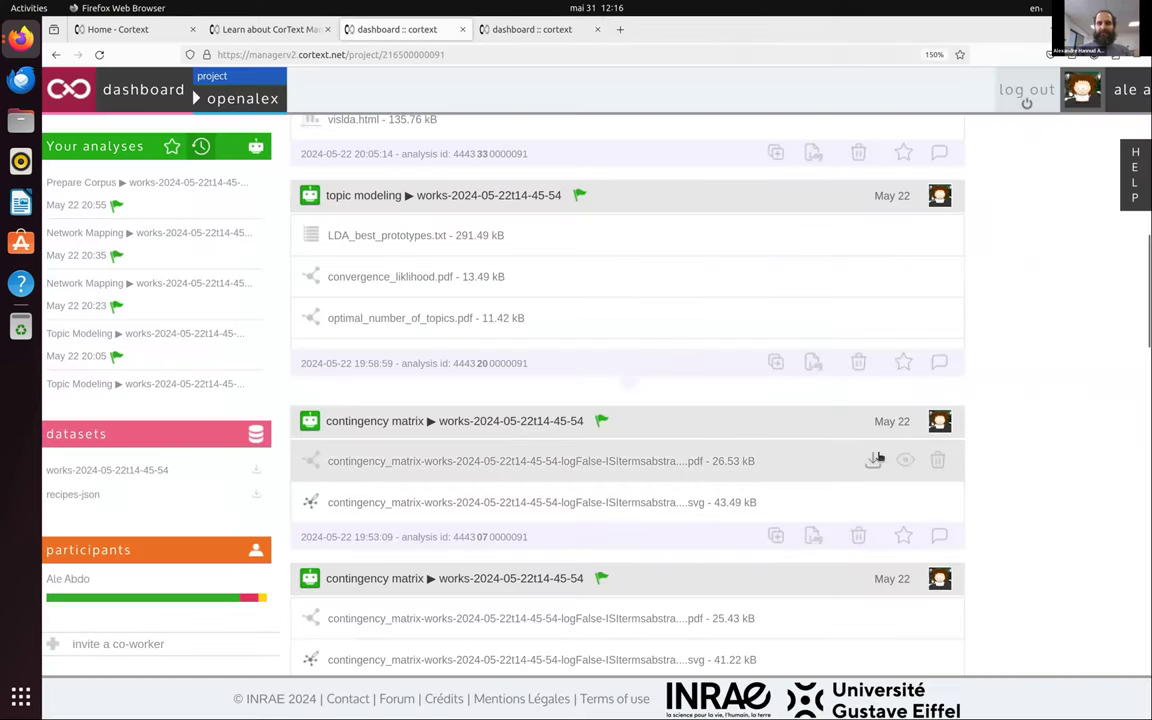
scroll(up, 3)
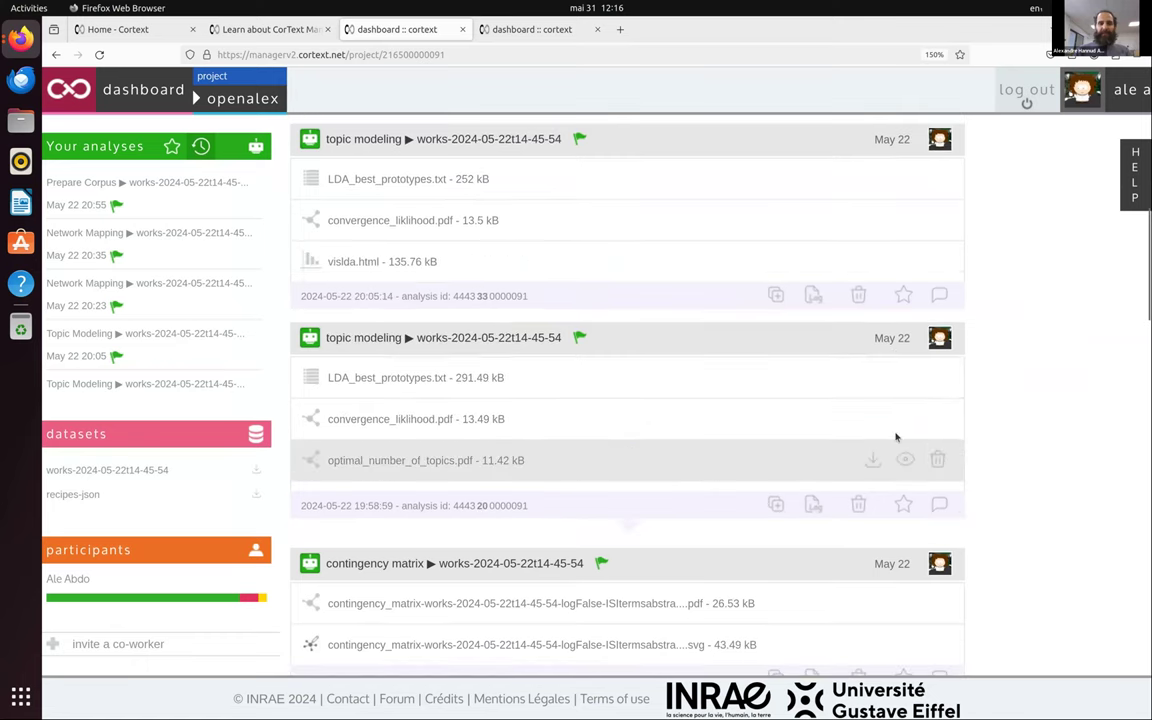
scroll(up, 3)
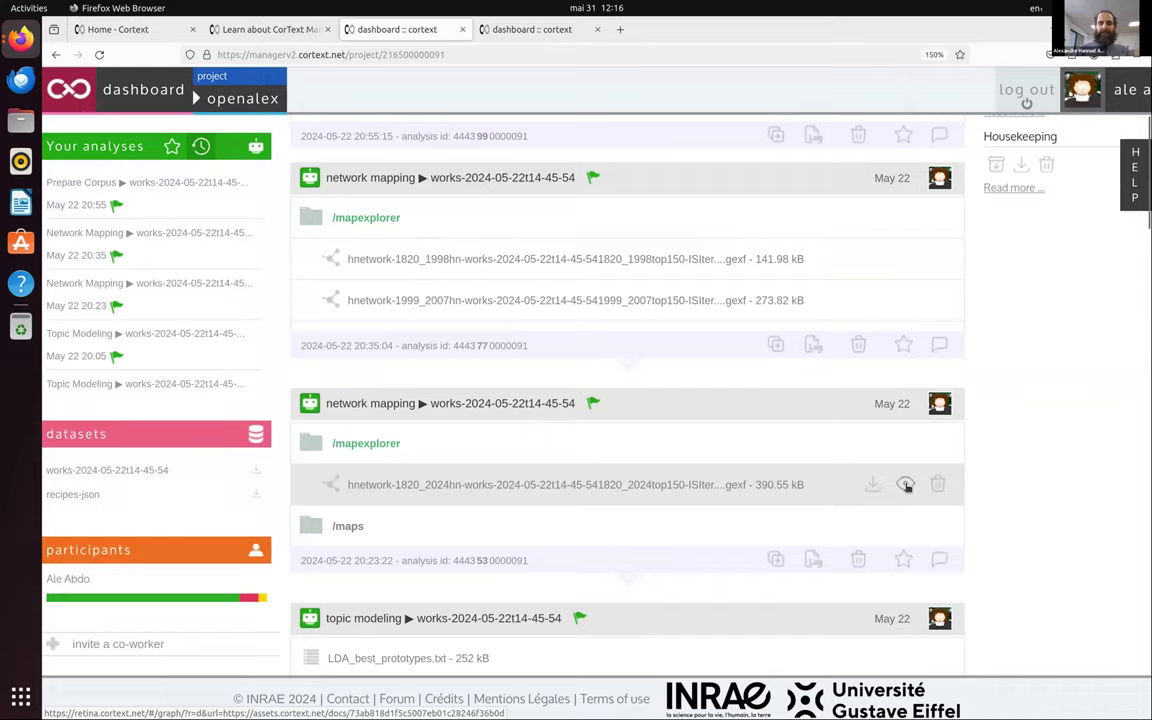
click(904, 484)
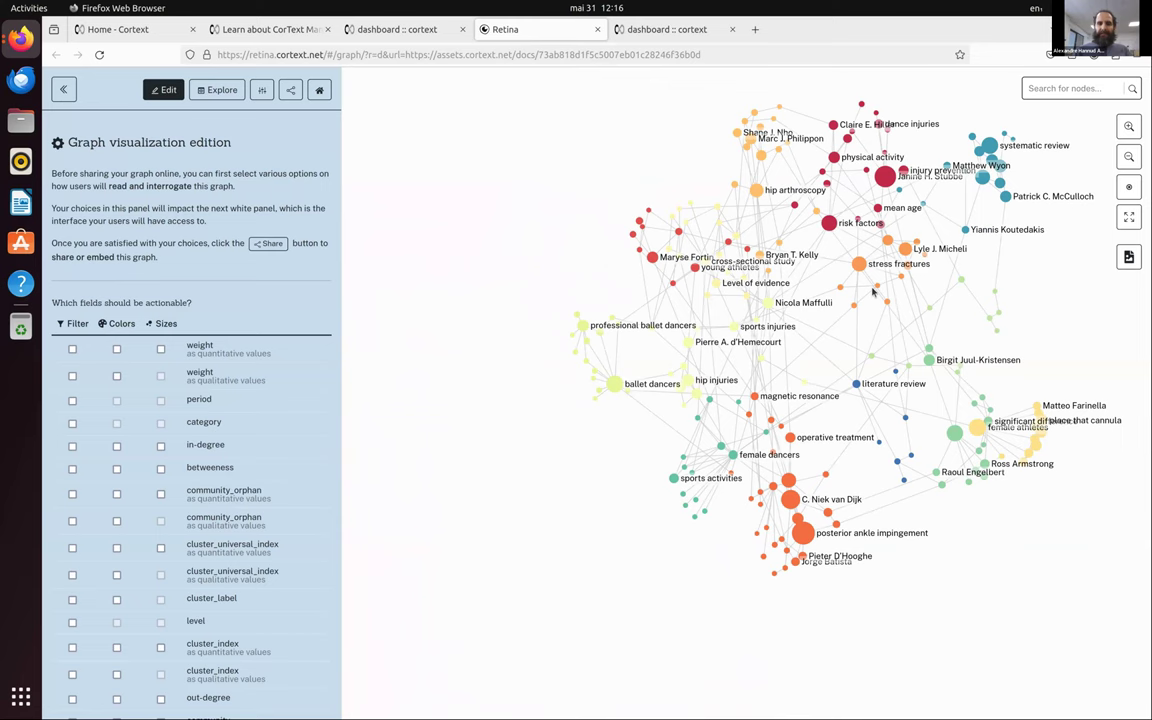
Return from the Retina network map to the openalex project dashboard
click(404, 30)
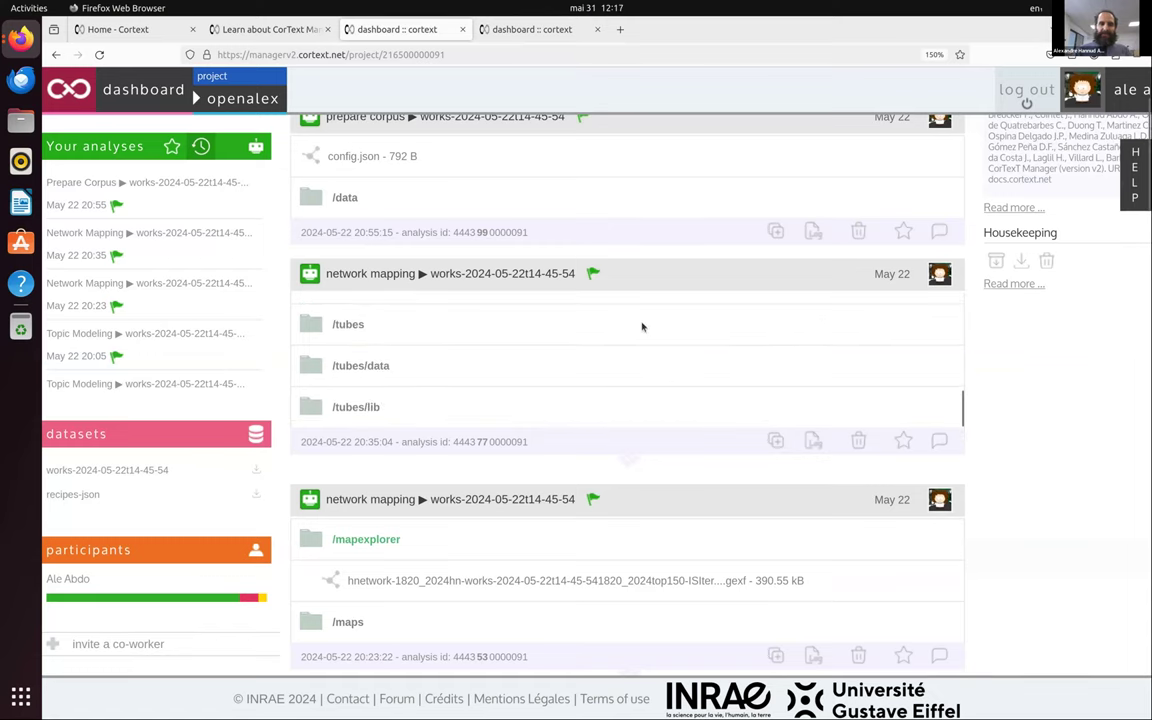
View the Tubes Layout Sankey diagram (index.html) from the network mapping's /tubes folder
click(348, 324)
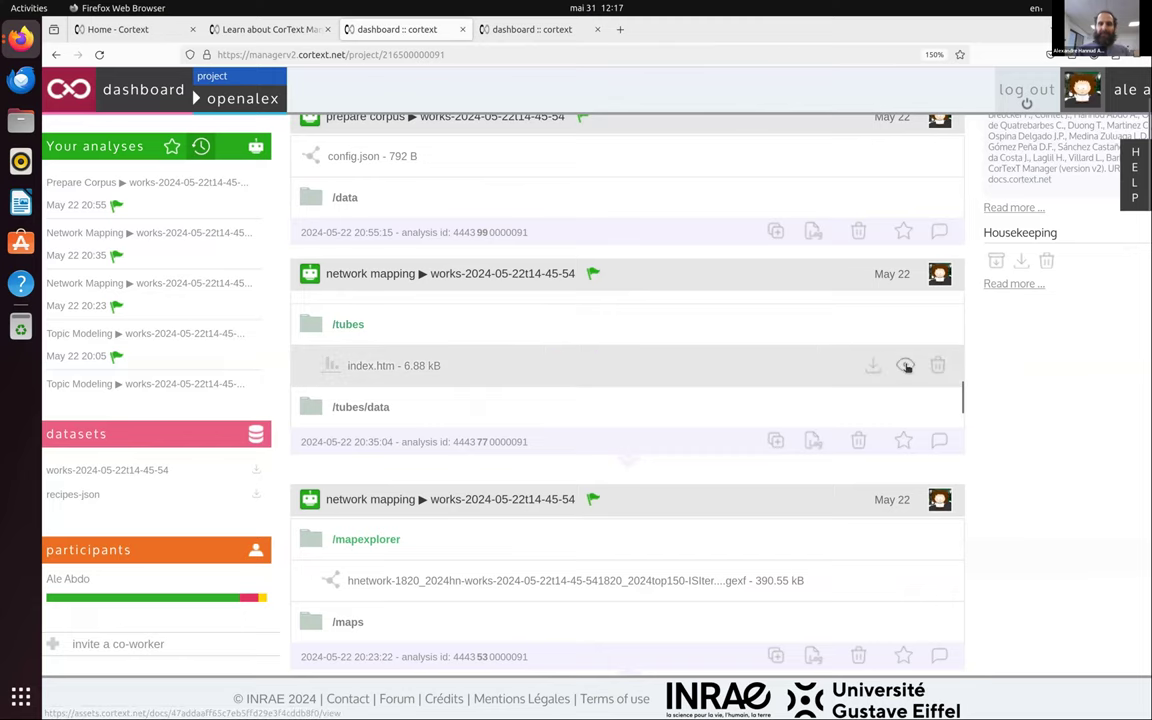
click(904, 364)
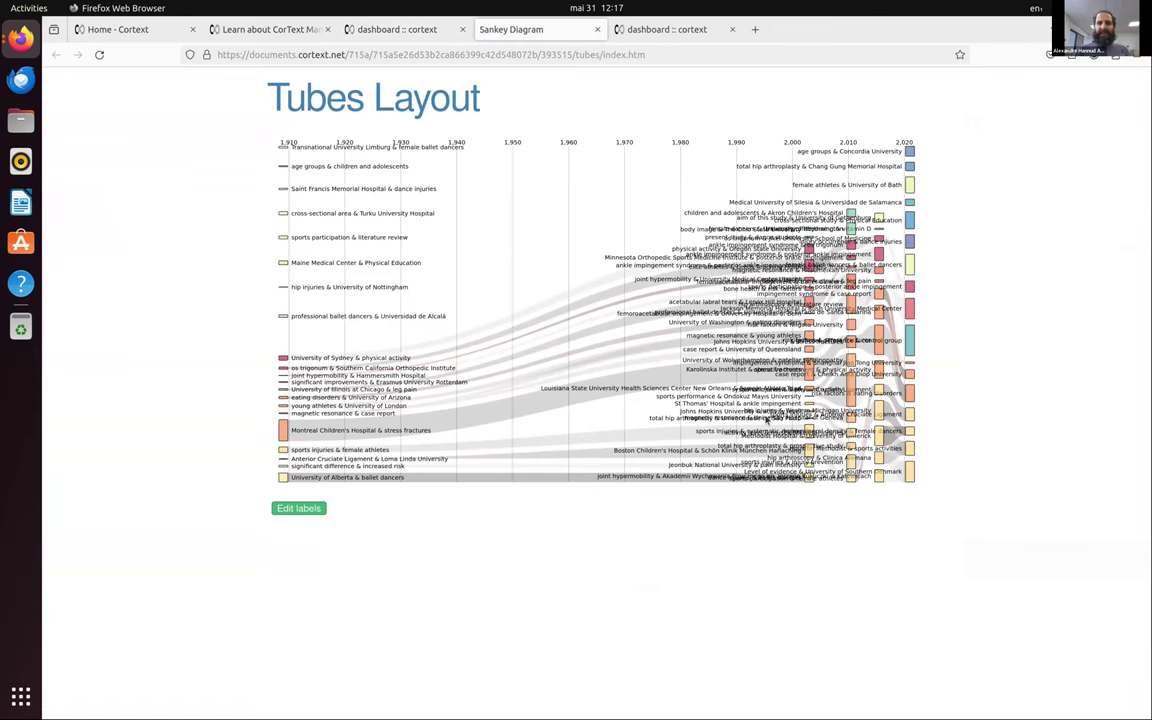
scroll(down, 3)
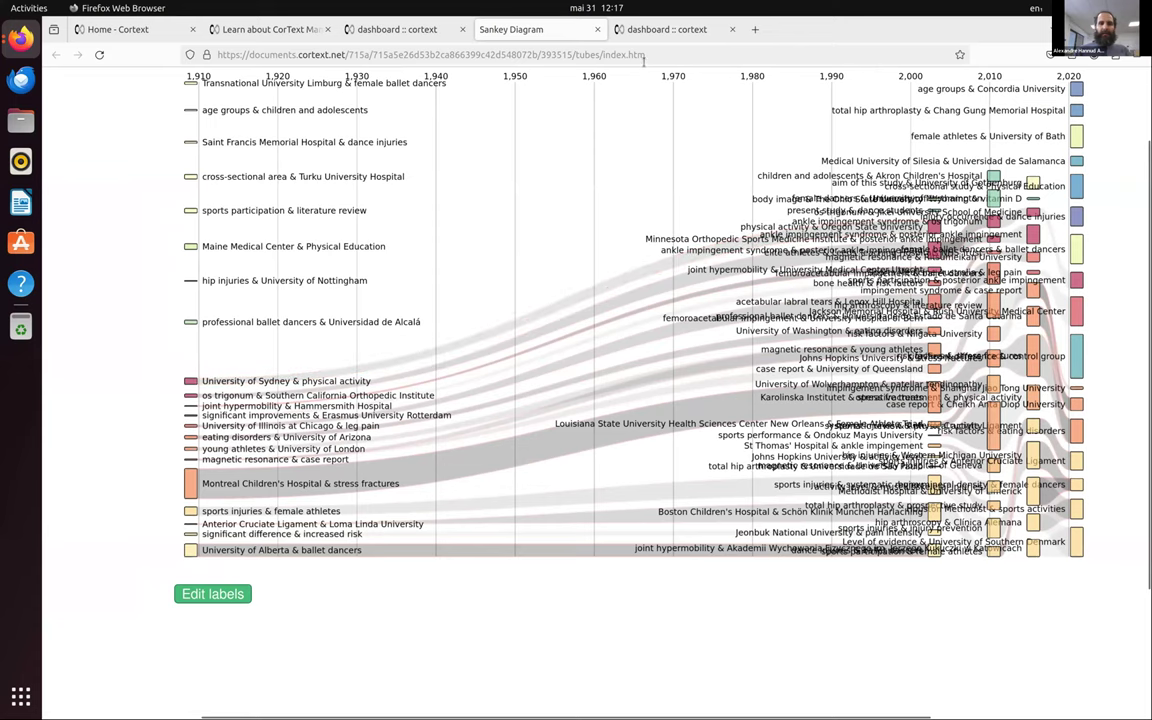
Glance at the OpenAlex Integration meeting slide, then switch to the small project's dashboard
click(270, 28)
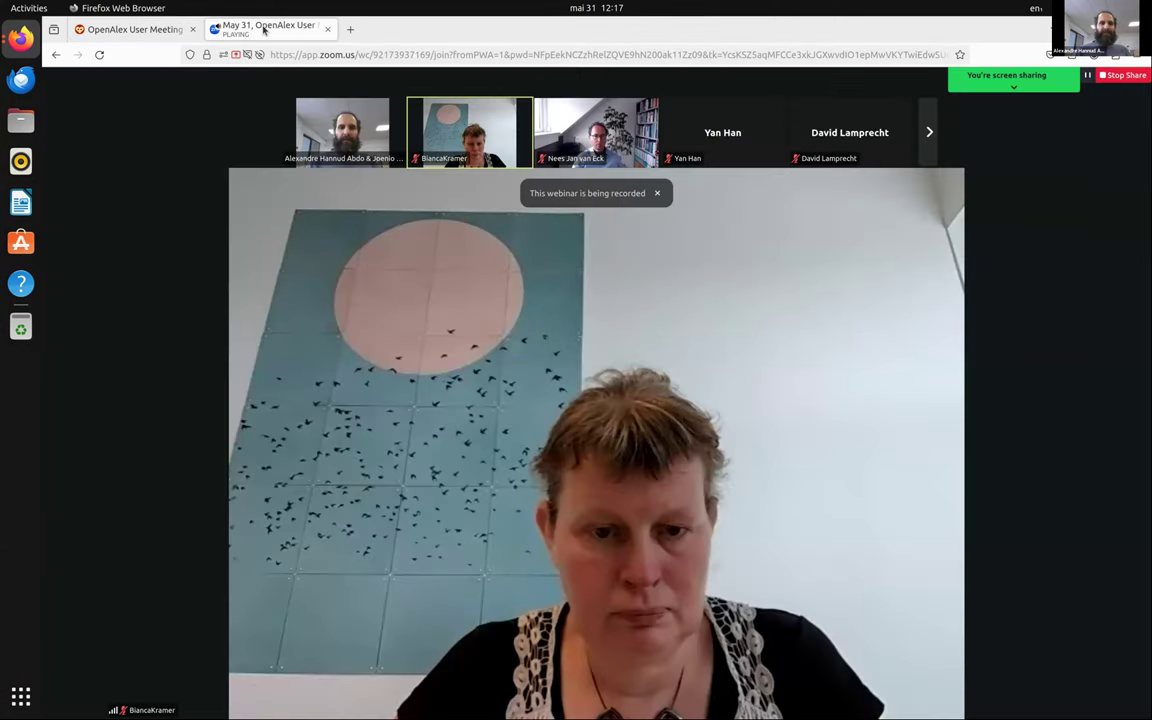
click(136, 30)
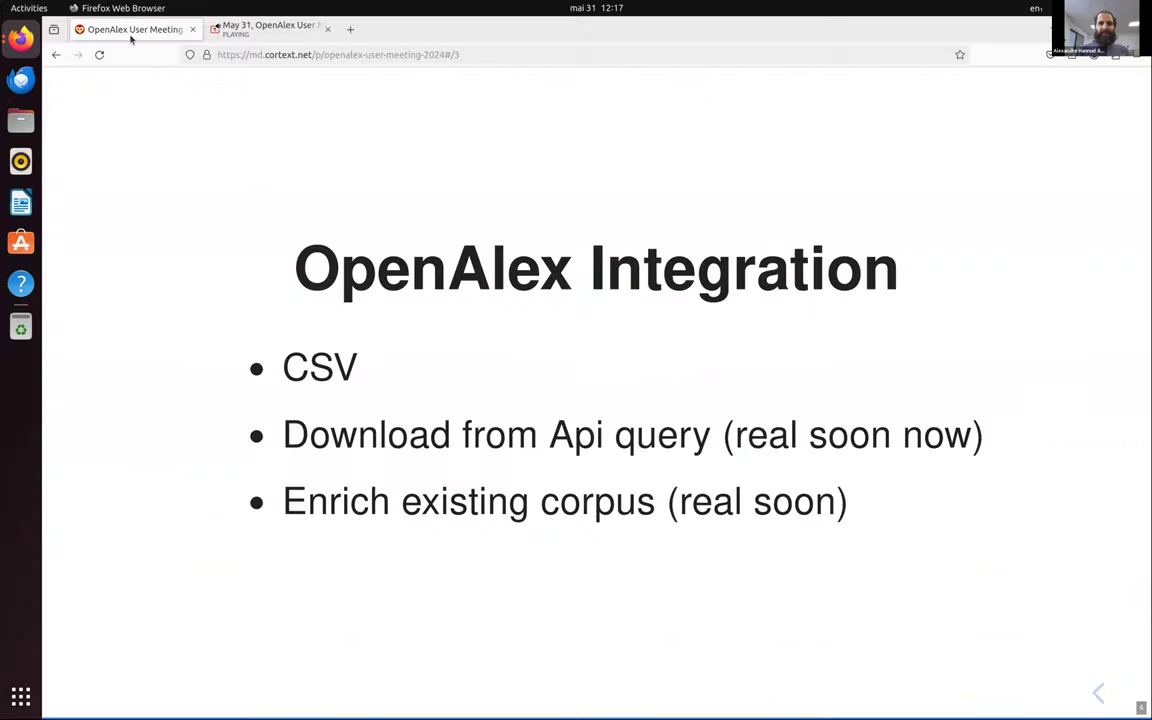
mouse_move(174, 102)
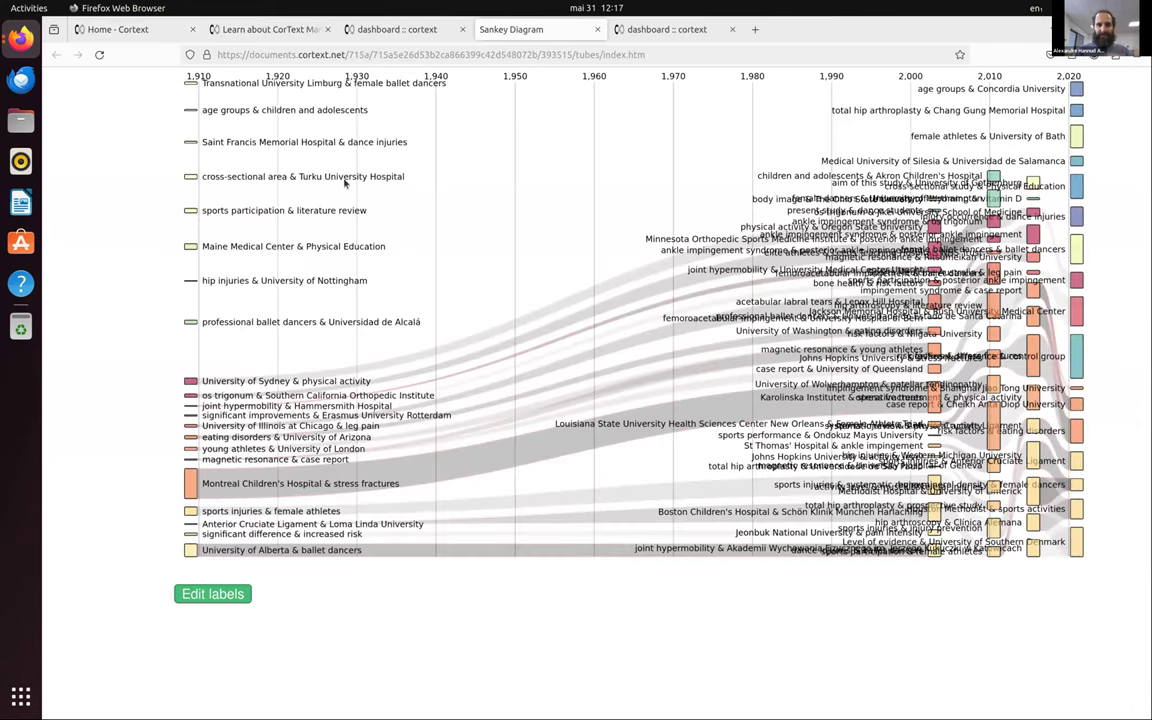
click(666, 30)
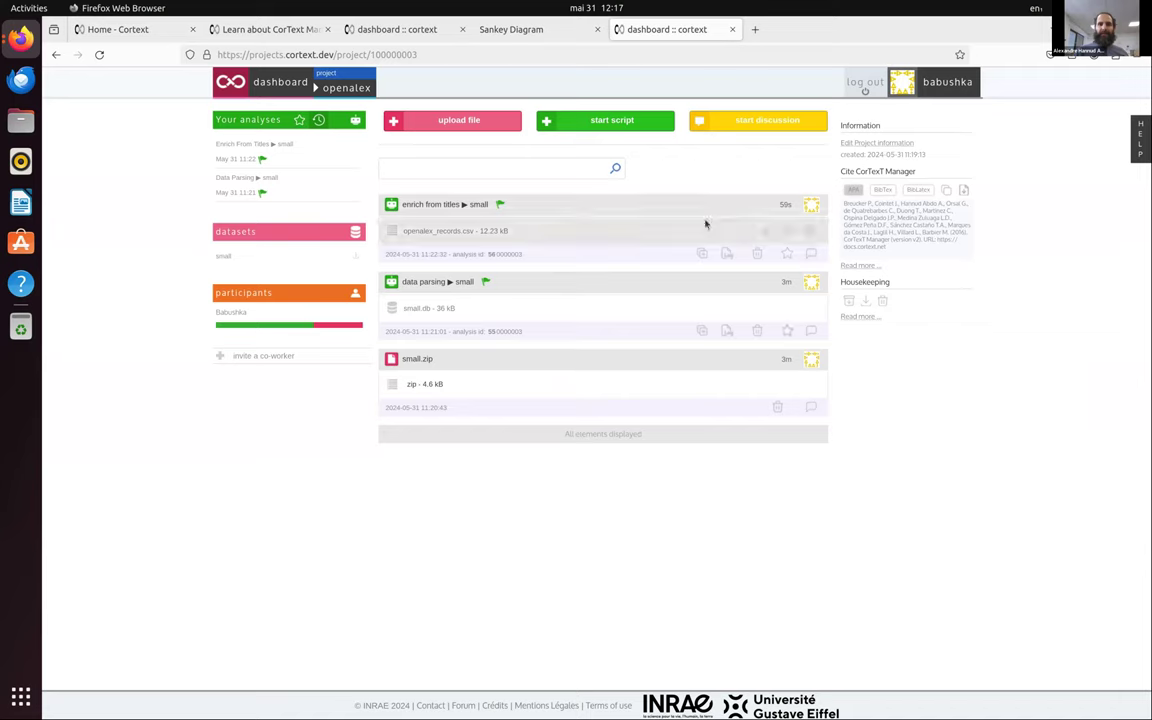
mouse_move(548, 88)
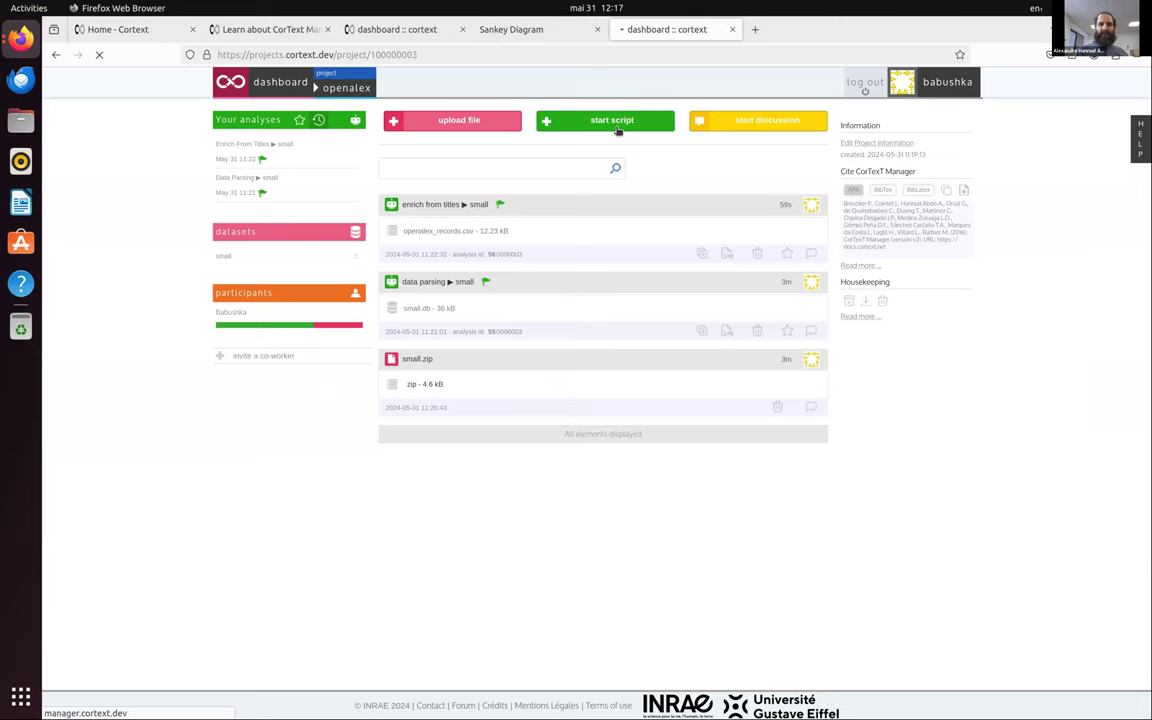
Browse the Select a Script catalogue sections and choose Corpus From Query for the small.db corpus
click(612, 120)
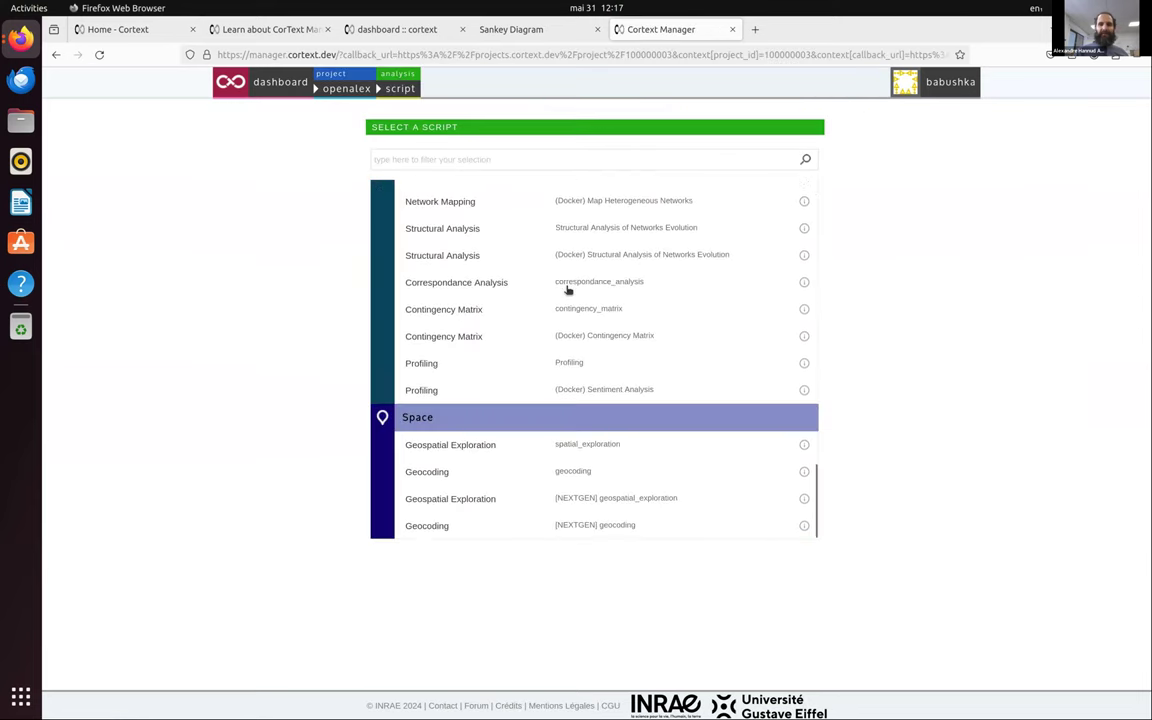
scroll(up, 3)
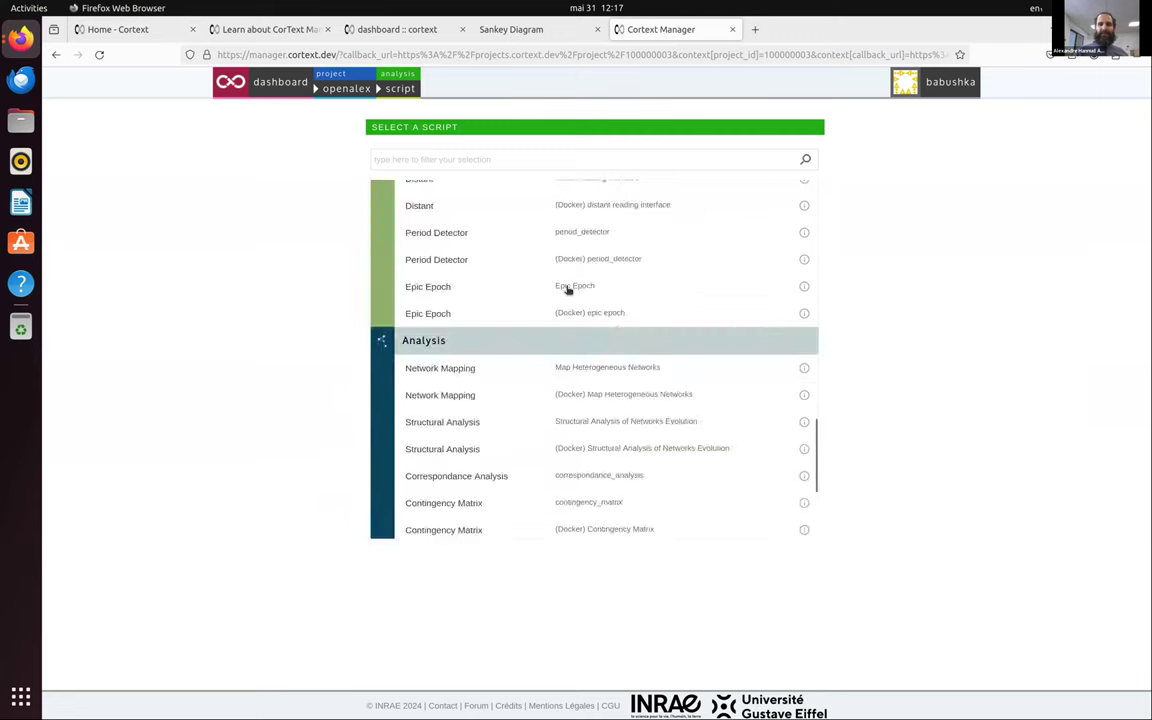
scroll(down, 3)
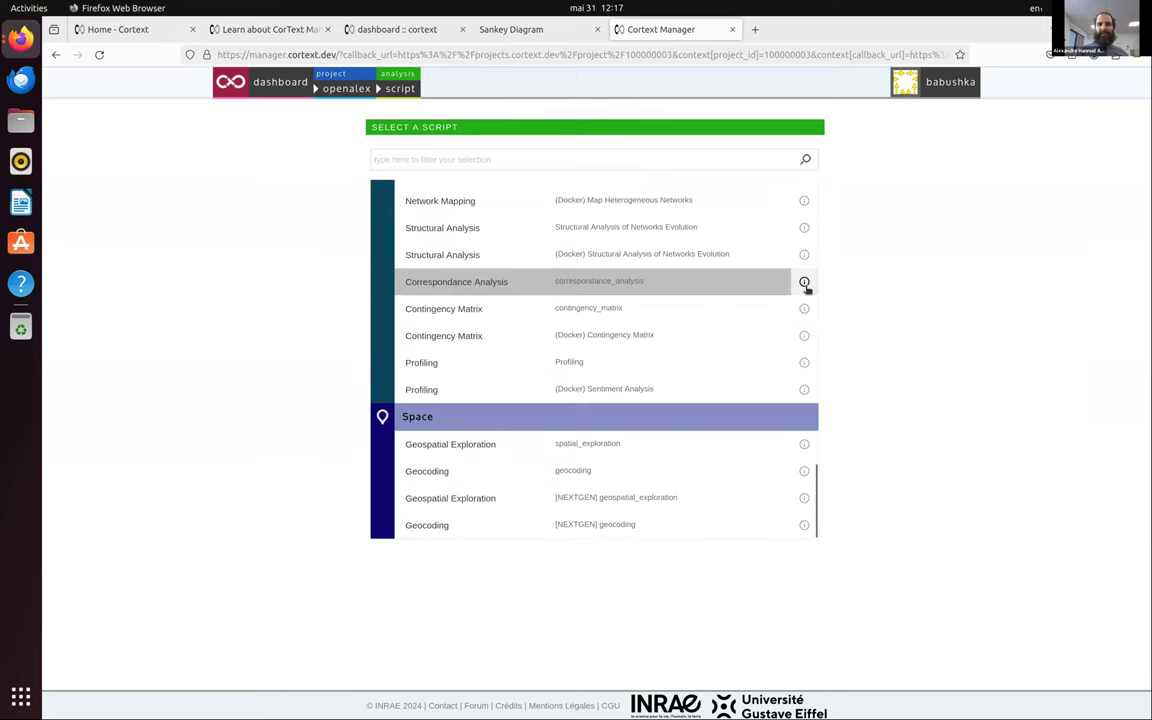
click(804, 280)
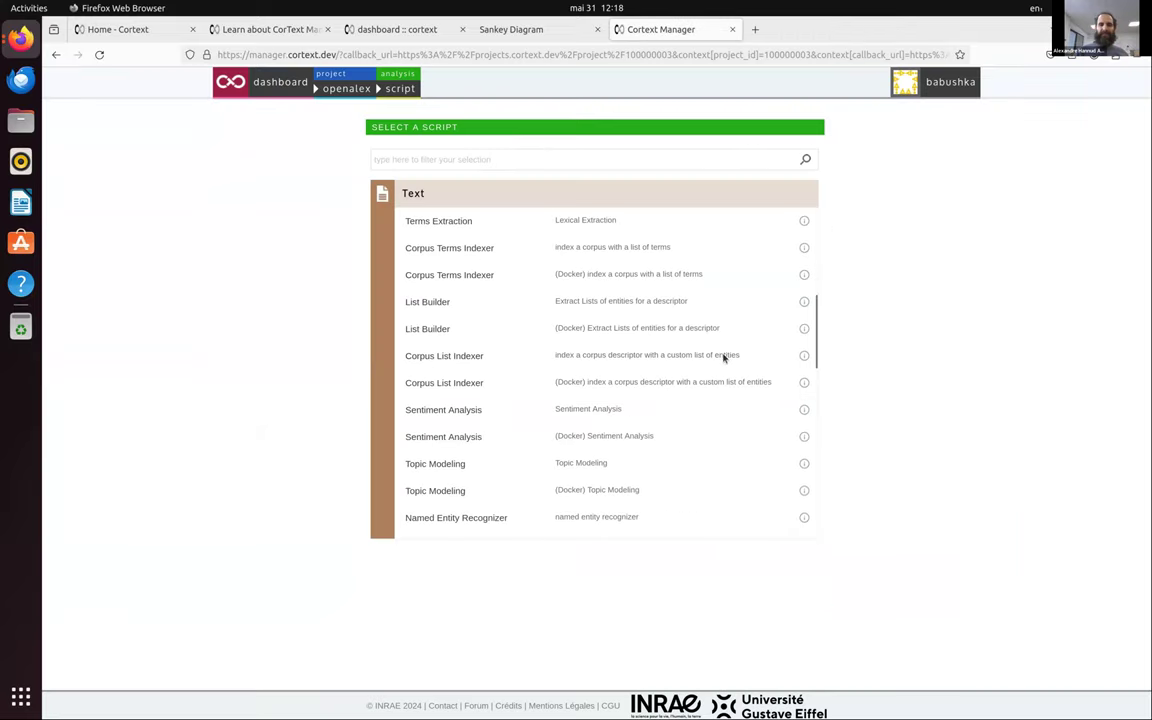
scroll(down, 3)
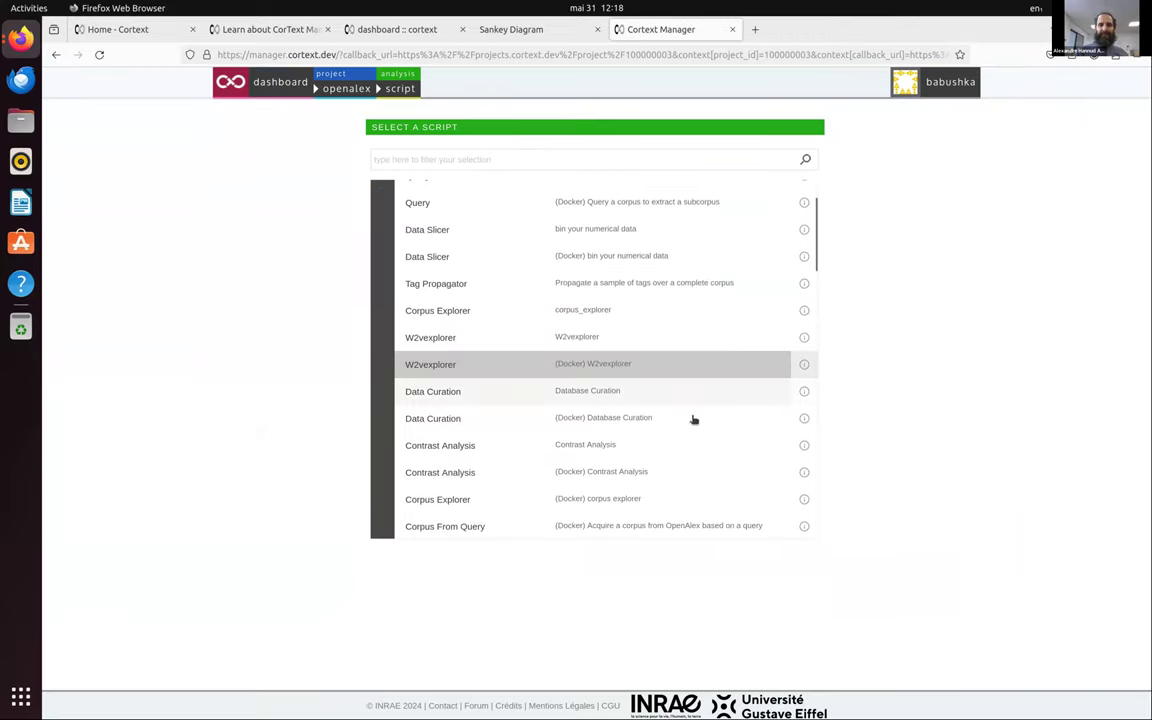
scroll(down, 3)
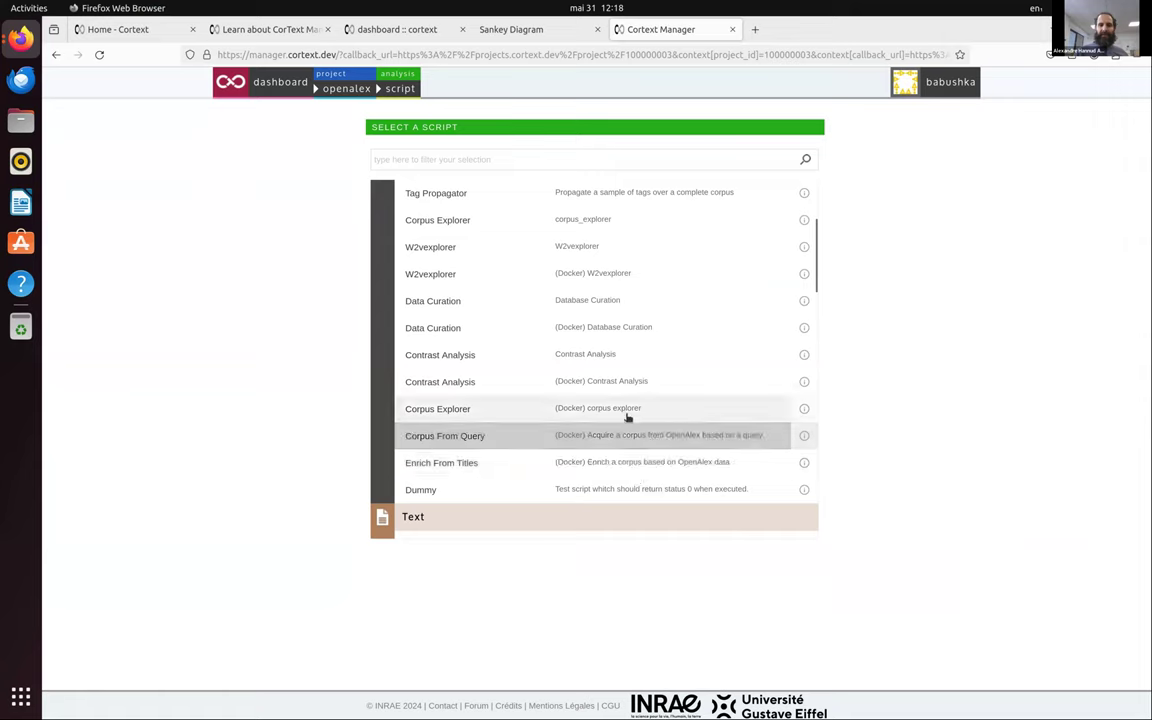
click(444, 436)
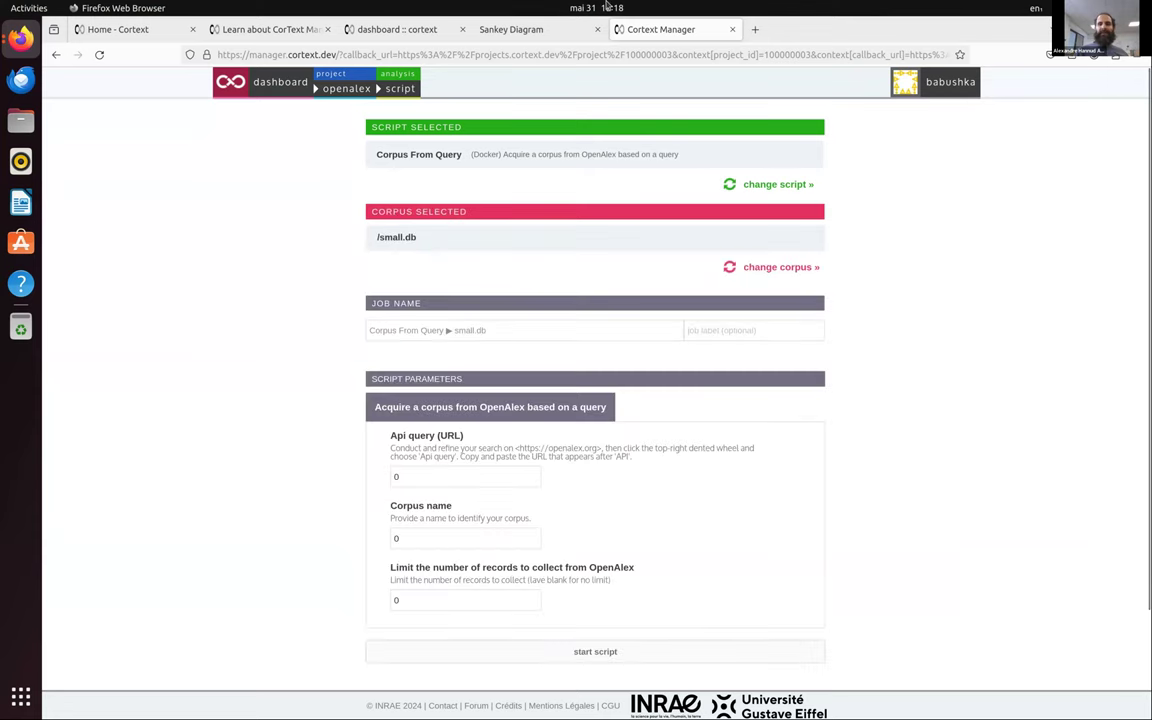
mouse_move(894, 566)
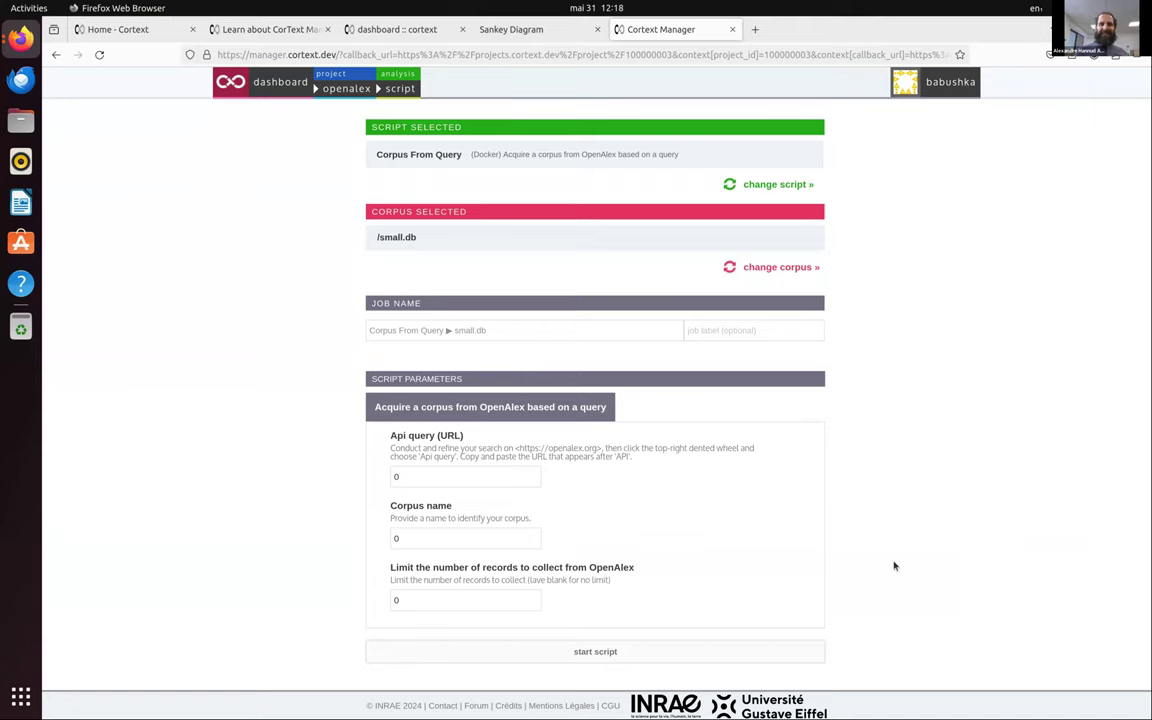
Enter sample values 'asdfasdfa' and record limit 22342 in the Corpus From Query form, then return to the dashboard unrun
scroll(down, 3)
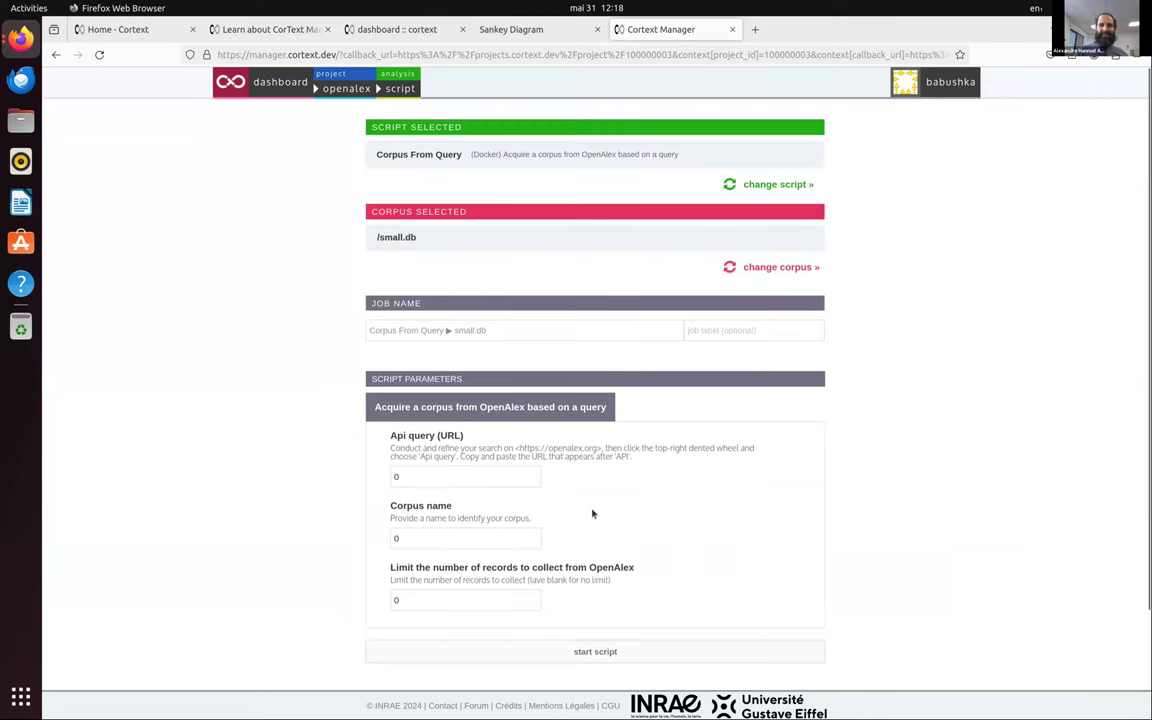
click(464, 476)
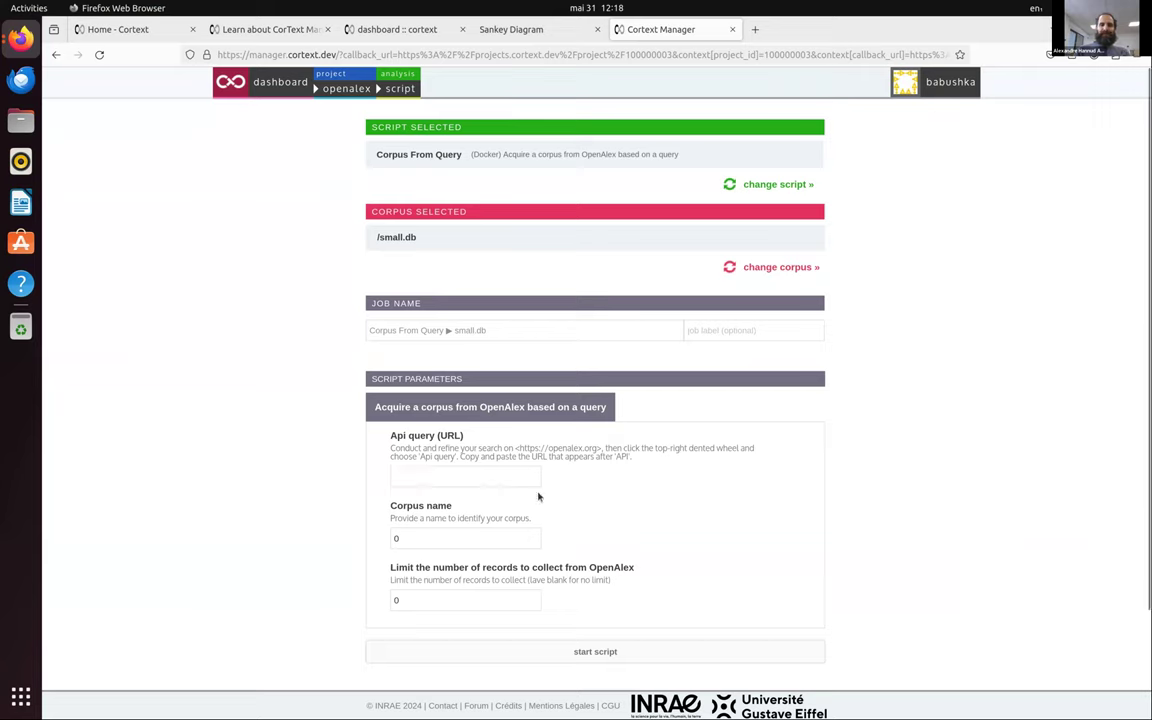
click(464, 476)
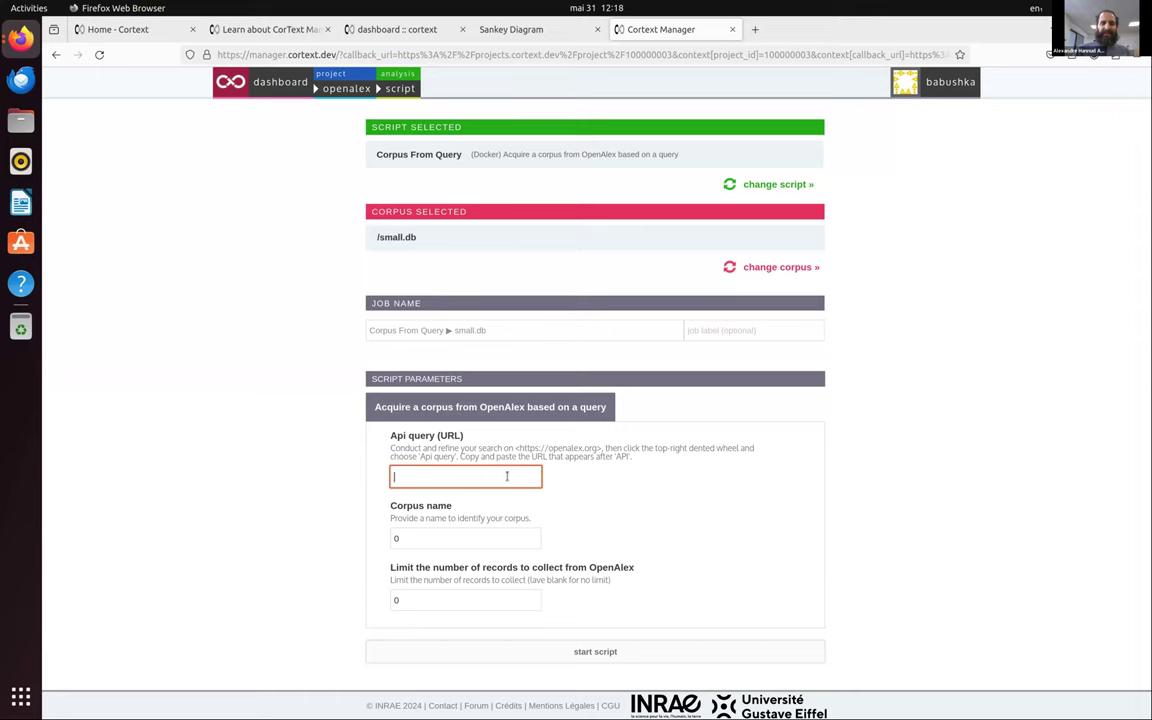
scroll(down, 3)
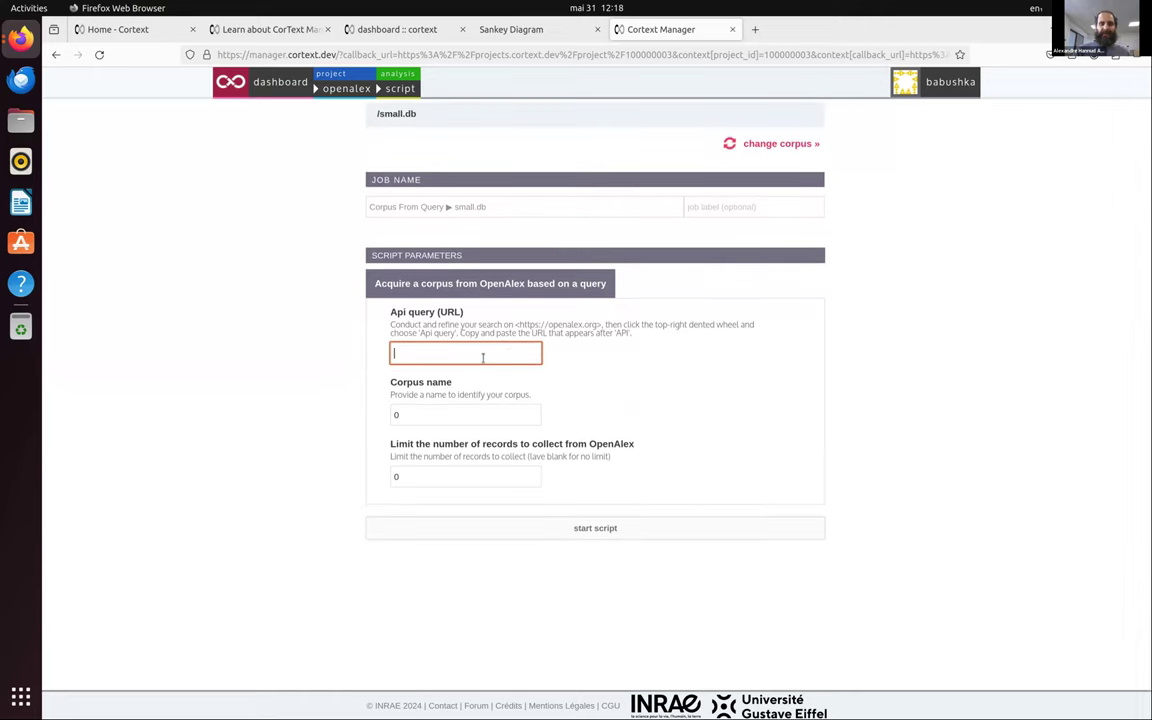
text(asdfasdfa)
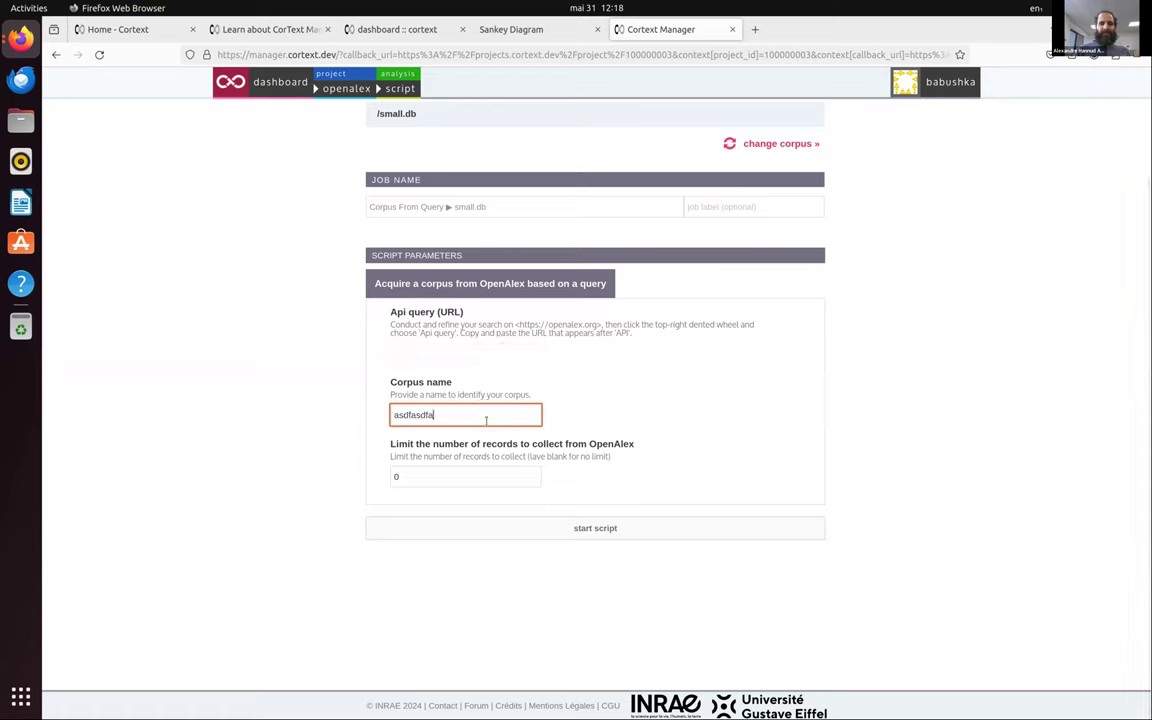
click(464, 476)
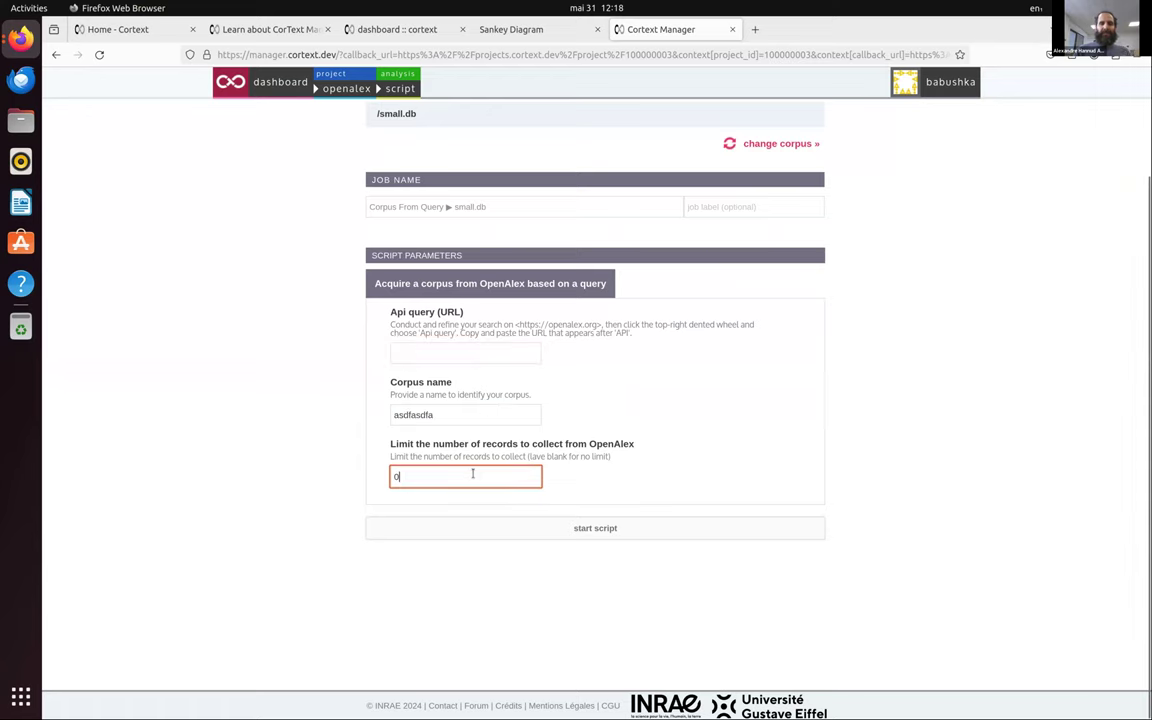
text(22342)
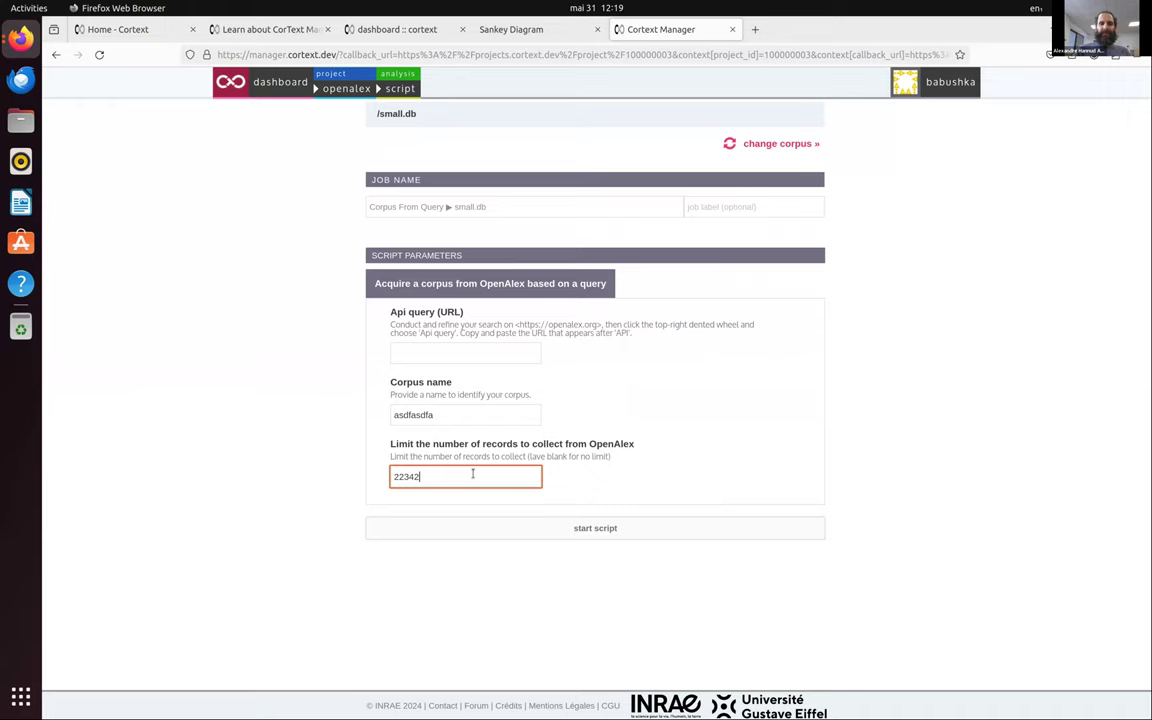
key(ctrl+a)
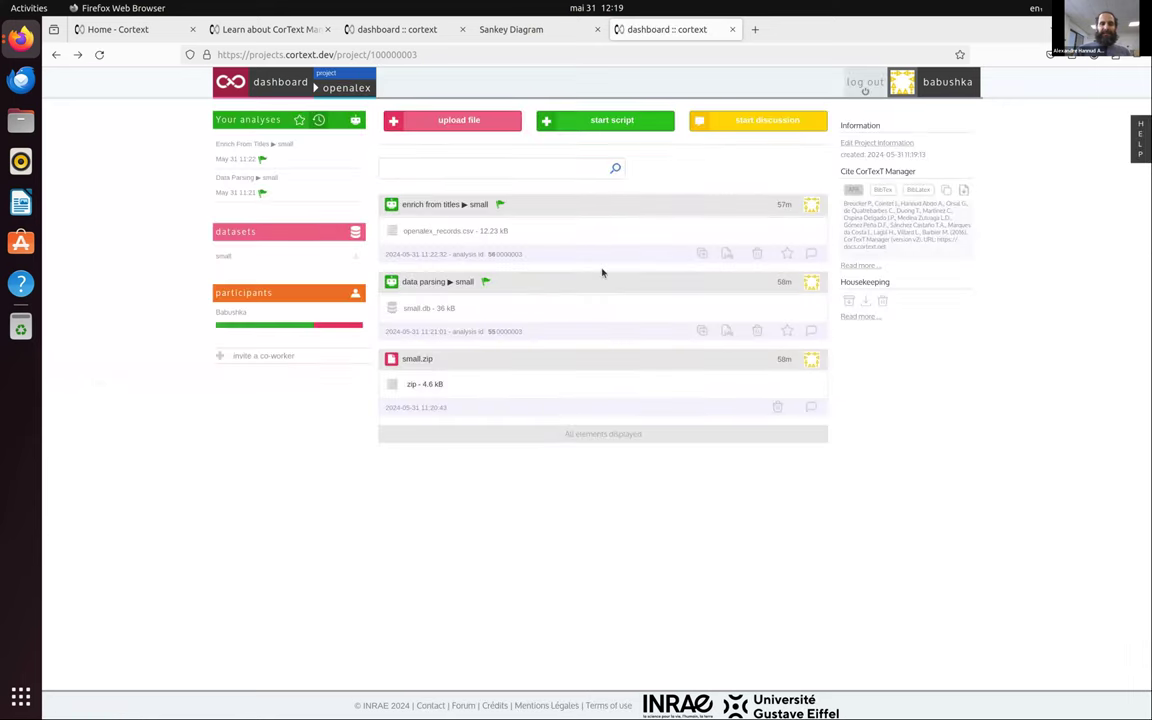
mouse_move(484, 282)
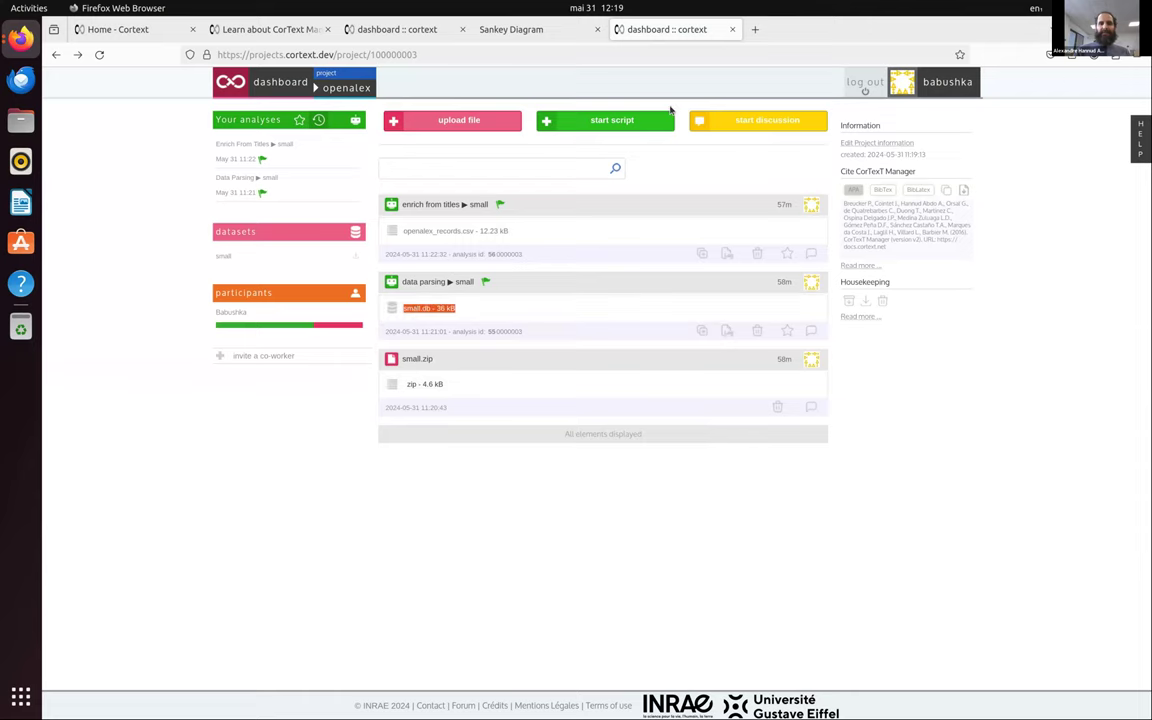
click(612, 120)
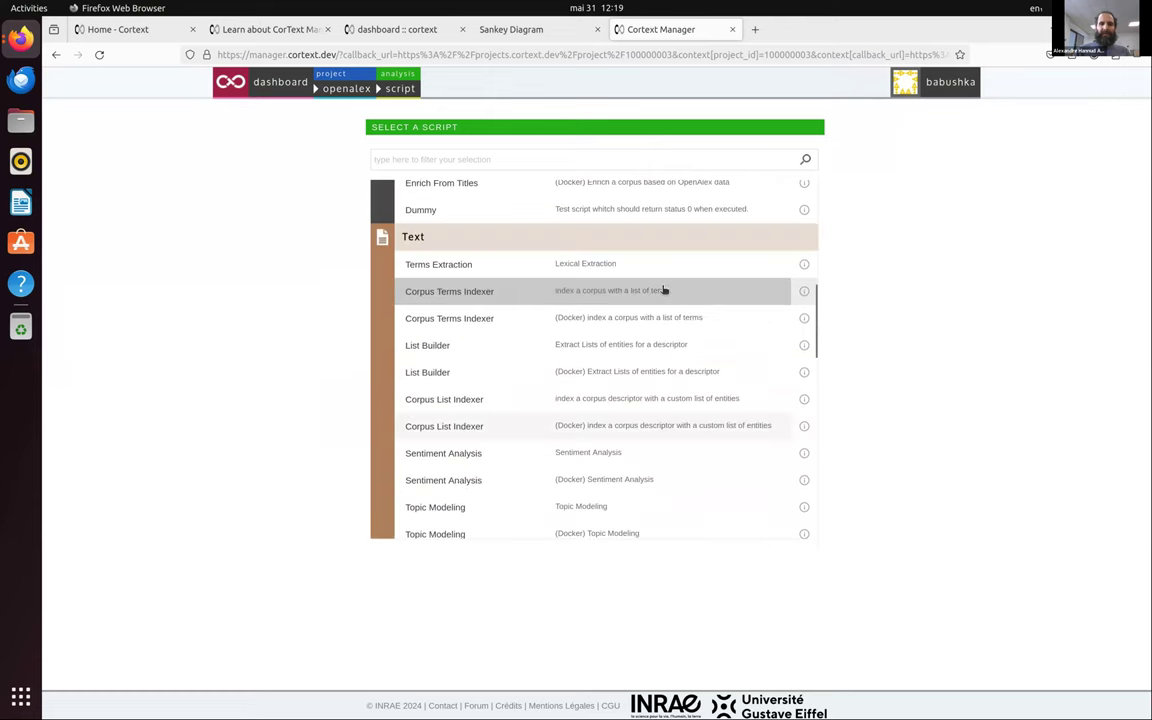
click(438, 264)
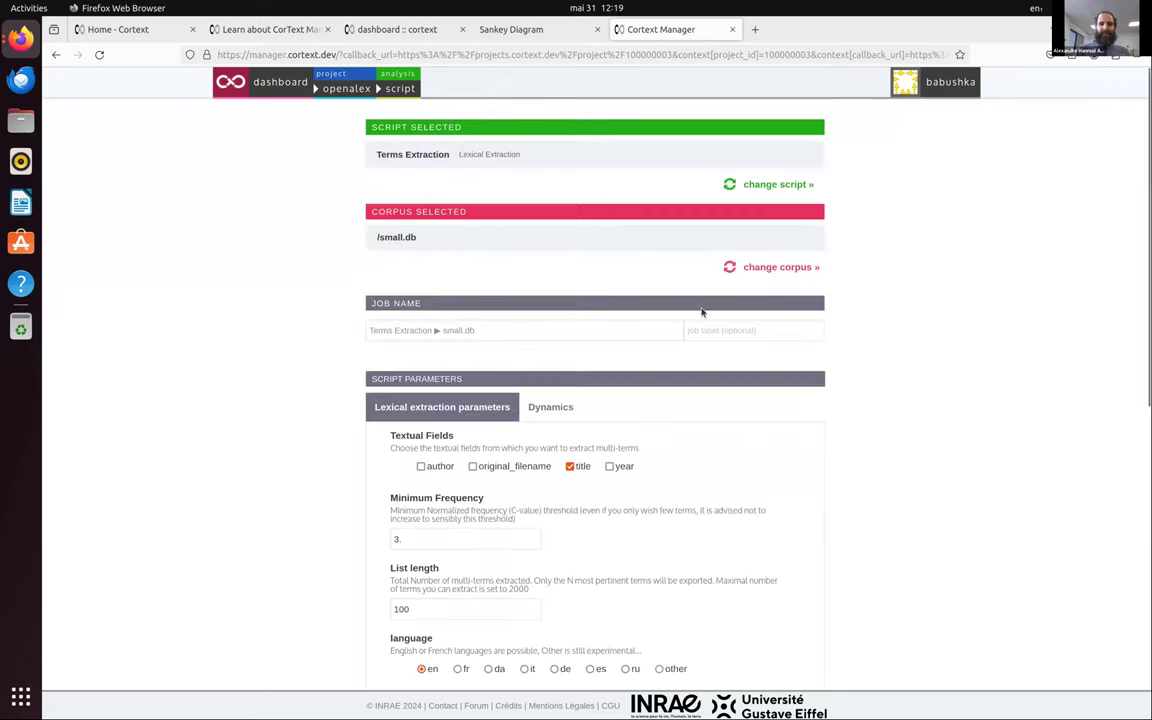
scroll(down, 3)
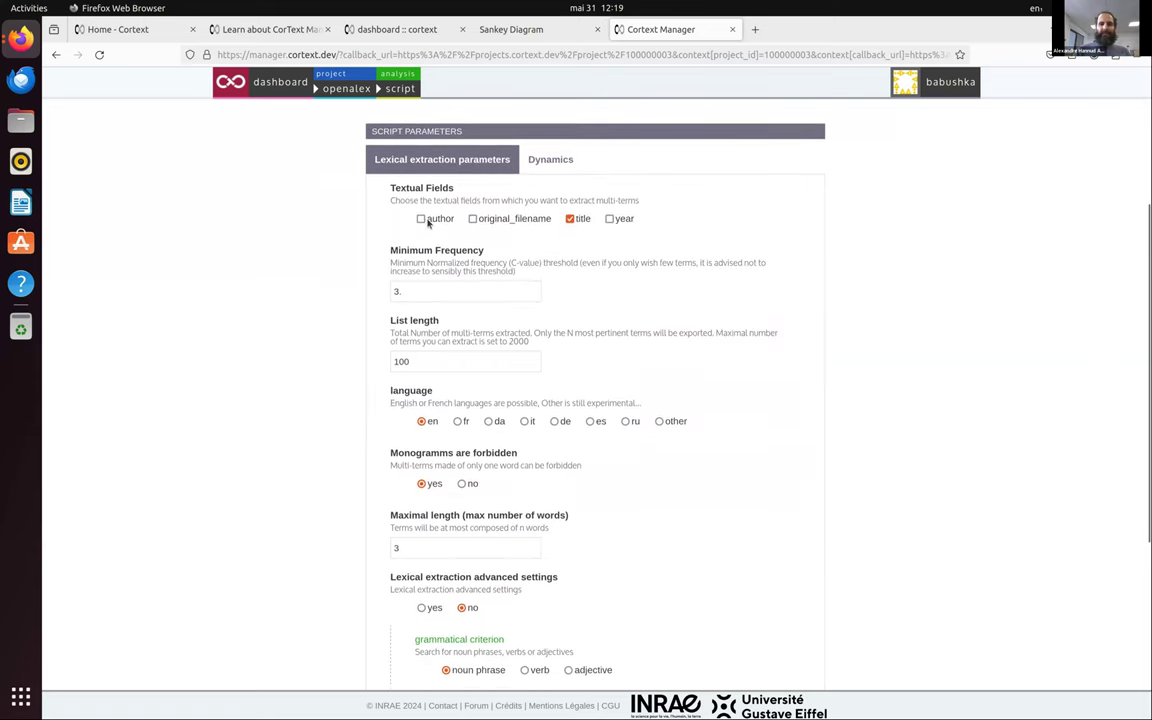
scroll(down, 3)
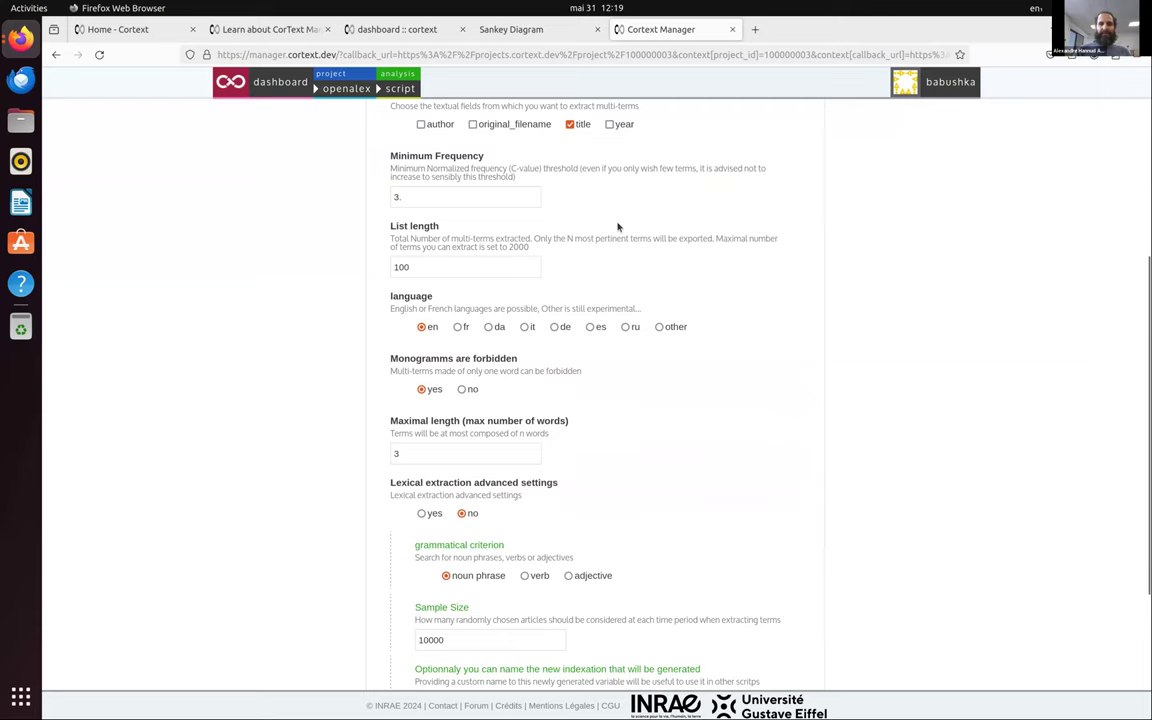
scroll(up, 3)
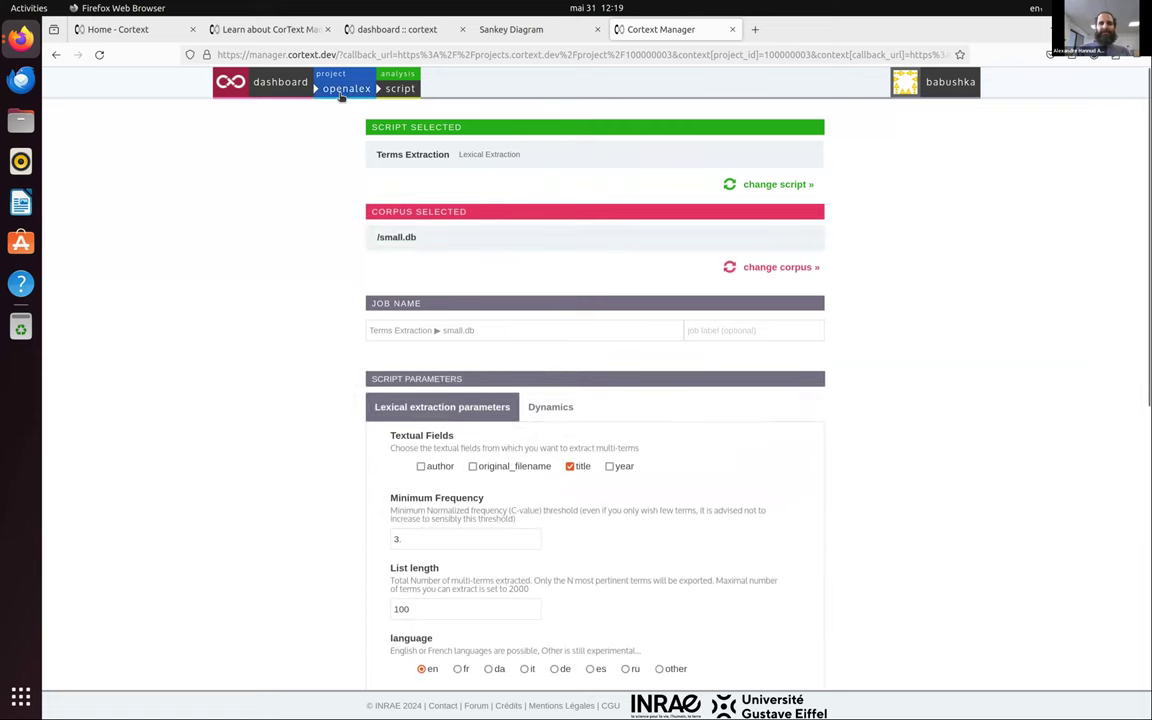
click(280, 80)
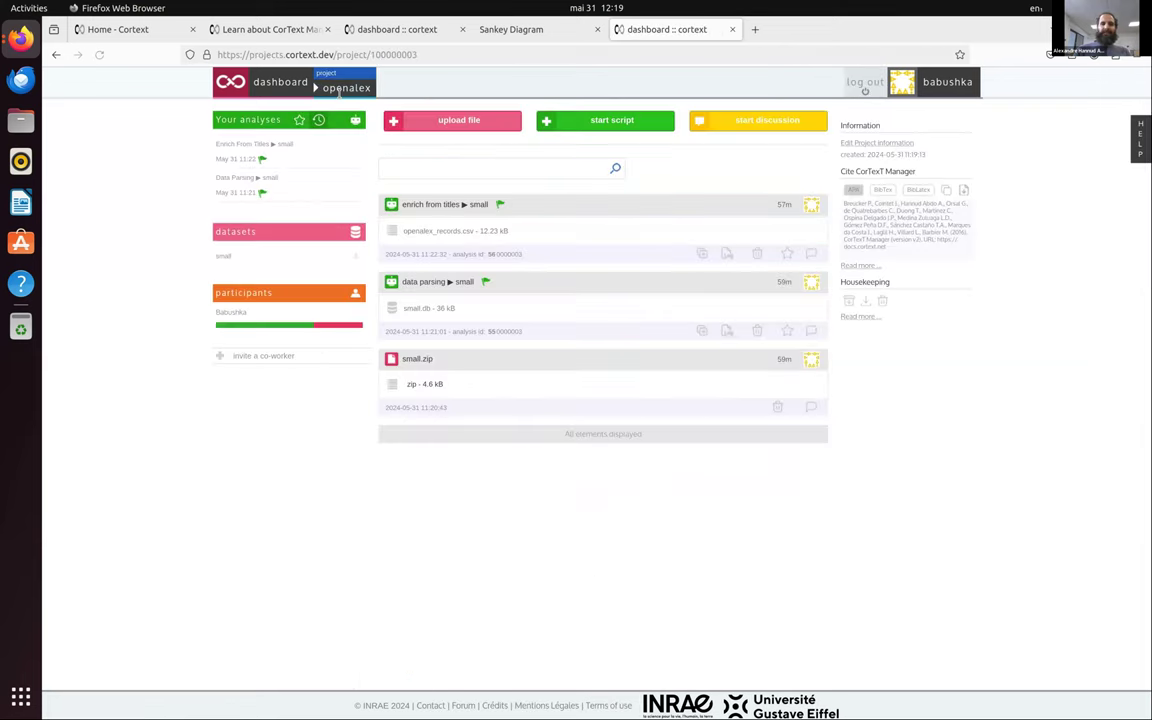
Advance the HedgeDoc deck to the Cortext Manager slide, then return toward the Cortext dashboard via the window overview
click(264, 30)
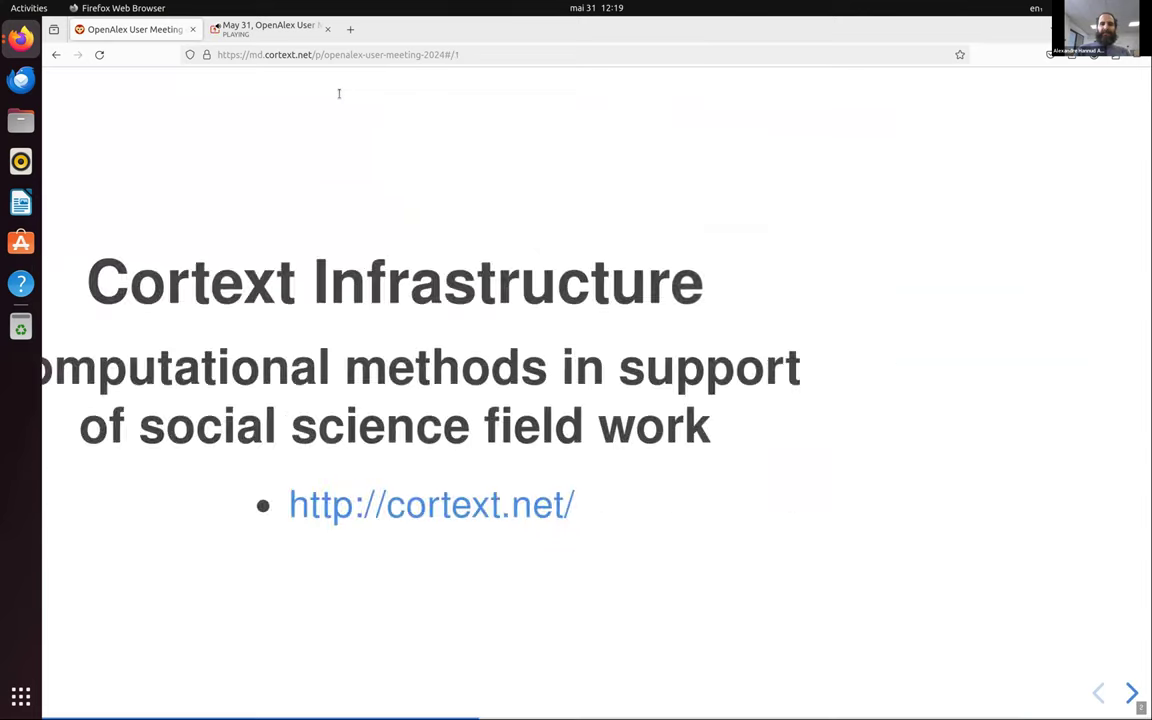
click(1098, 692)
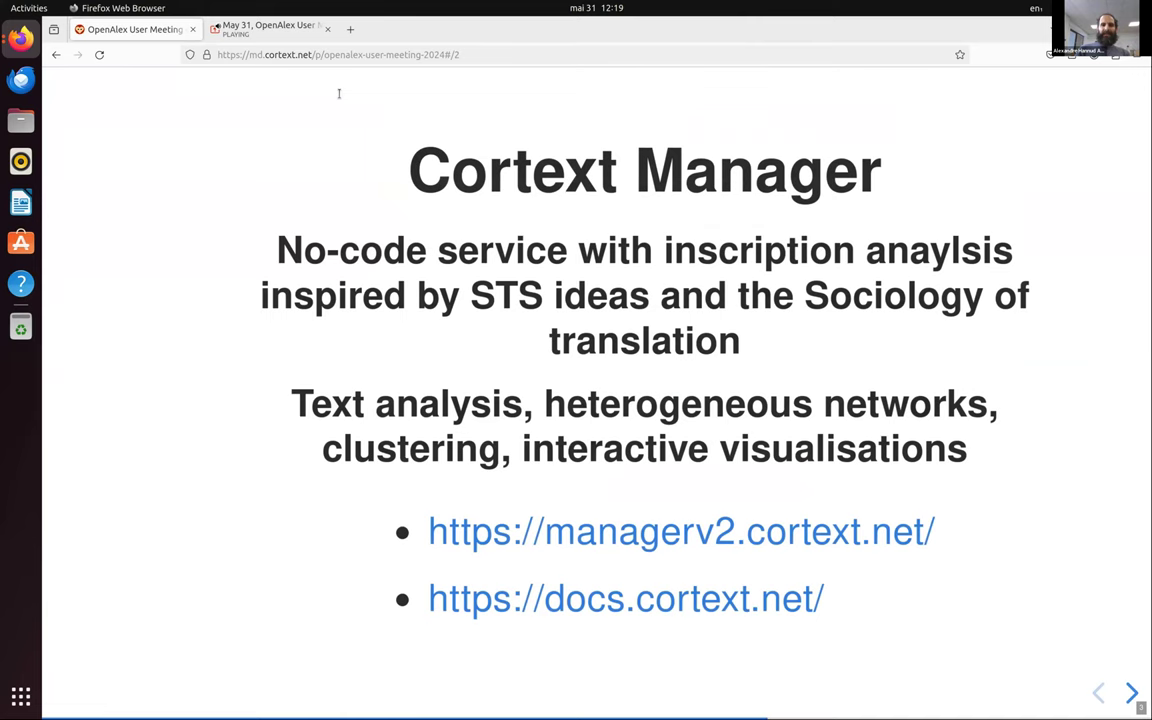
click(28, 8)
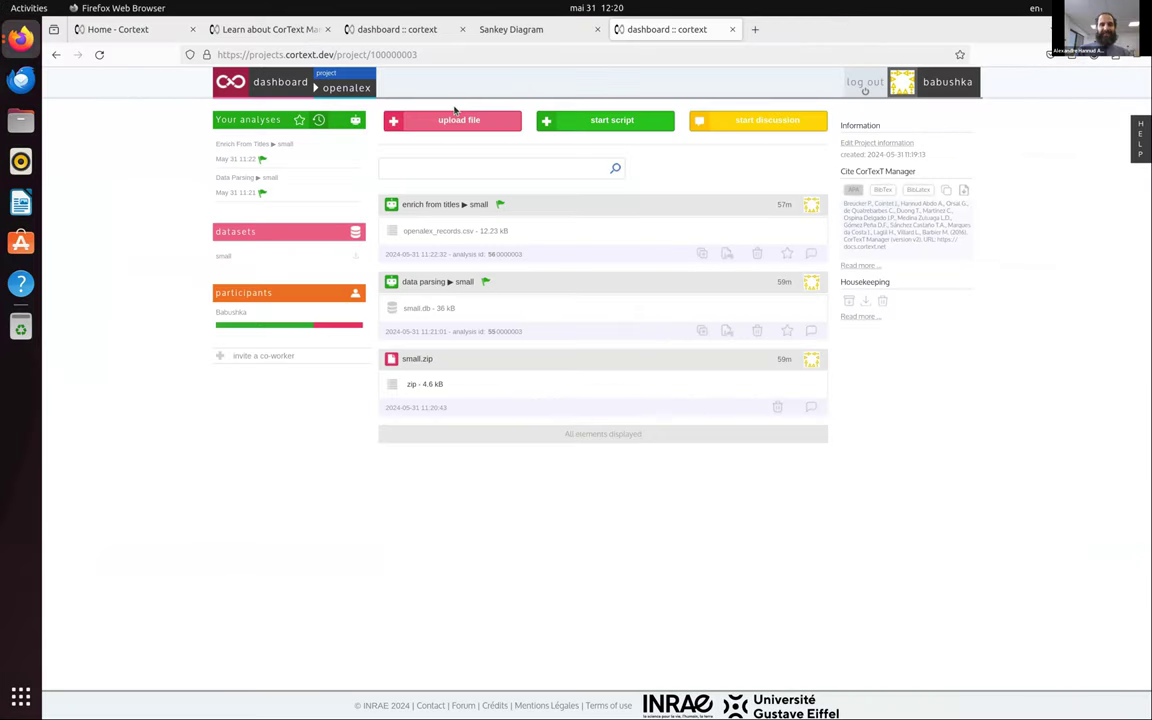
click(28, 8)
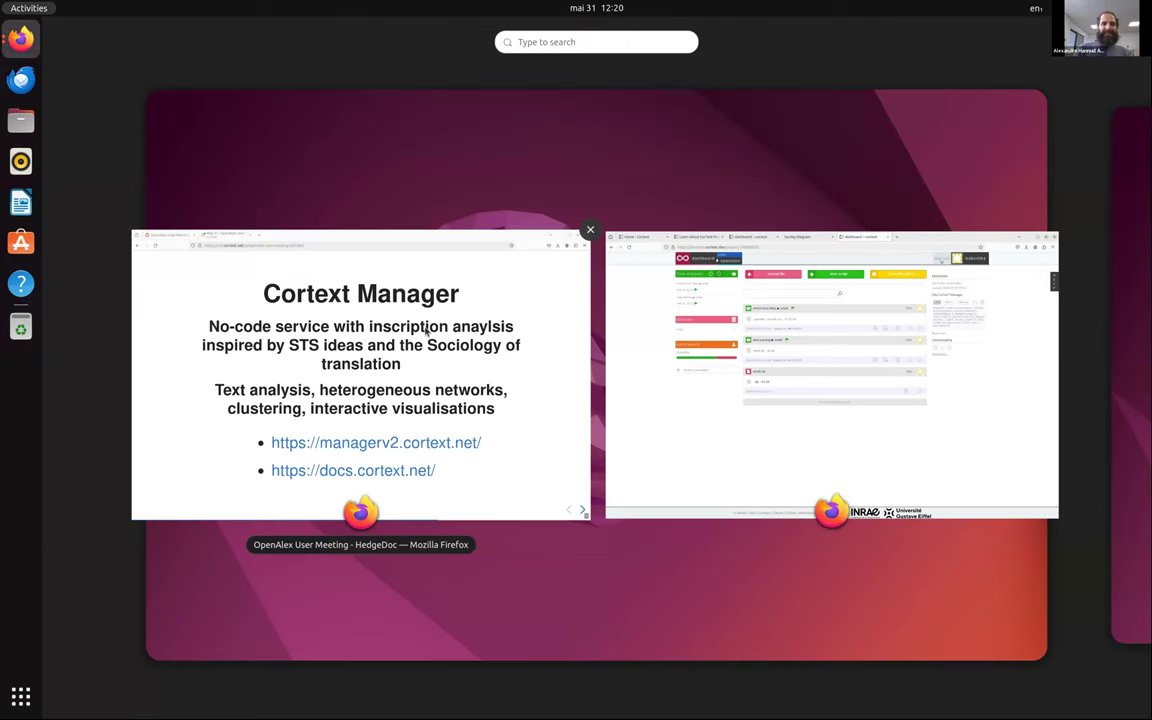